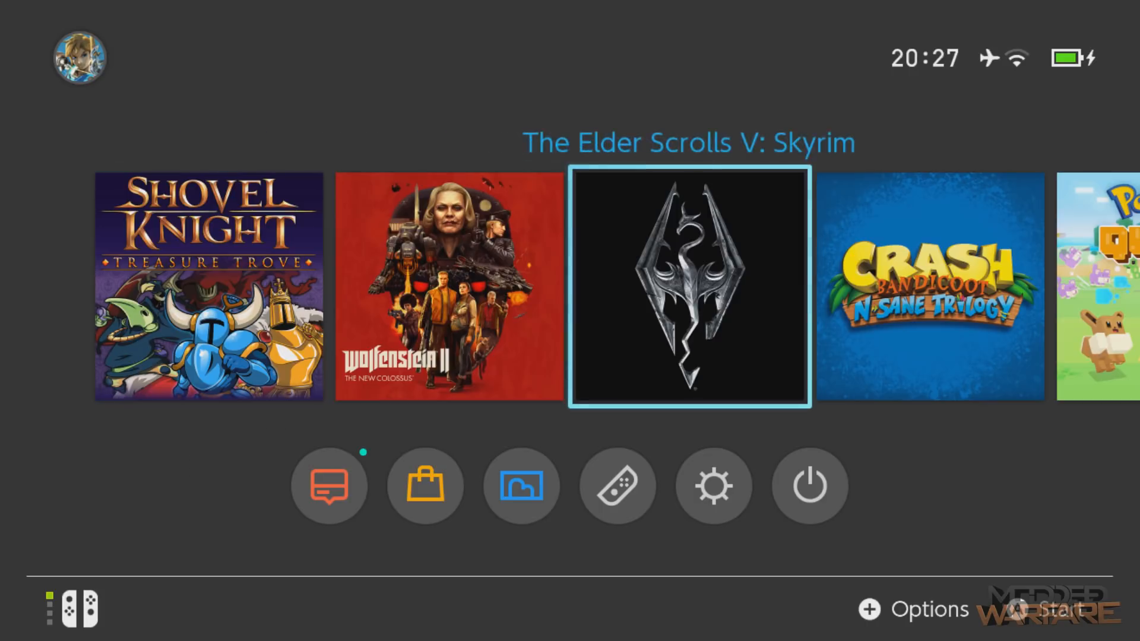
- Scroll along hbmenu's app row and launch hb App Store
{"action": "scroll", "scroll_direction": "left", "scroll_amount": 3}
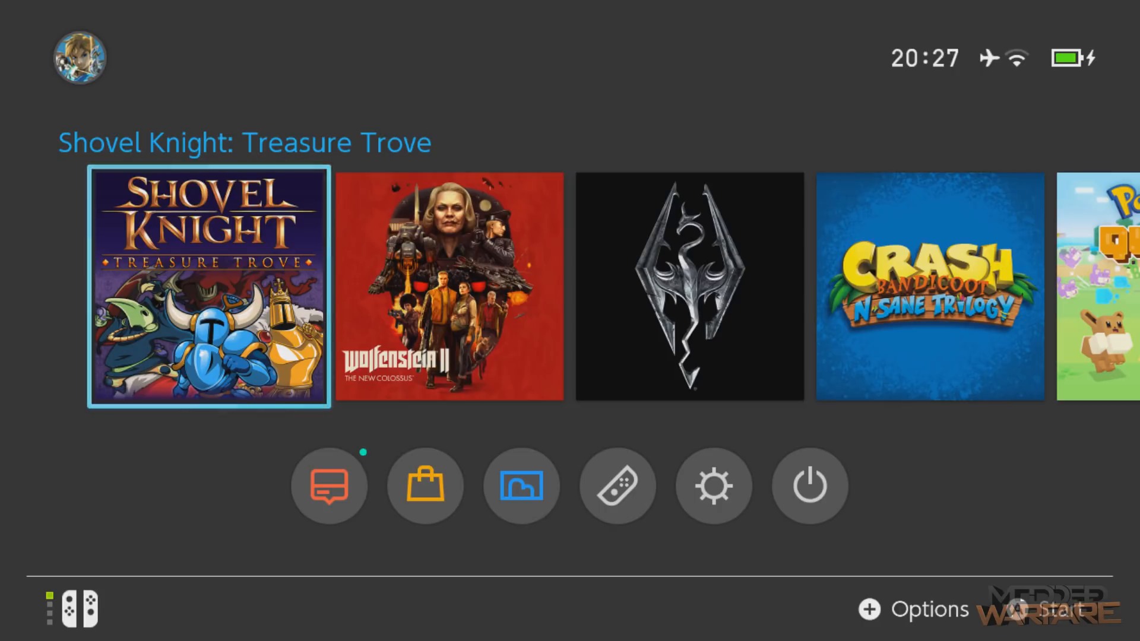
{"action": "scroll", "scroll_direction": "right", "scroll_amount": 3}
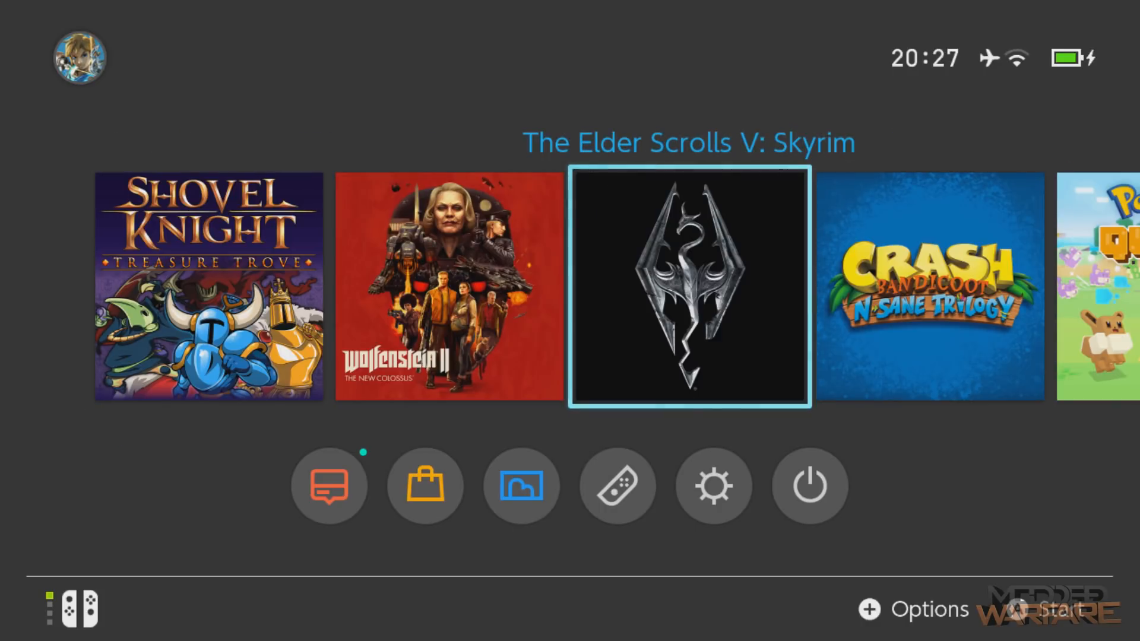
{"action": "scroll", "scroll_direction": "left", "scroll_amount": 3}
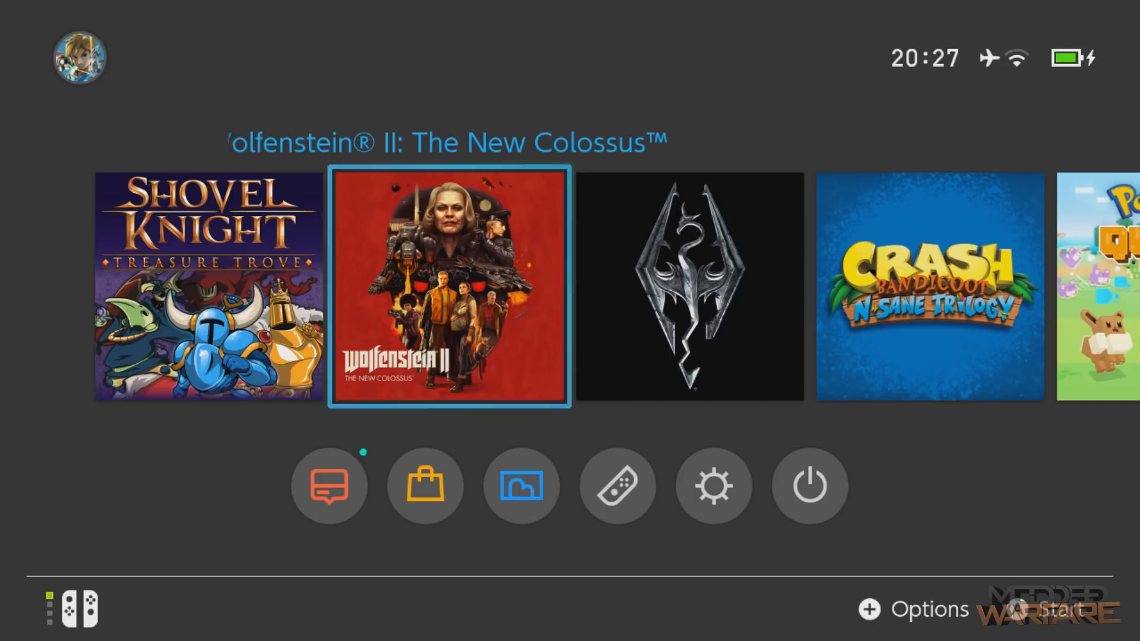
{"action": "left_click", "coordinate": [616, 484]}
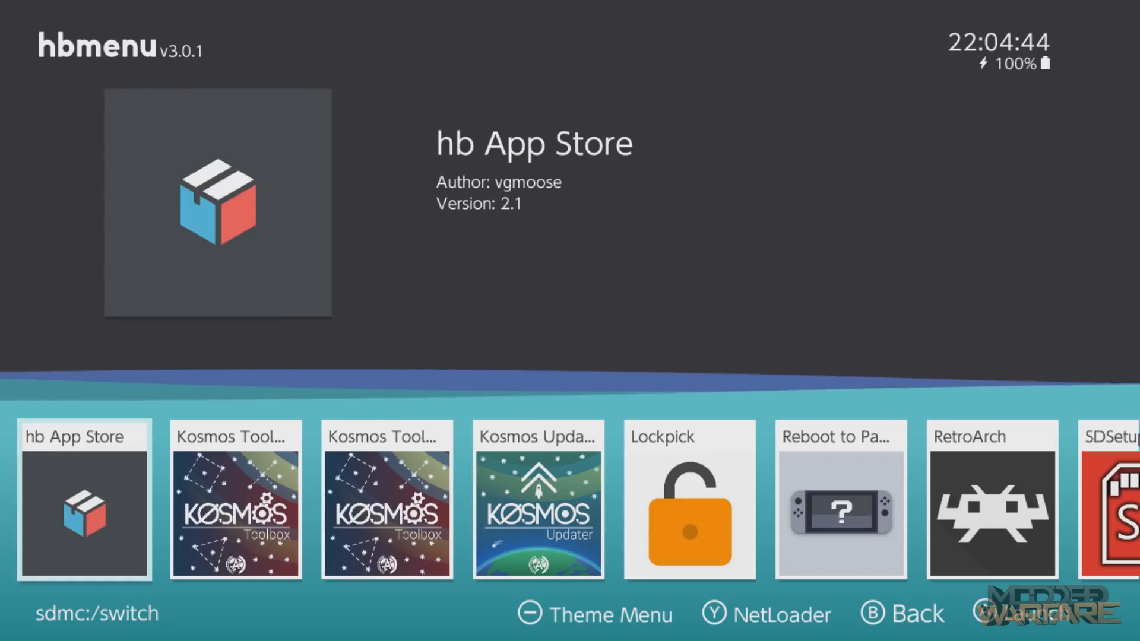
{"action": "scroll", "scroll_direction": "left", "scroll_amount": 3}
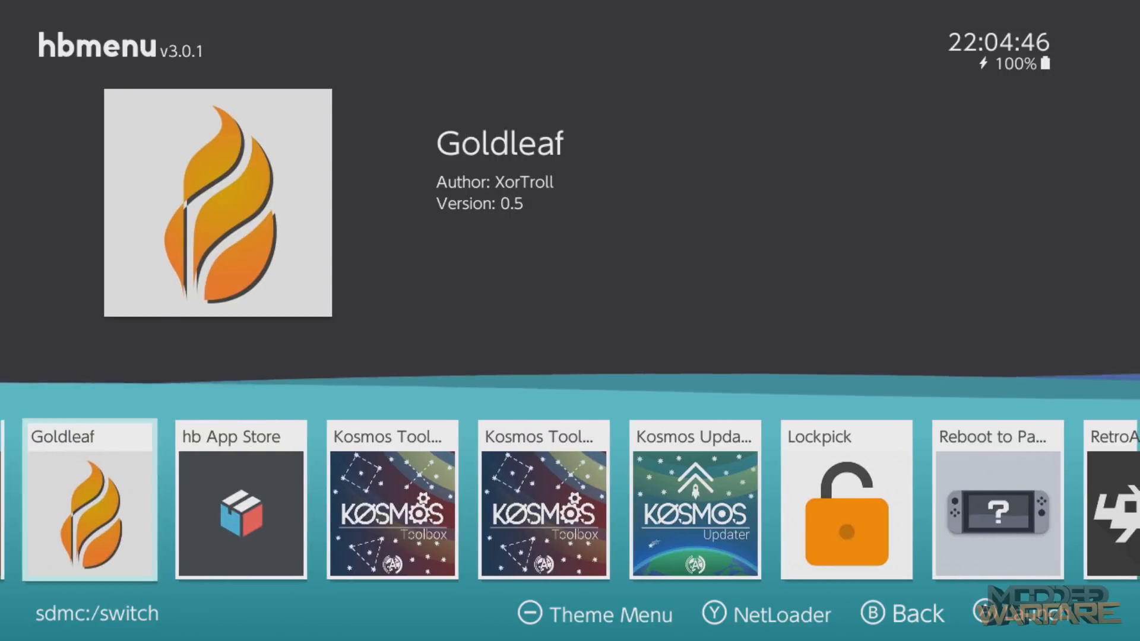
{"action": "scroll", "scroll_direction": "right", "scroll_amount": 3}
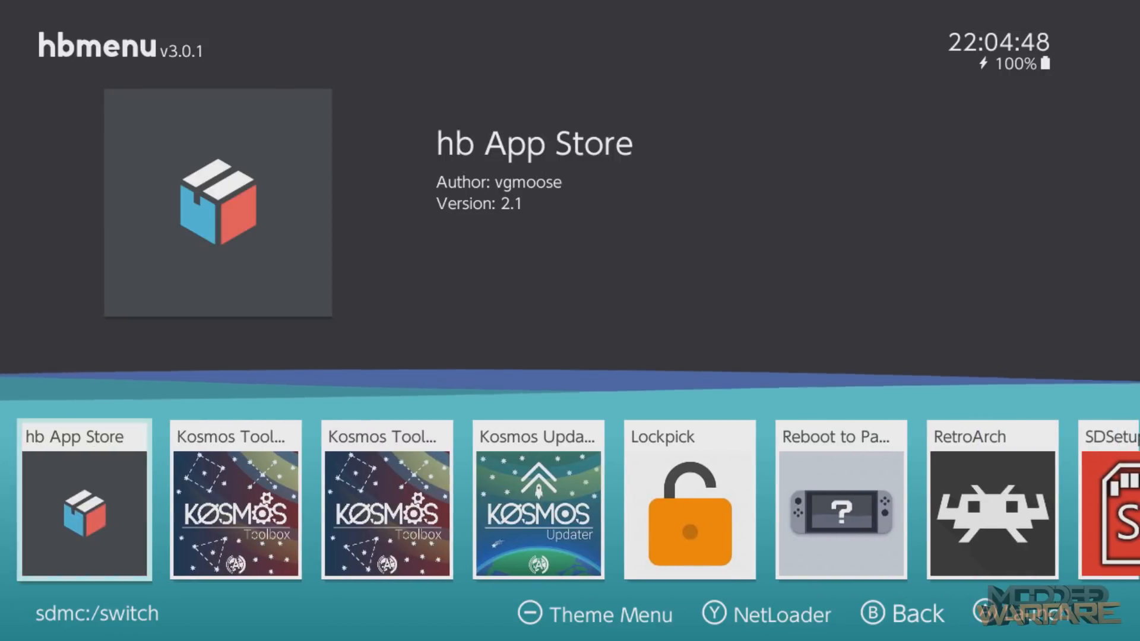
{"action": "left_click", "coordinate": [85, 499]}
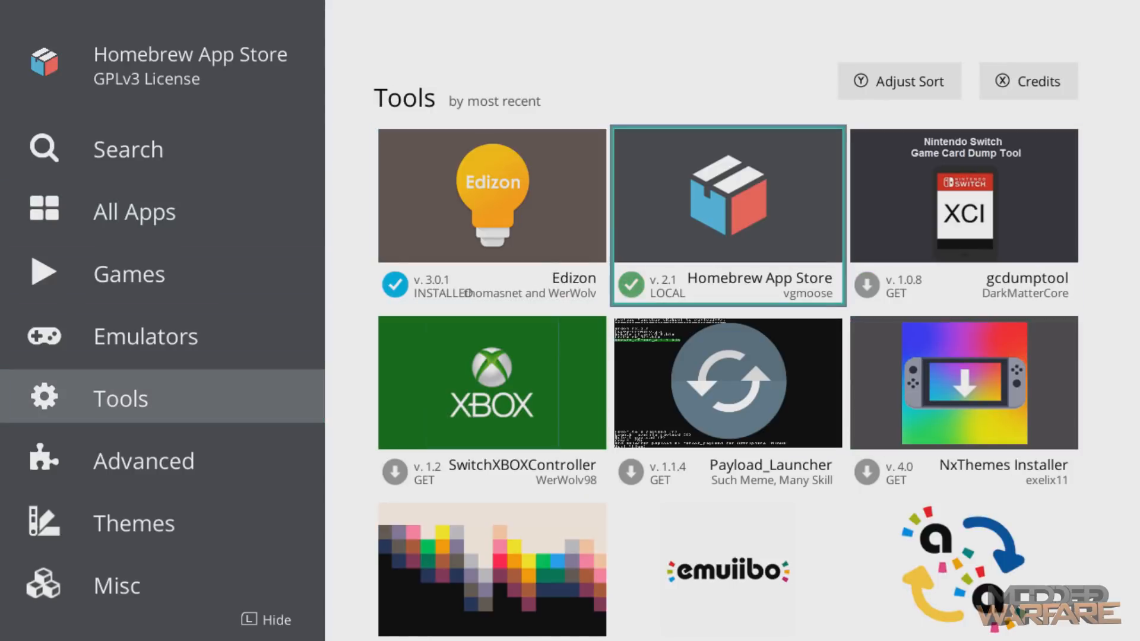
- Download NxThemes Installer, then browse the Themes category's list down past the Sunset theme
{"action": "left_click", "coordinate": [963, 381]}
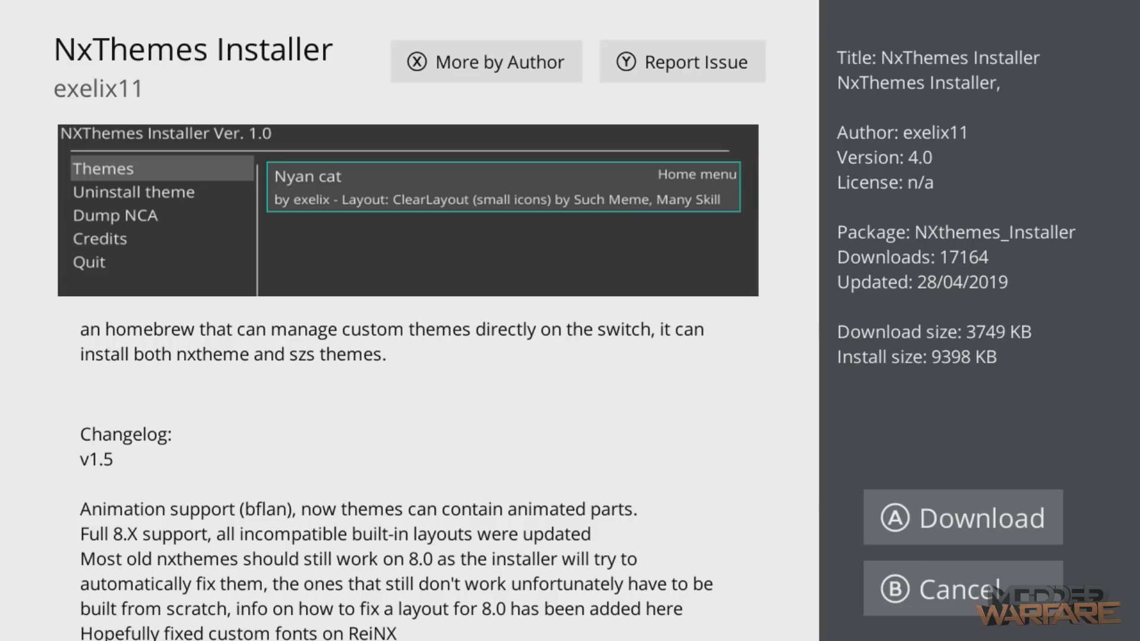
{"action": "left_click", "coordinate": [961, 517]}
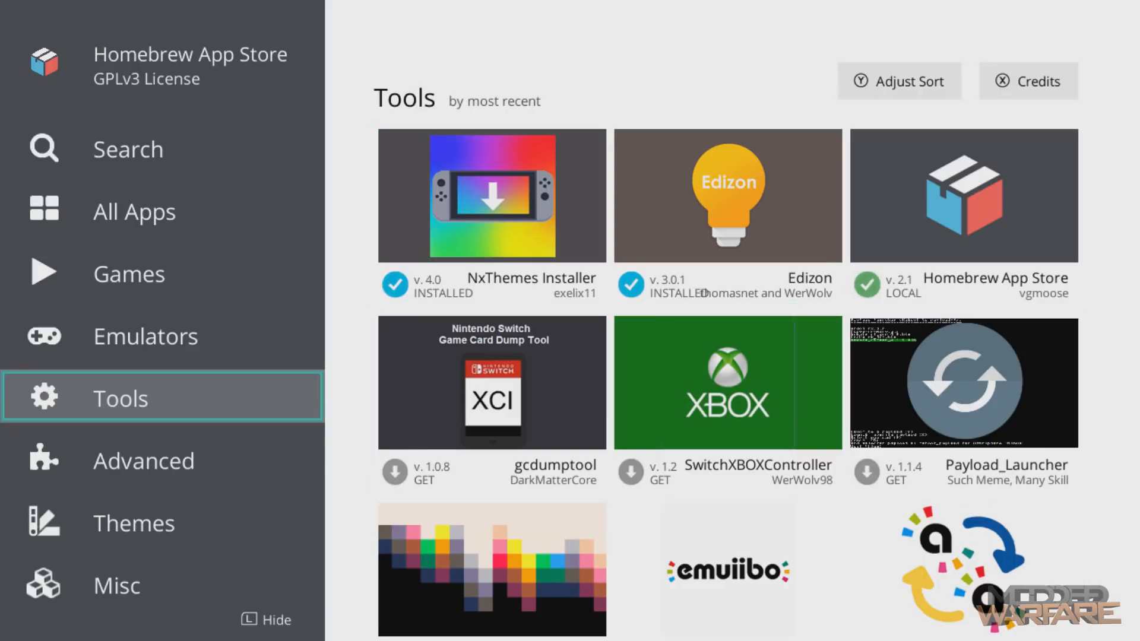
{"action": "left_click", "coordinate": [133, 523]}
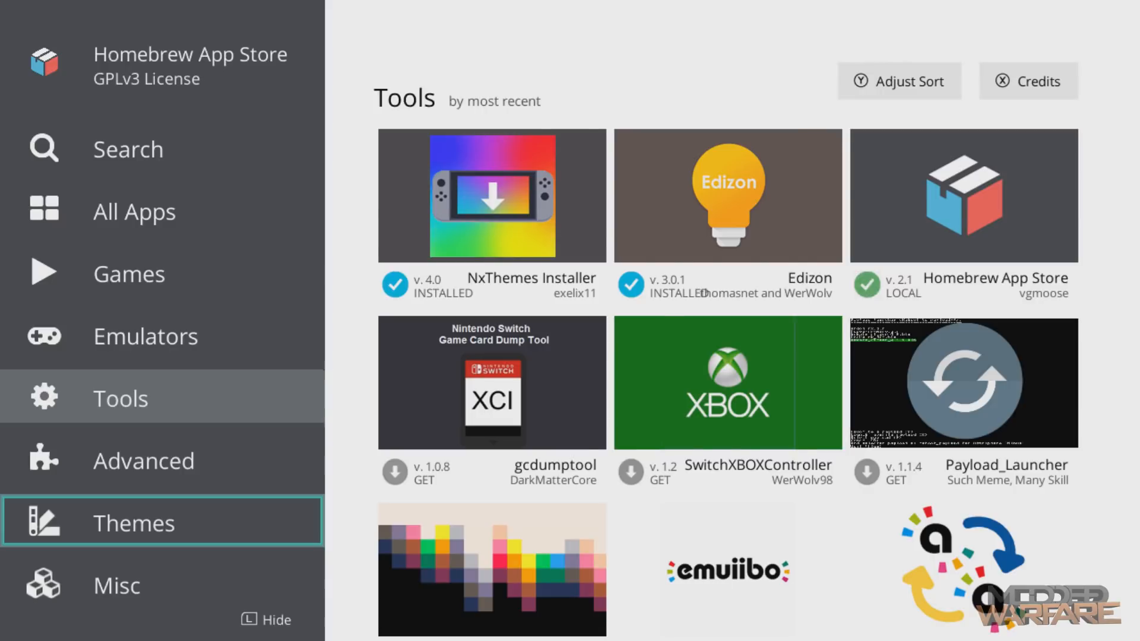
{"action": "left_click", "coordinate": [133, 522]}
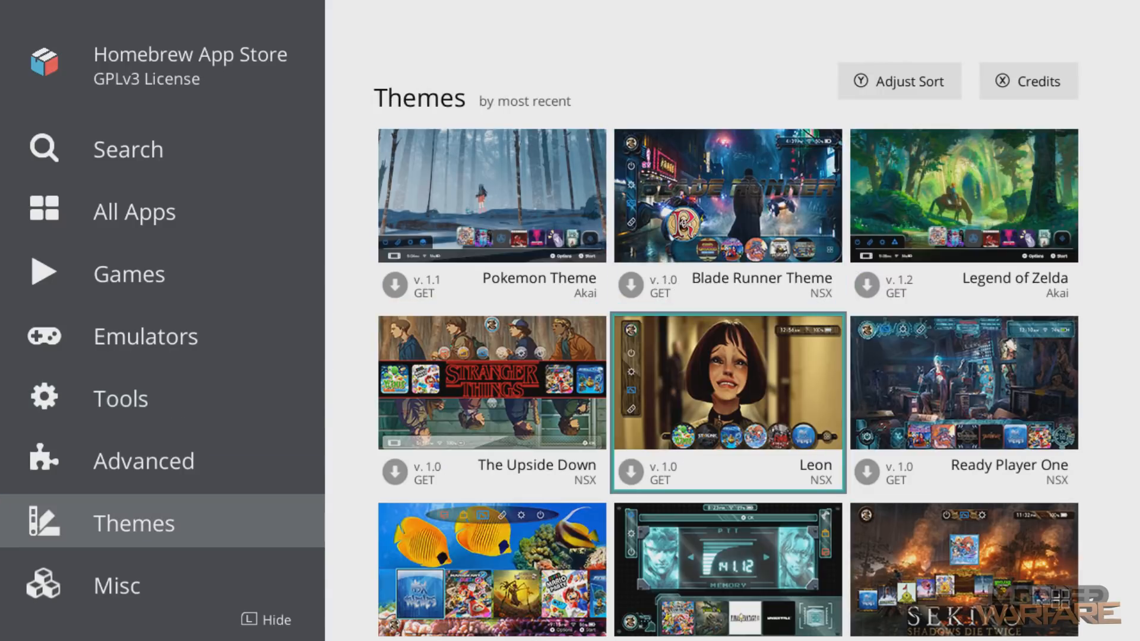
{"action": "scroll", "scroll_direction": "down", "scroll_amount": 3}
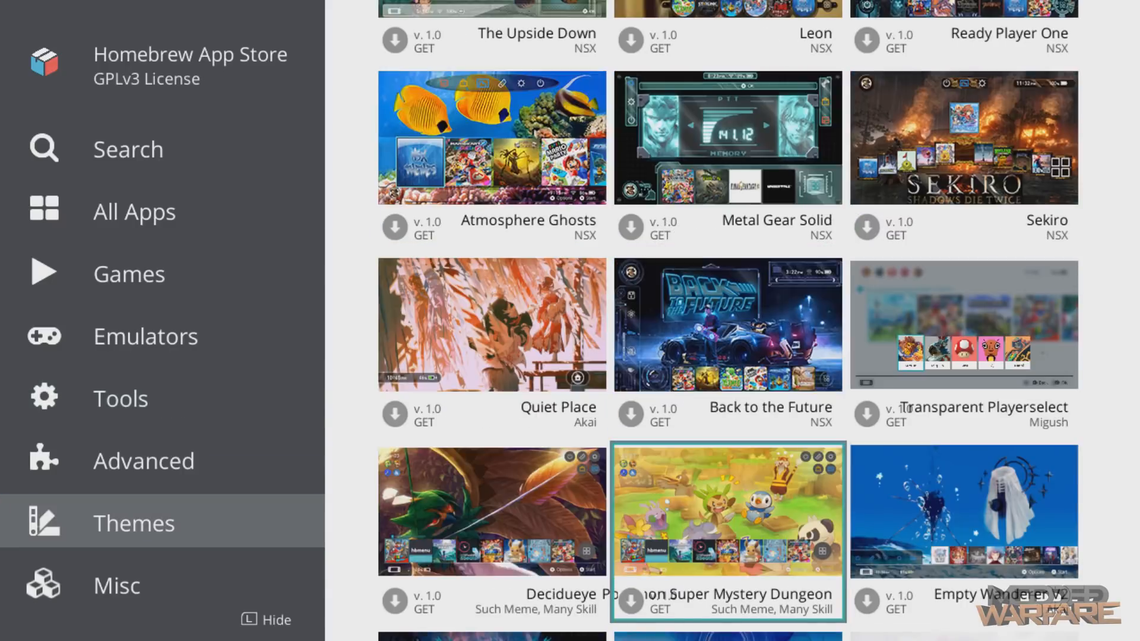
{"action": "scroll", "scroll_direction": "down", "scroll_amount": 3}
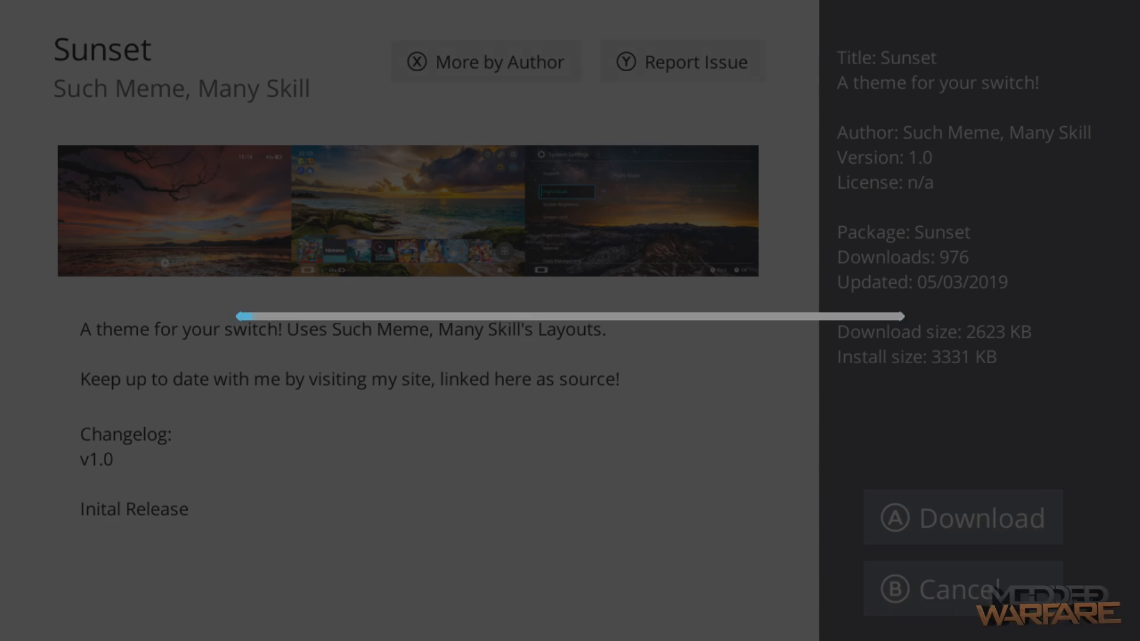
{"action": "key", "text": "B"}
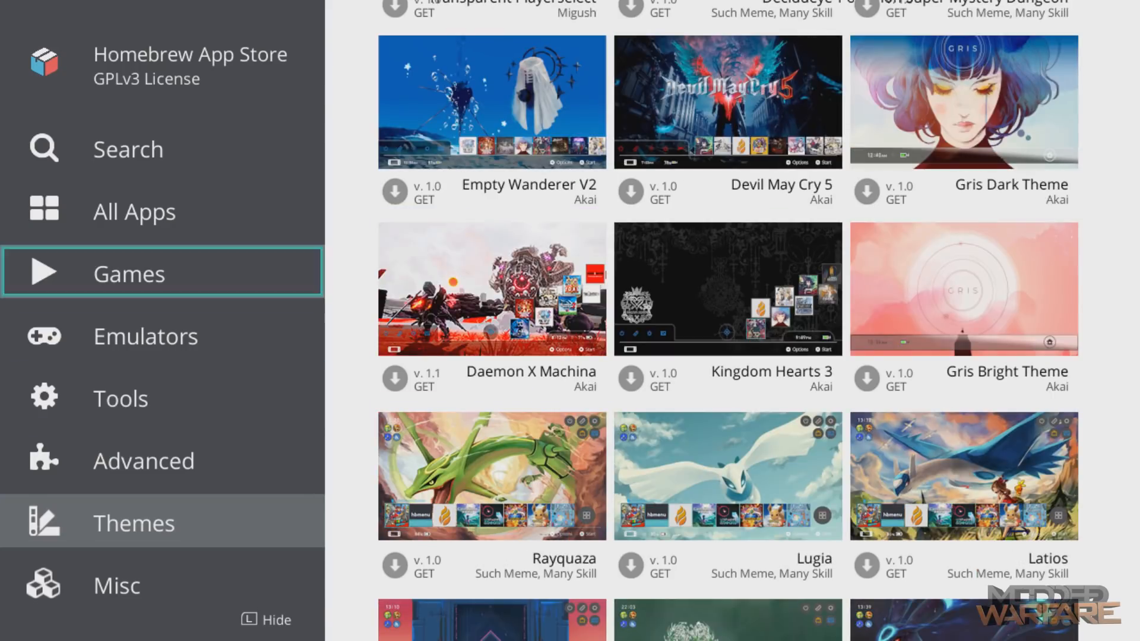
- Switch to the Tools category and open the first few tool listings
{"action": "left_click", "coordinate": [163, 397]}
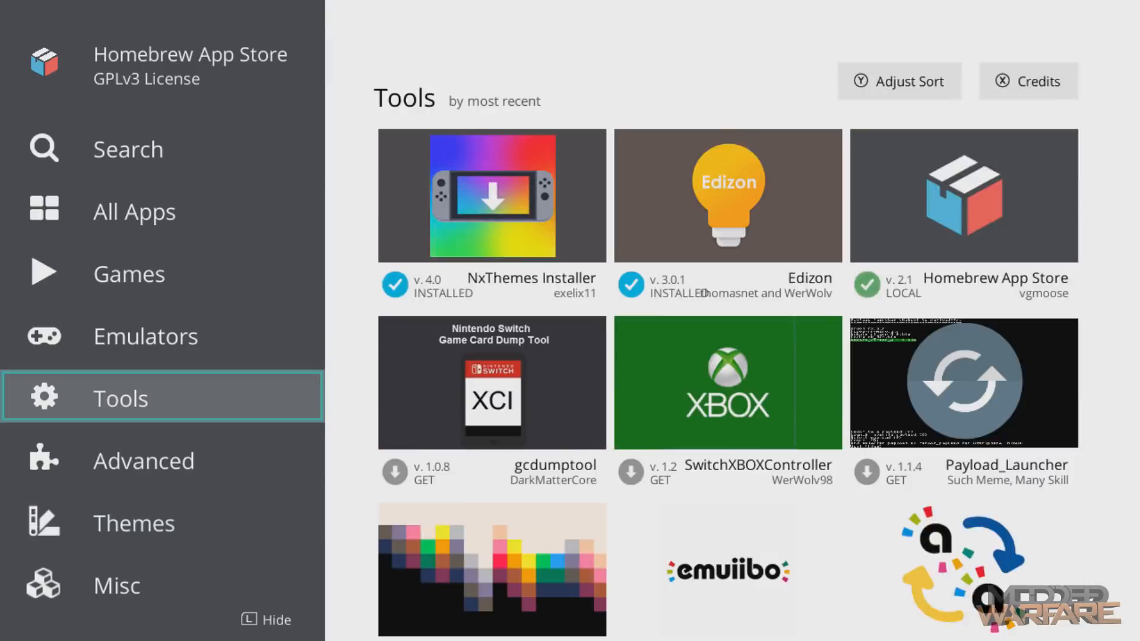
{"action": "scroll", "scroll_direction": "down", "scroll_amount": 3}
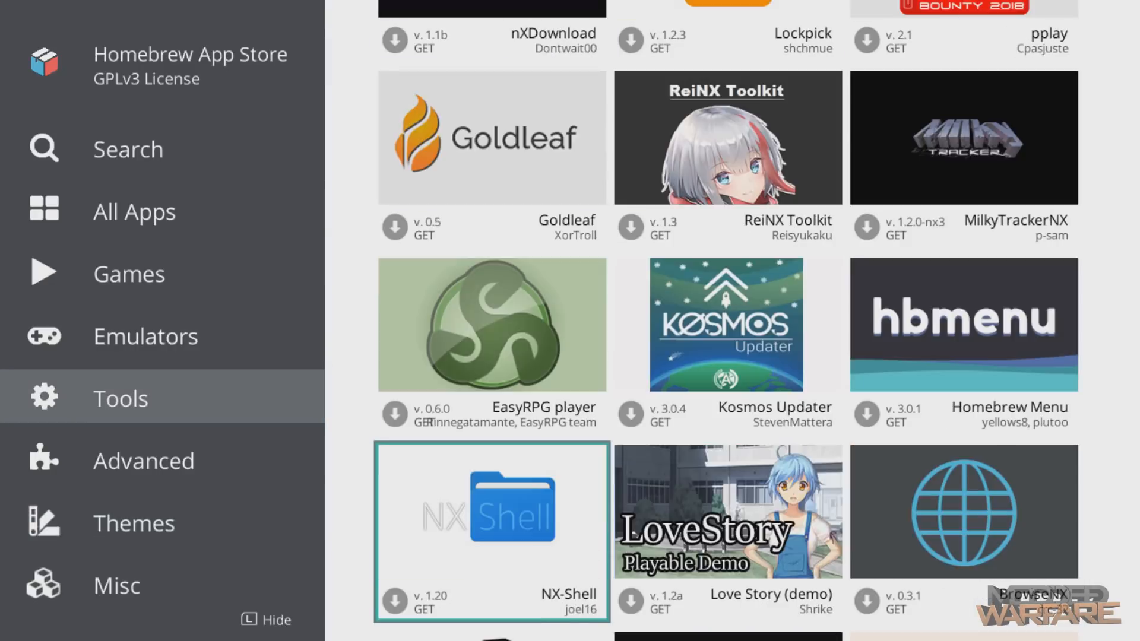
{"action": "left_click", "coordinate": [491, 508]}
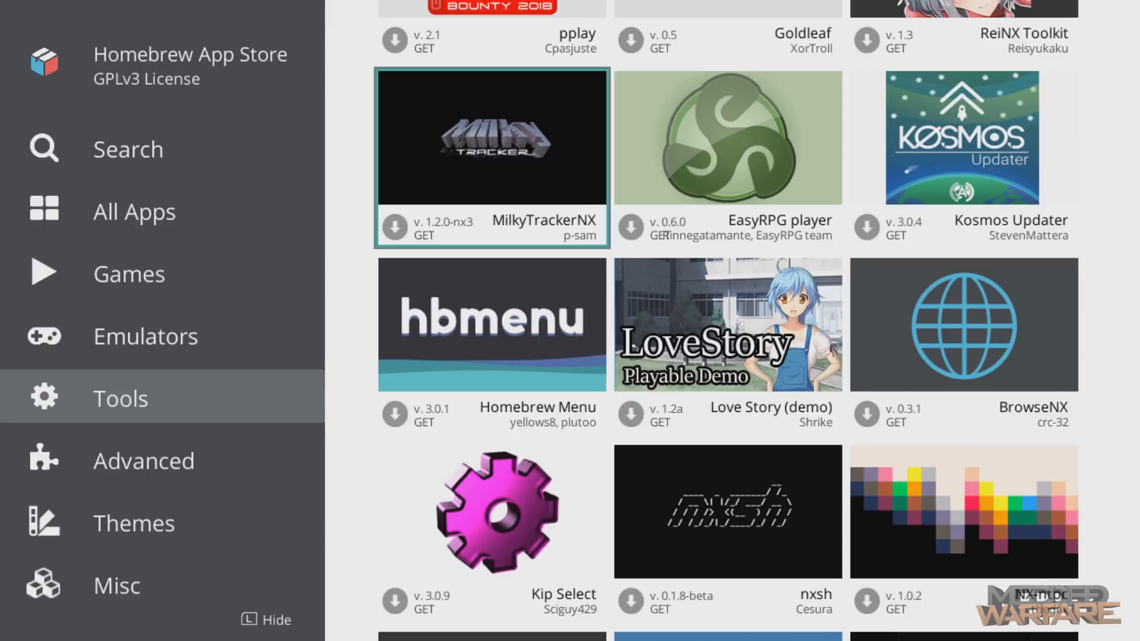
{"action": "left_click", "coordinate": [727, 324]}
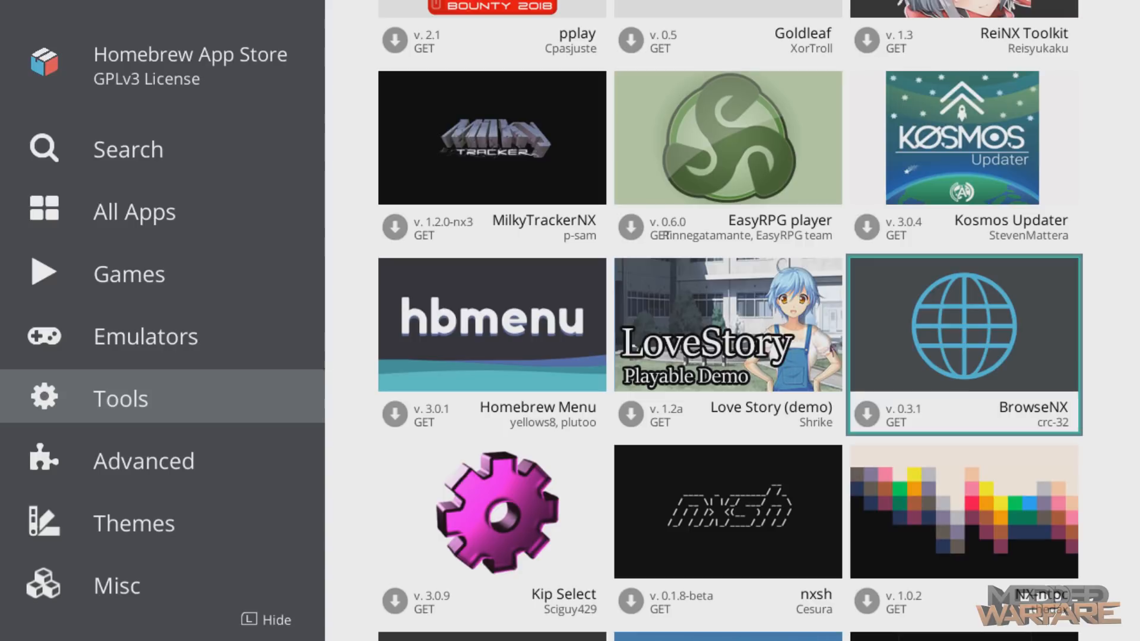
{"action": "left_click", "coordinate": [962, 345]}
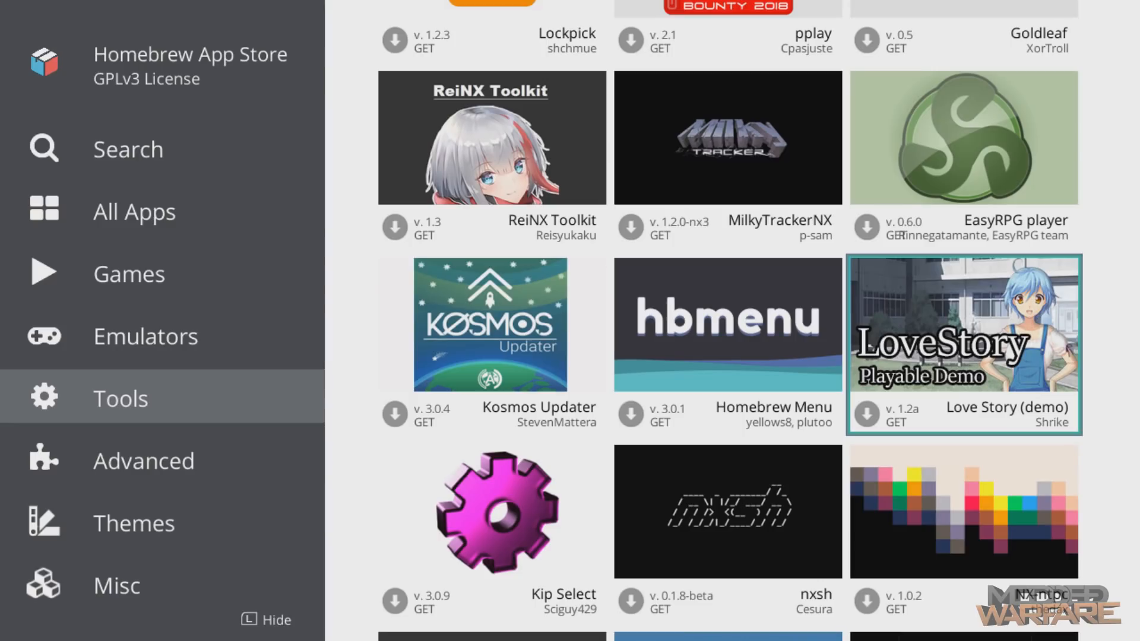
{"action": "scroll", "scroll_direction": "down", "scroll_amount": 3}
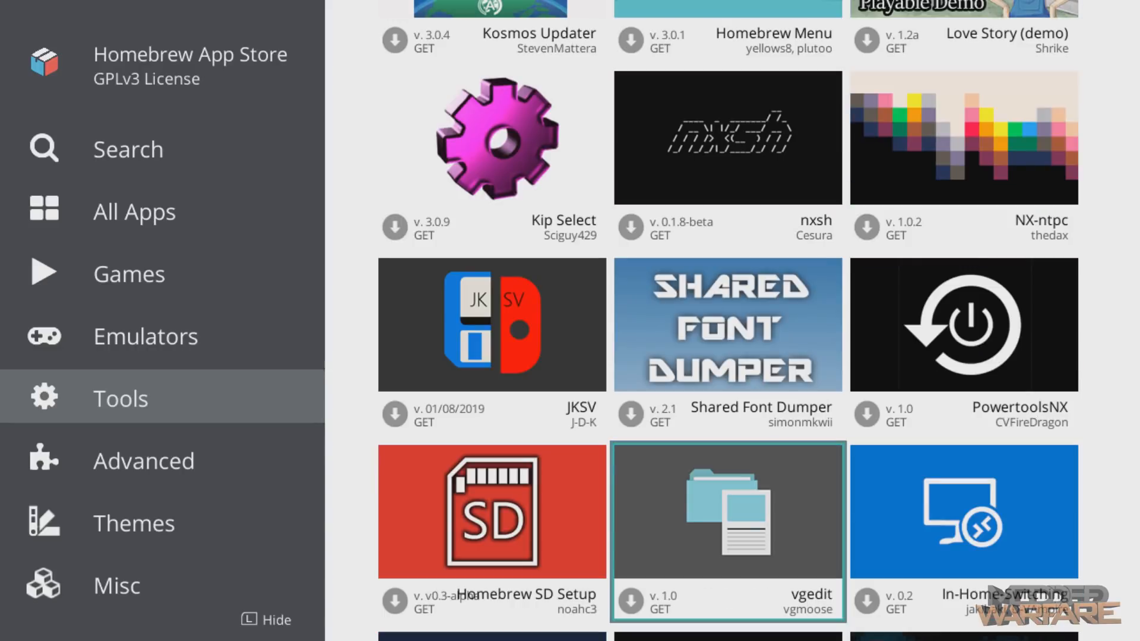
{"action": "scroll", "scroll_direction": "down", "scroll_amount": 3}
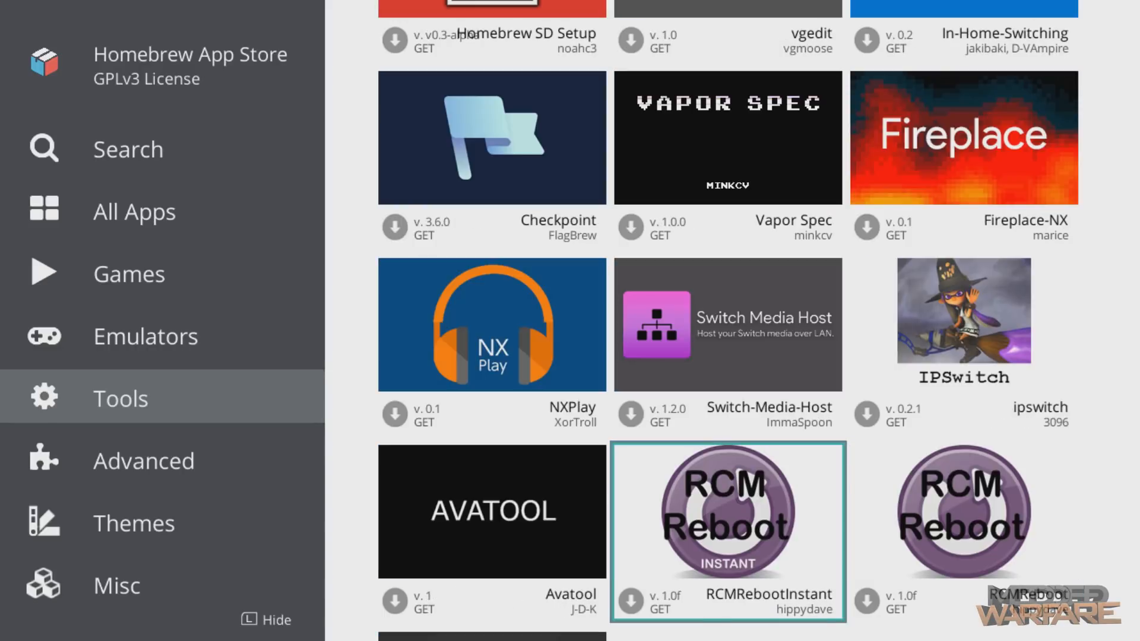
- Scroll further down the Tools list, opening more app pages
{"action": "left_click", "coordinate": [491, 324]}
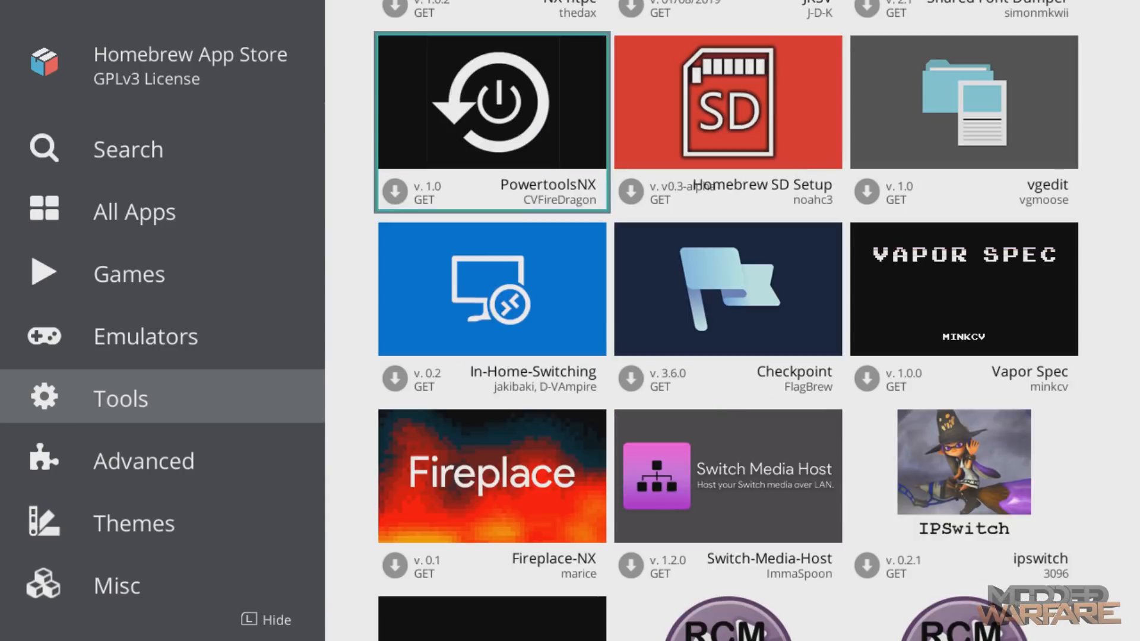
{"action": "scroll", "scroll_direction": "down", "scroll_amount": 3}
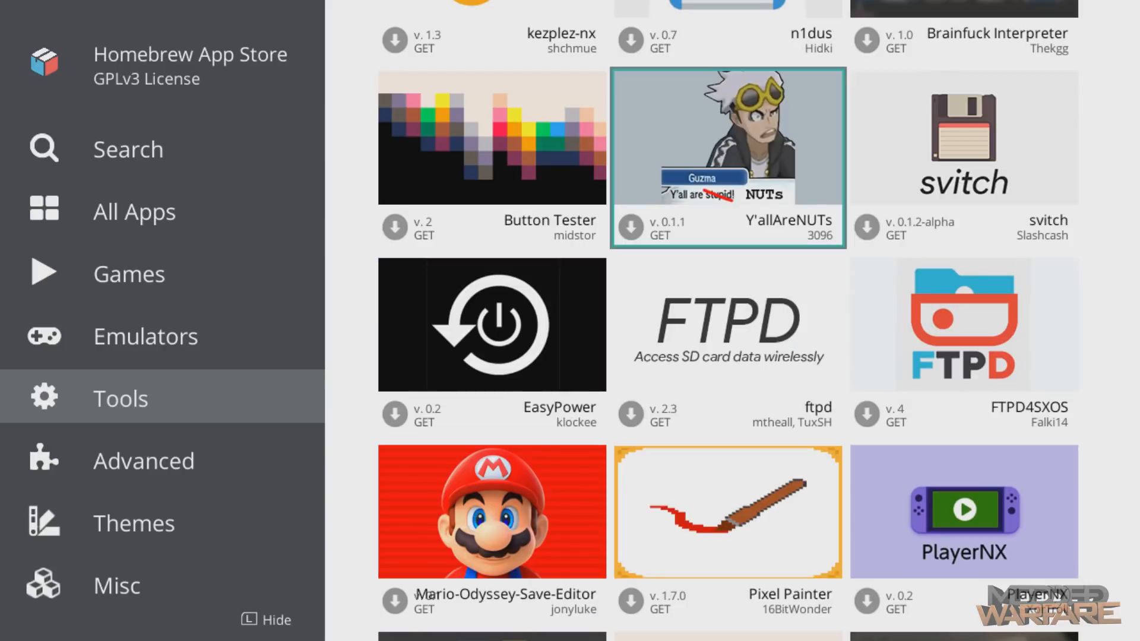
{"action": "left_click", "coordinate": [726, 324]}
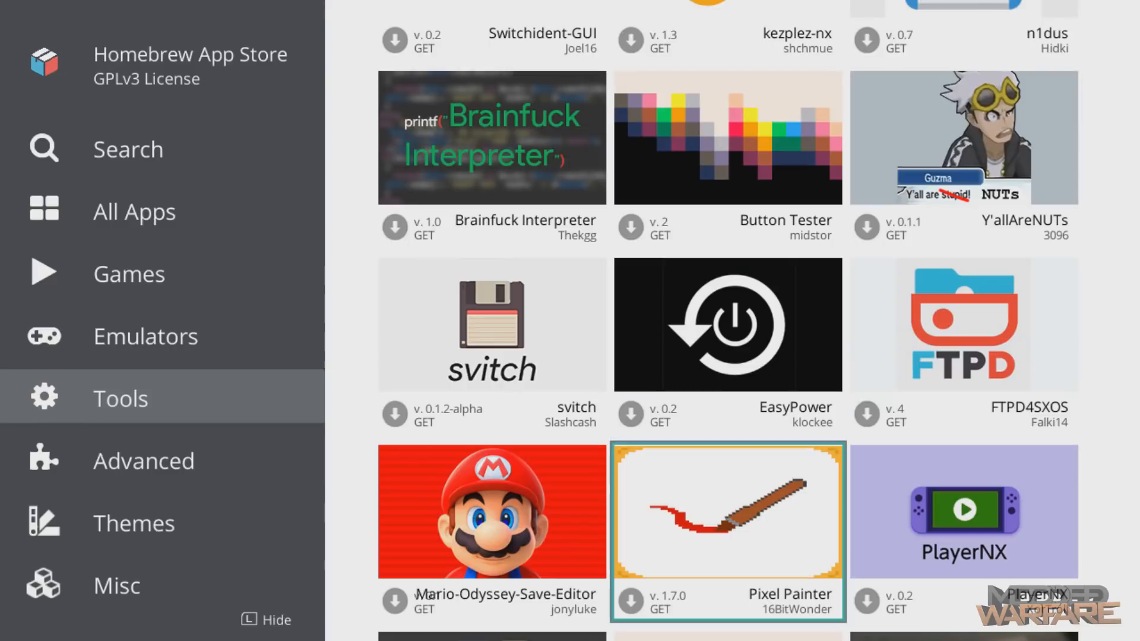
{"action": "scroll", "scroll_direction": "down", "scroll_amount": 3}
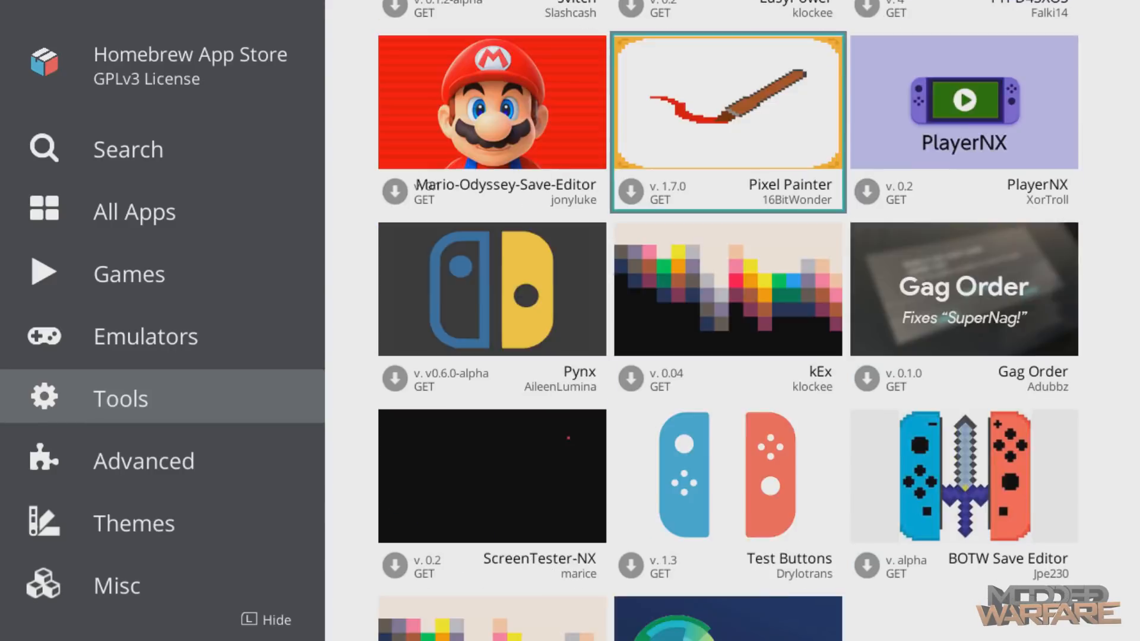
{"action": "scroll", "scroll_direction": "down", "scroll_amount": 3}
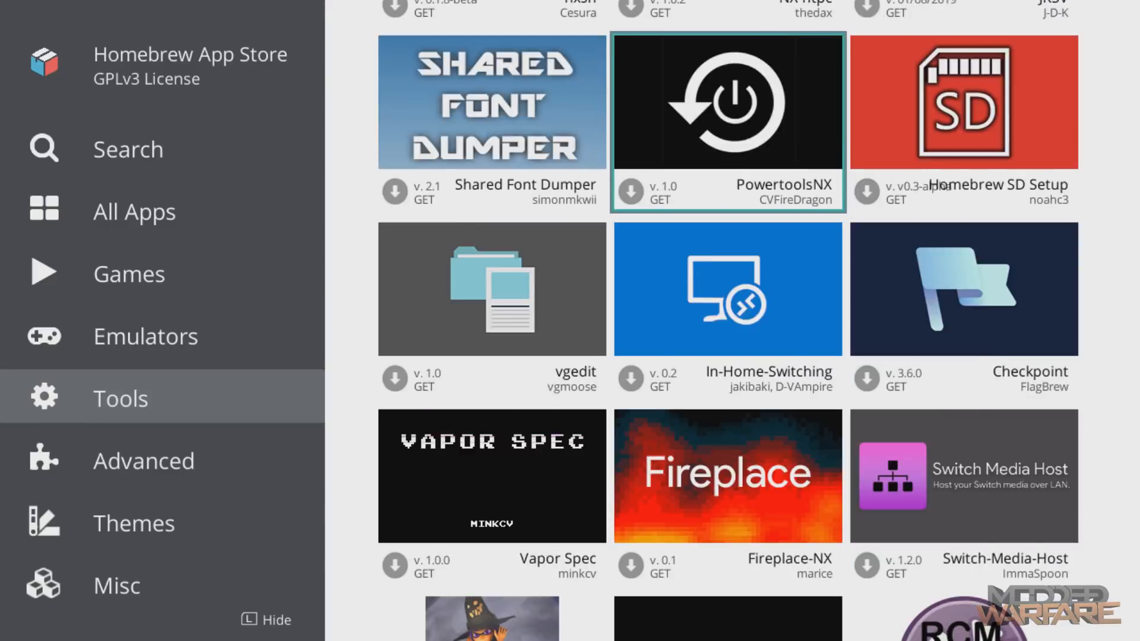
{"action": "scroll", "scroll_direction": "down", "scroll_amount": 3}
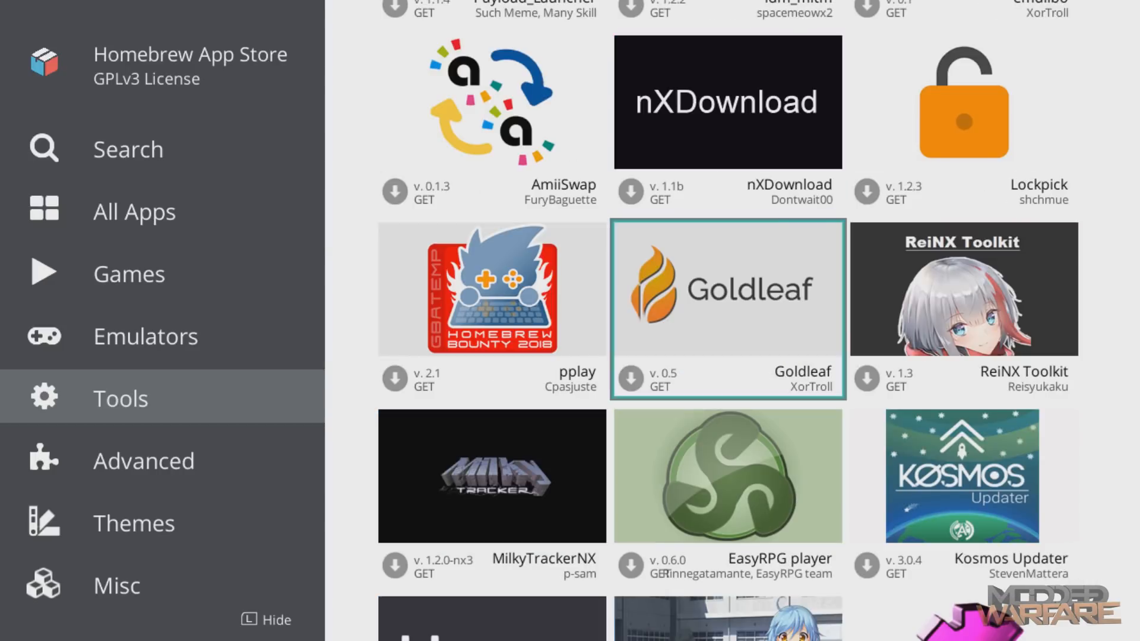
{"action": "left_click", "coordinate": [491, 288]}
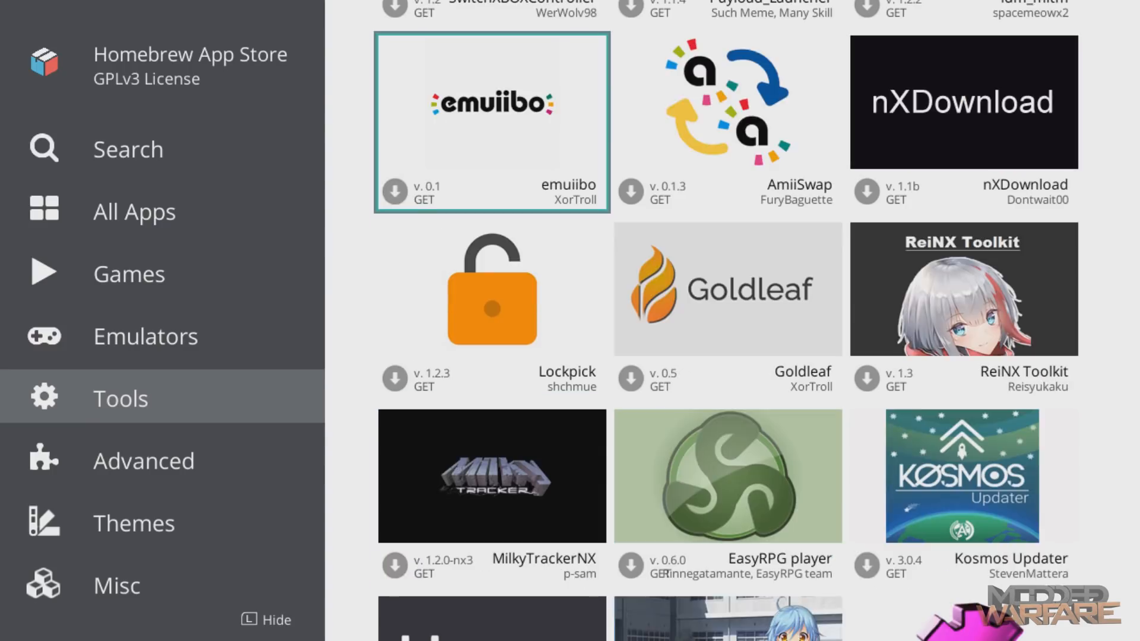
{"action": "scroll", "scroll_direction": "down", "scroll_amount": 3}
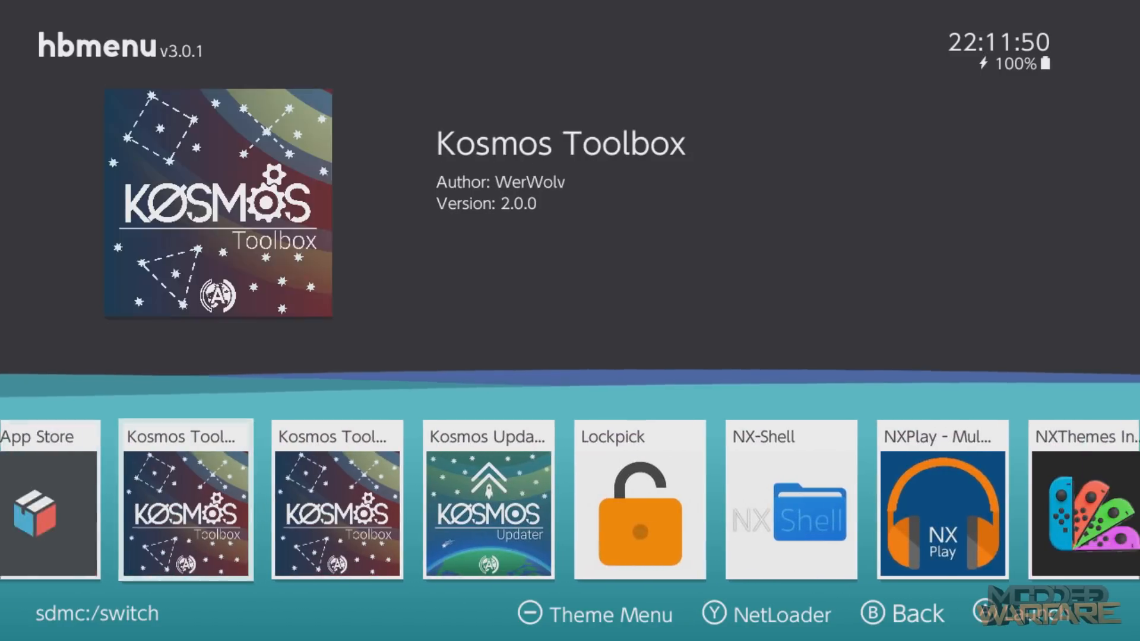
- Scroll the hbmenu app row from NX-Shell over to NXThemes Installer
{"action": "scroll", "scroll_direction": "right", "scroll_amount": 3}
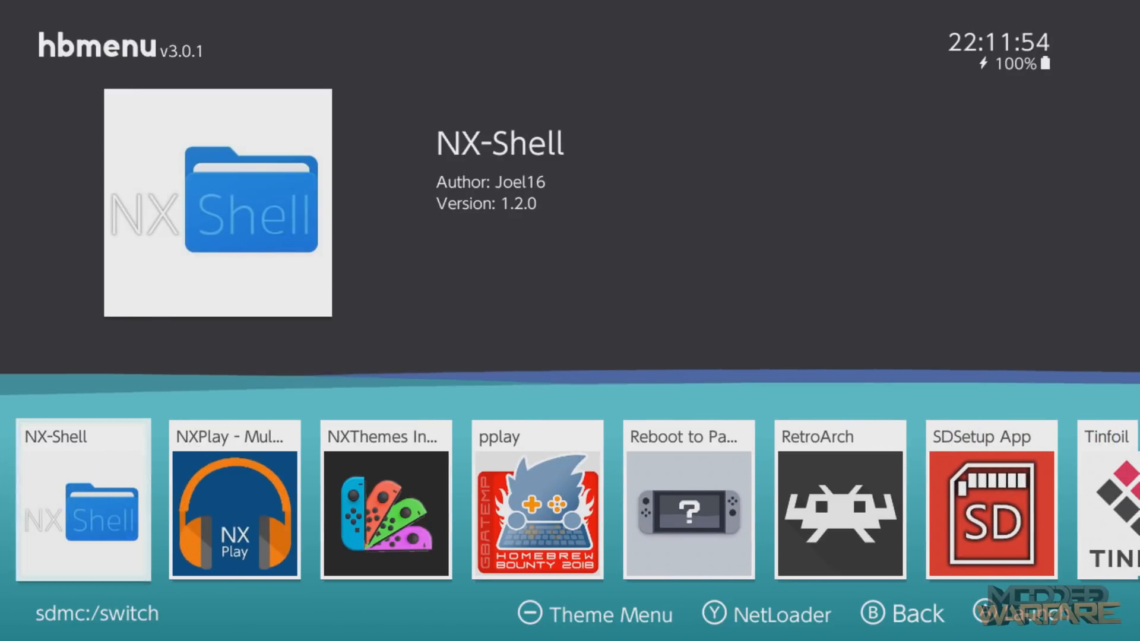
{"action": "scroll", "scroll_direction": "right", "scroll_amount": 3}
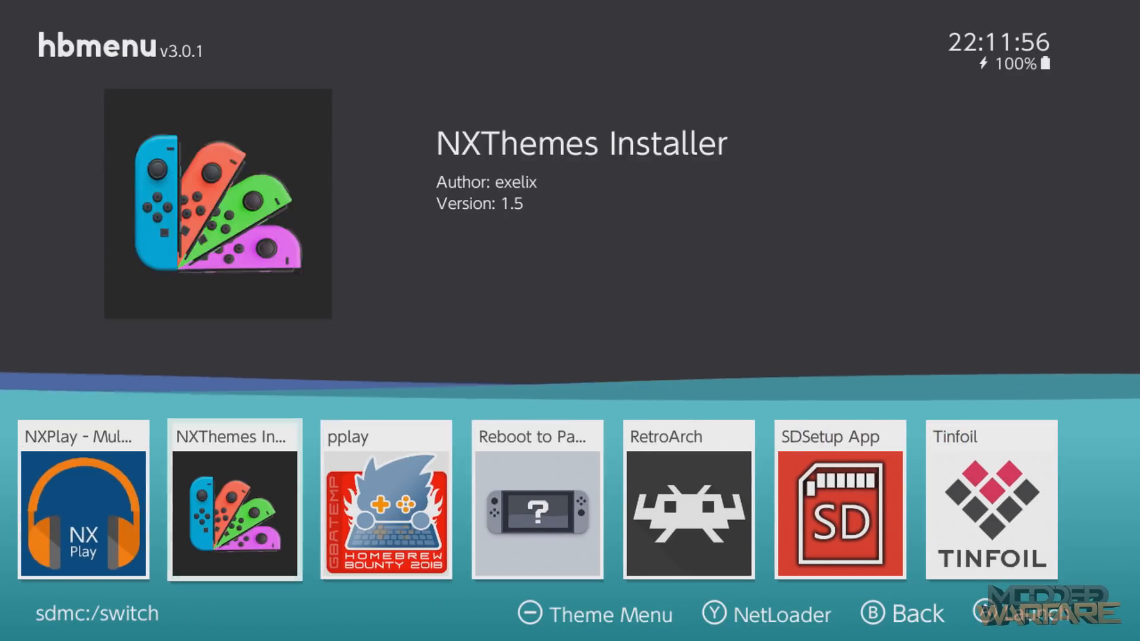
{"action": "scroll", "scroll_direction": "left", "scroll_amount": 3}
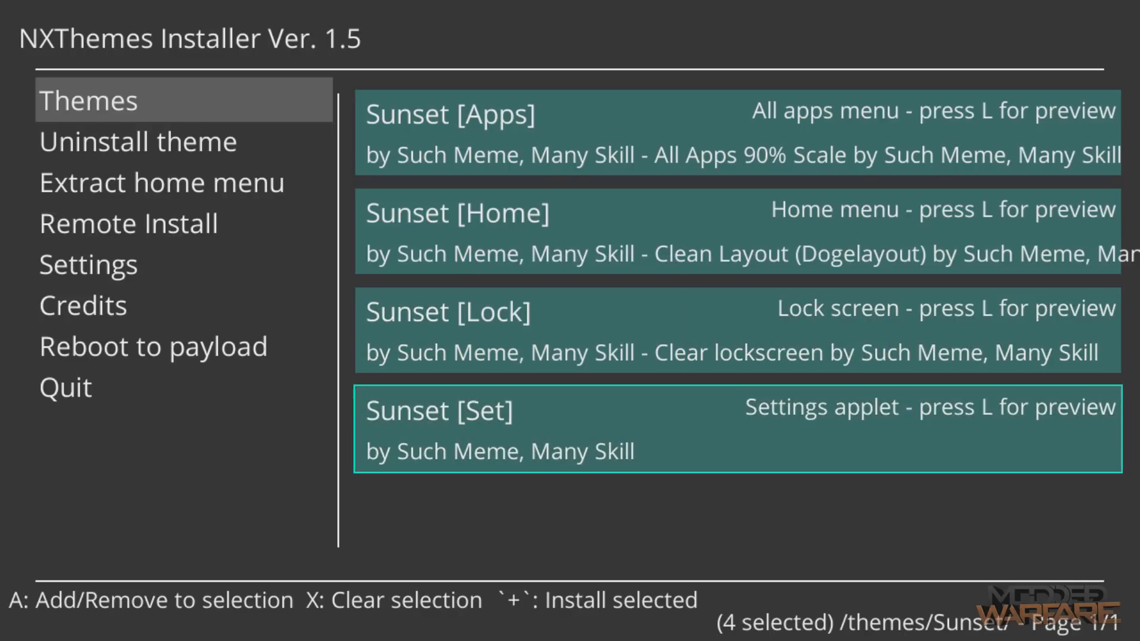
- Step through the four Sunset theme parts in NXThemes Installer's Themes list
{"action": "key", "text": "Up"}
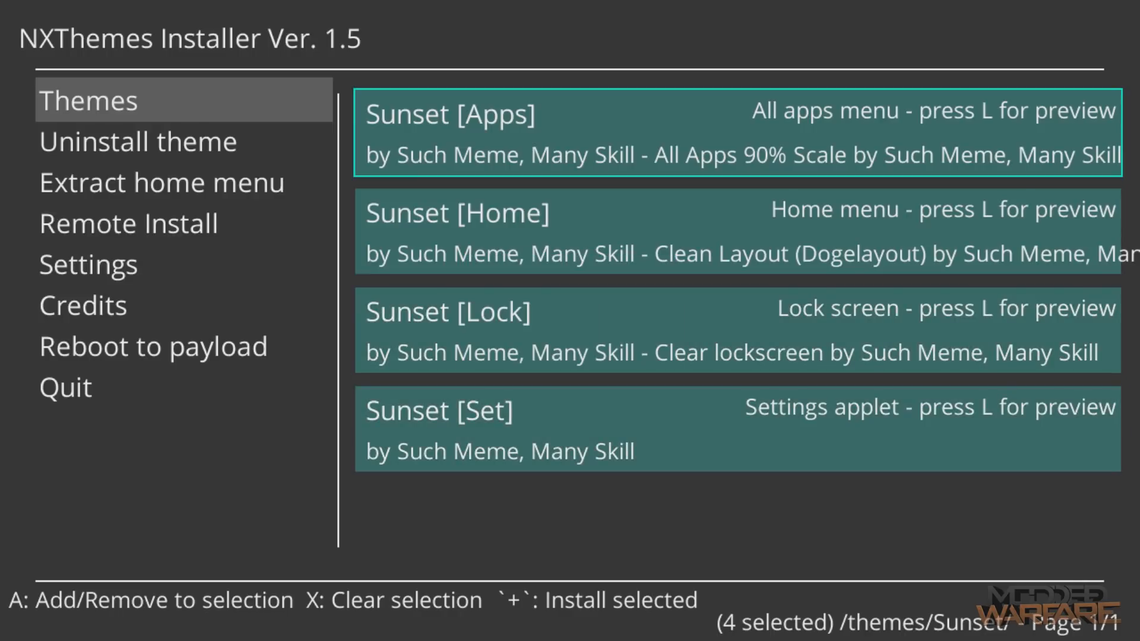
{"action": "key", "text": "down"}
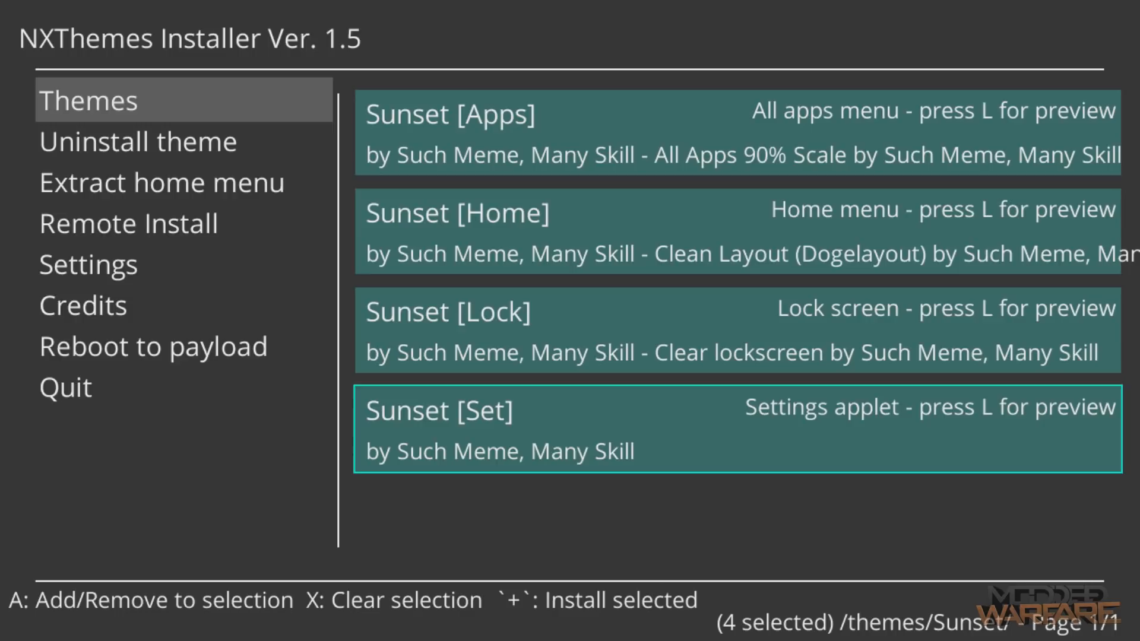
{"action": "key", "text": "Up"}
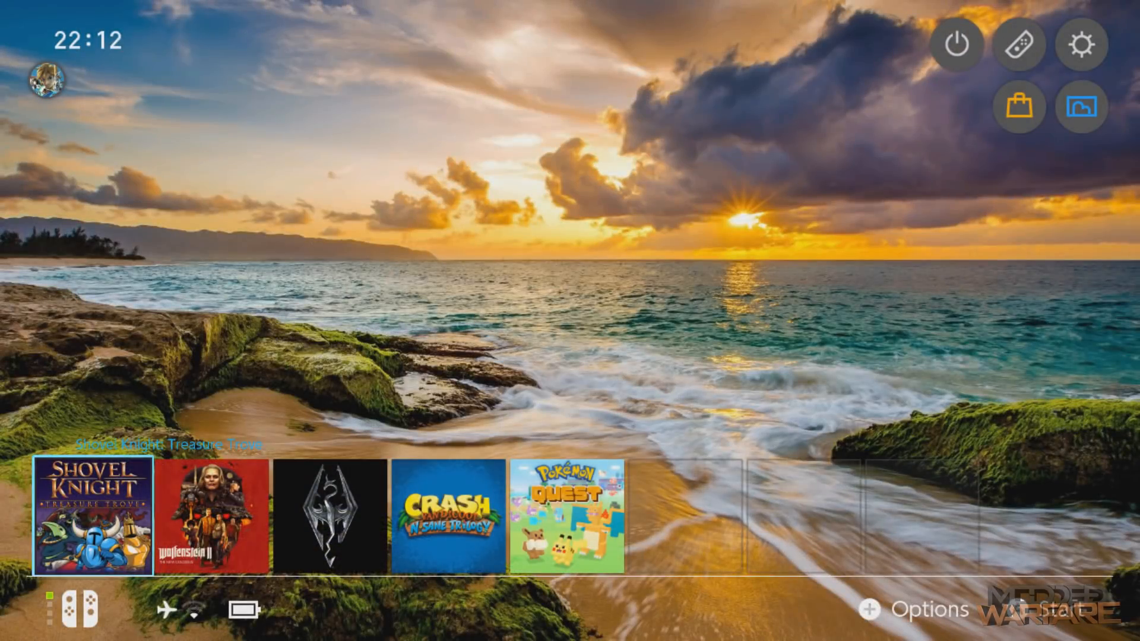
{"action": "scroll", "scroll_direction": "right", "scroll_amount": 3}
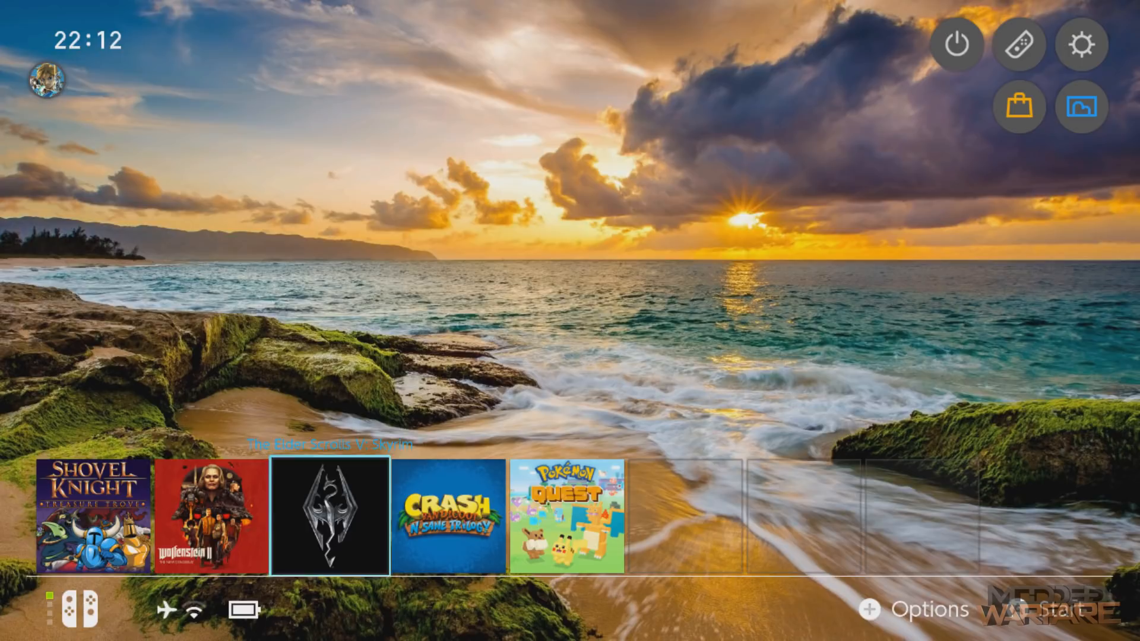
{"action": "scroll", "scroll_direction": "right", "scroll_amount": 3}
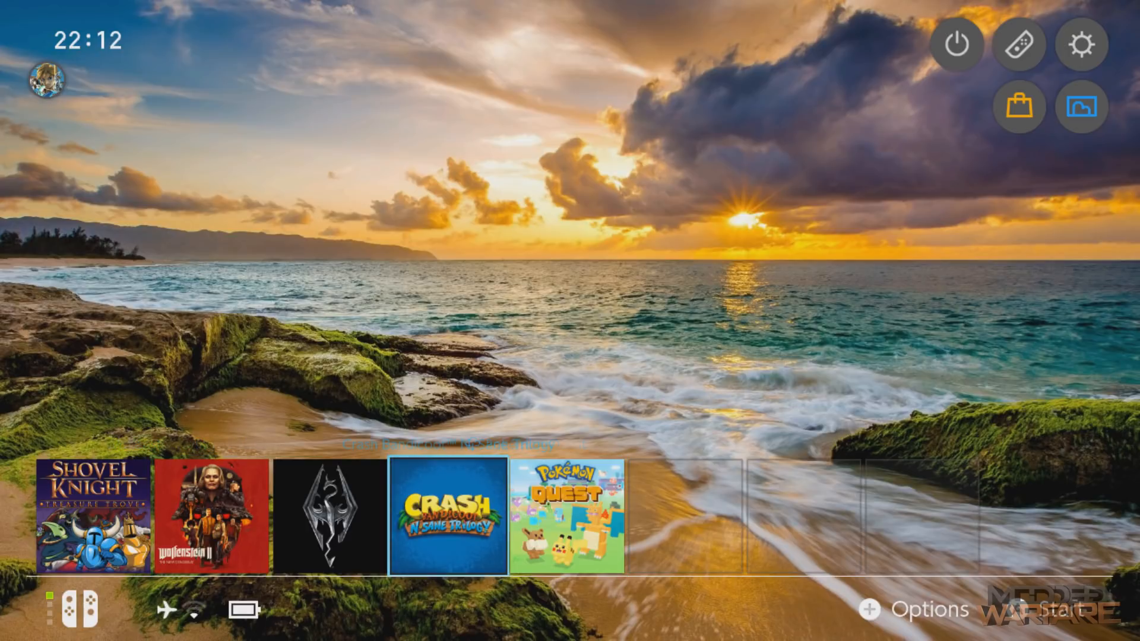
{"action": "scroll", "scroll_direction": "right", "scroll_amount": 3}
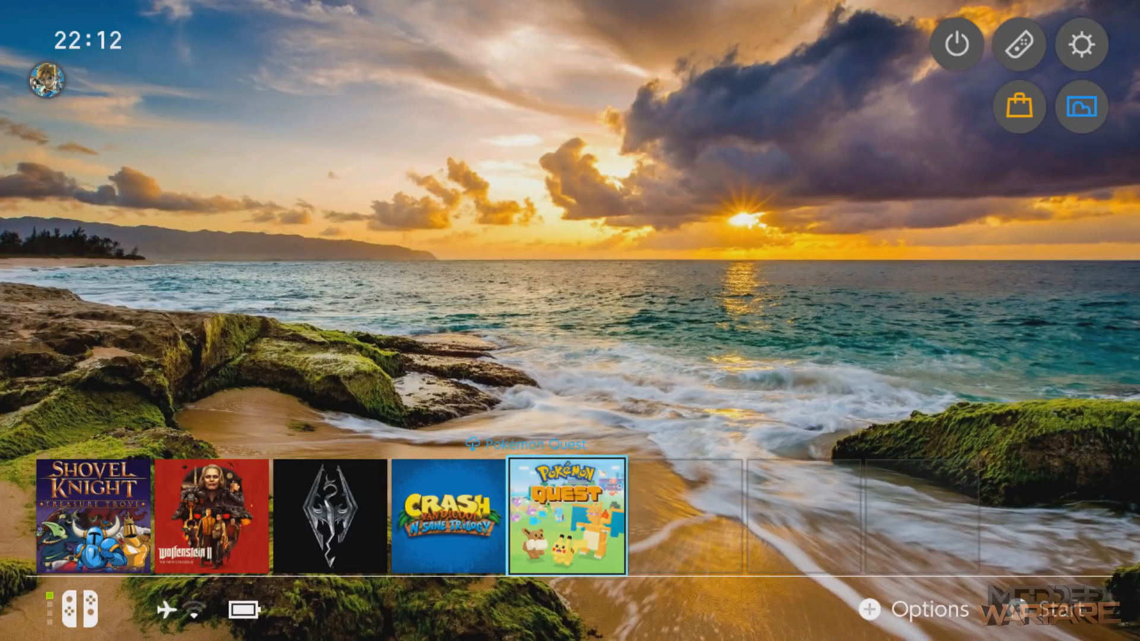
{"action": "scroll", "scroll_direction": "right", "scroll_amount": 3}
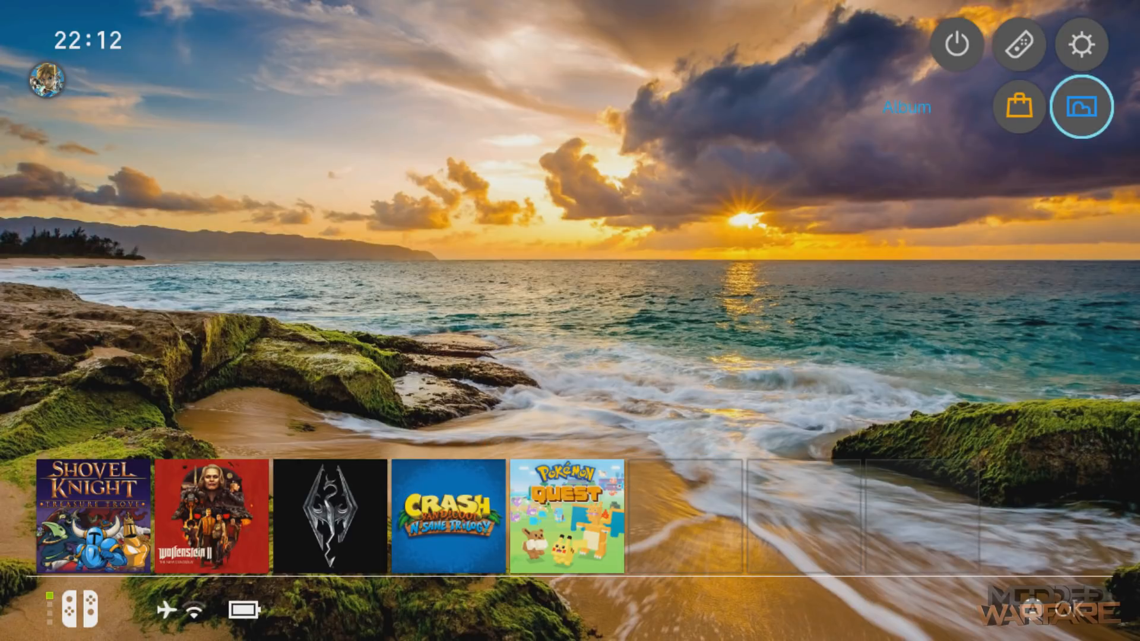
{"action": "mouse_move", "coordinate": [1081, 45]}
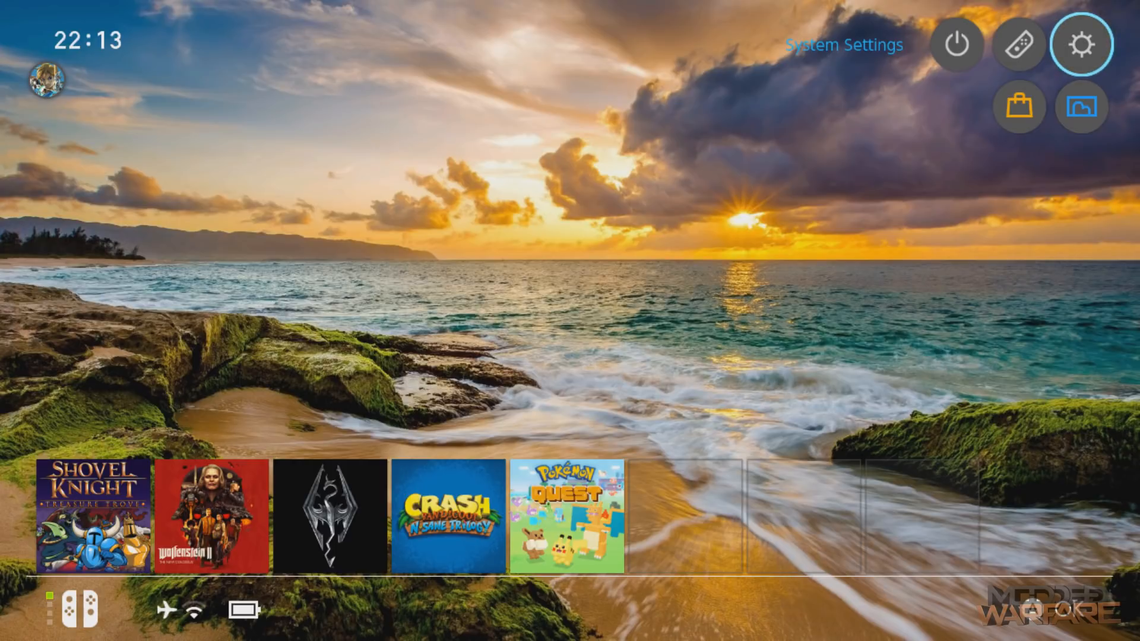
{"action": "mouse_move", "coordinate": [1081, 107]}
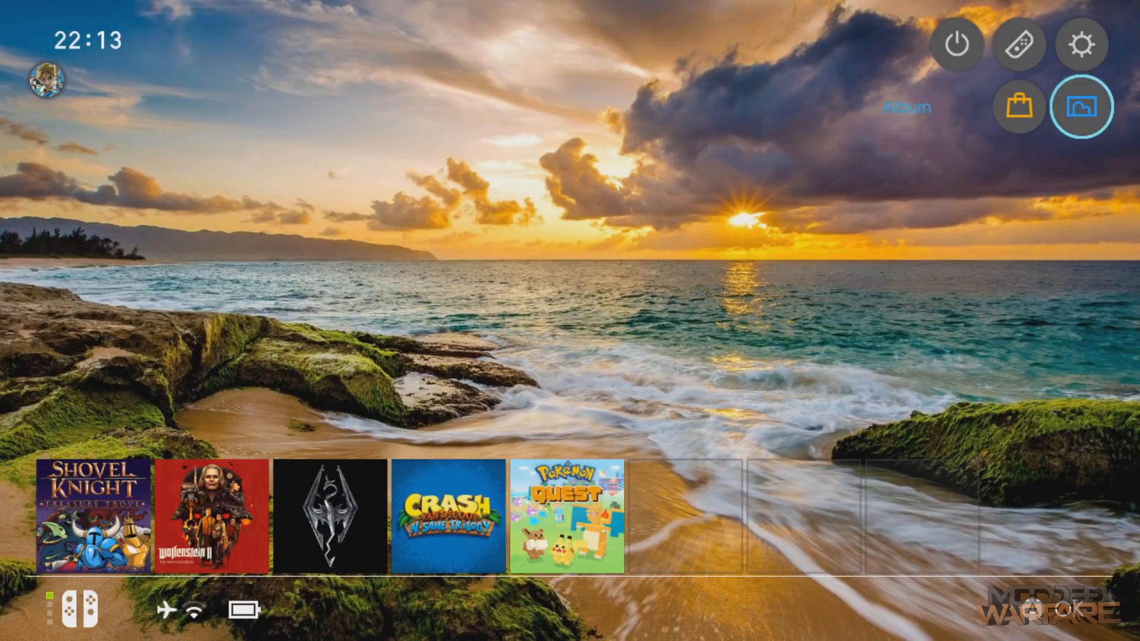
{"action": "left_click", "coordinate": [1080, 44]}
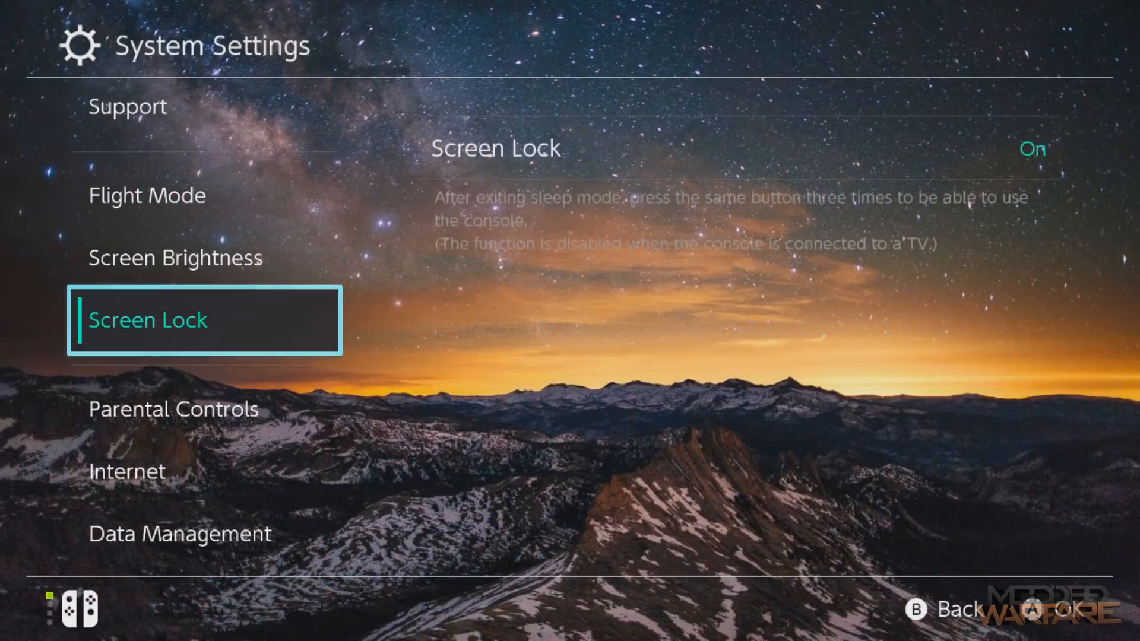
{"action": "scroll", "scroll_direction": "down", "scroll_amount": 3}
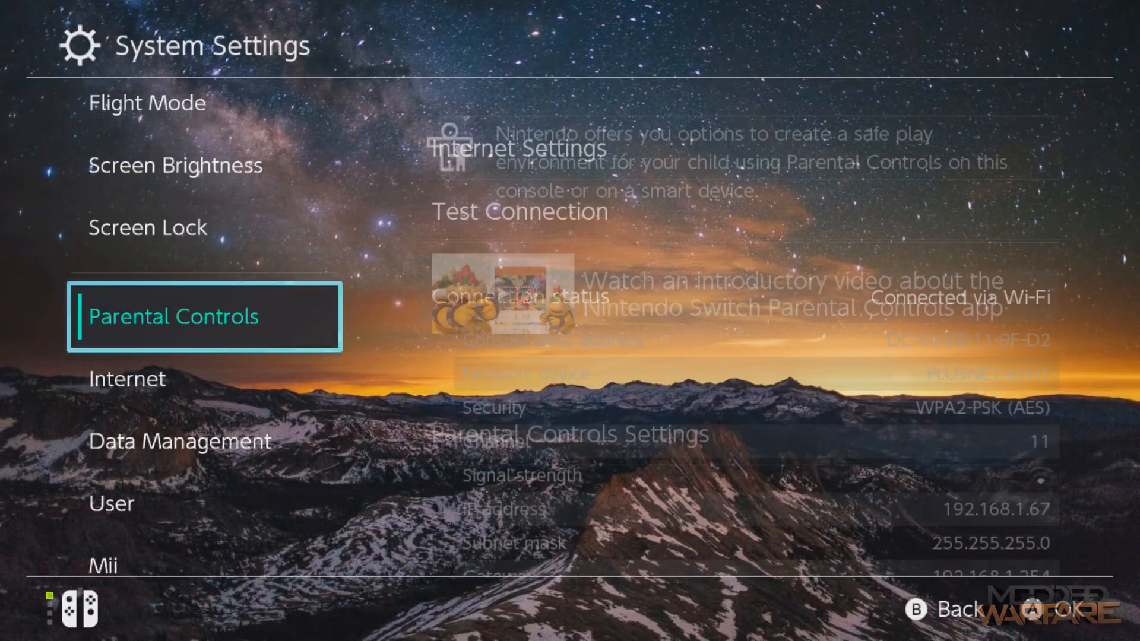
{"action": "left_click", "coordinate": [172, 316]}
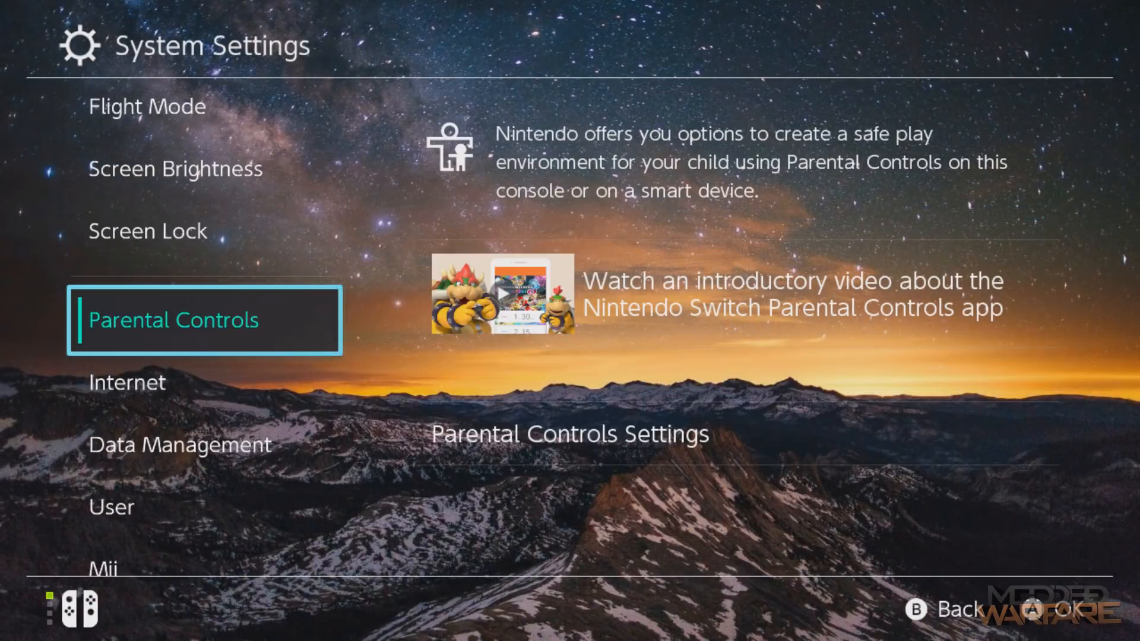
{"action": "key", "text": "Up"}
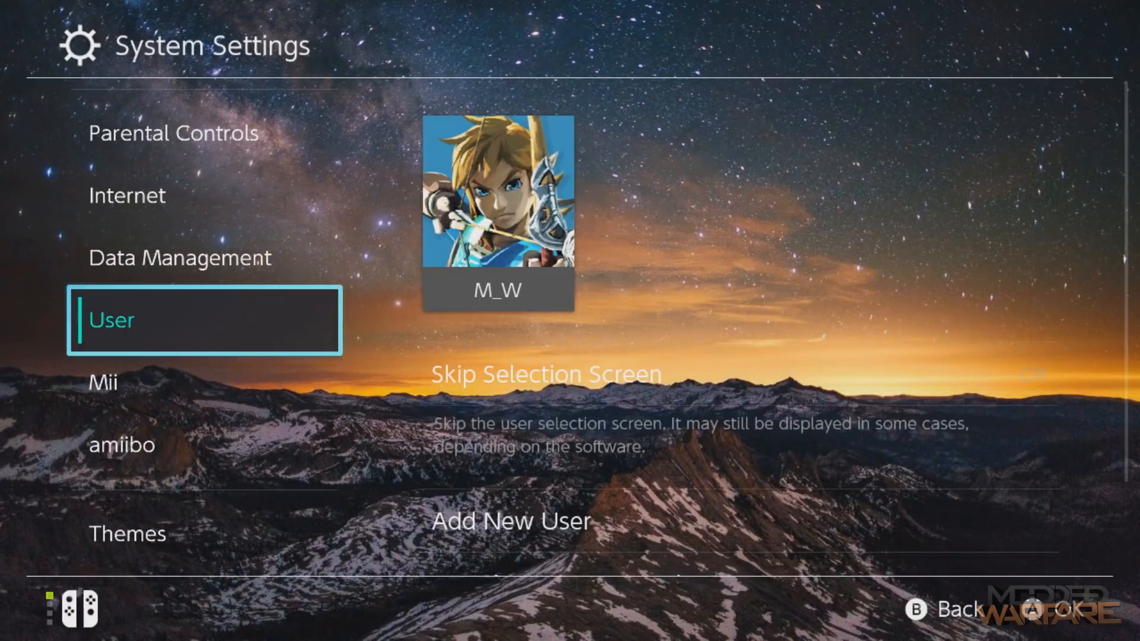
{"action": "scroll", "scroll_direction": "down", "scroll_amount": 3}
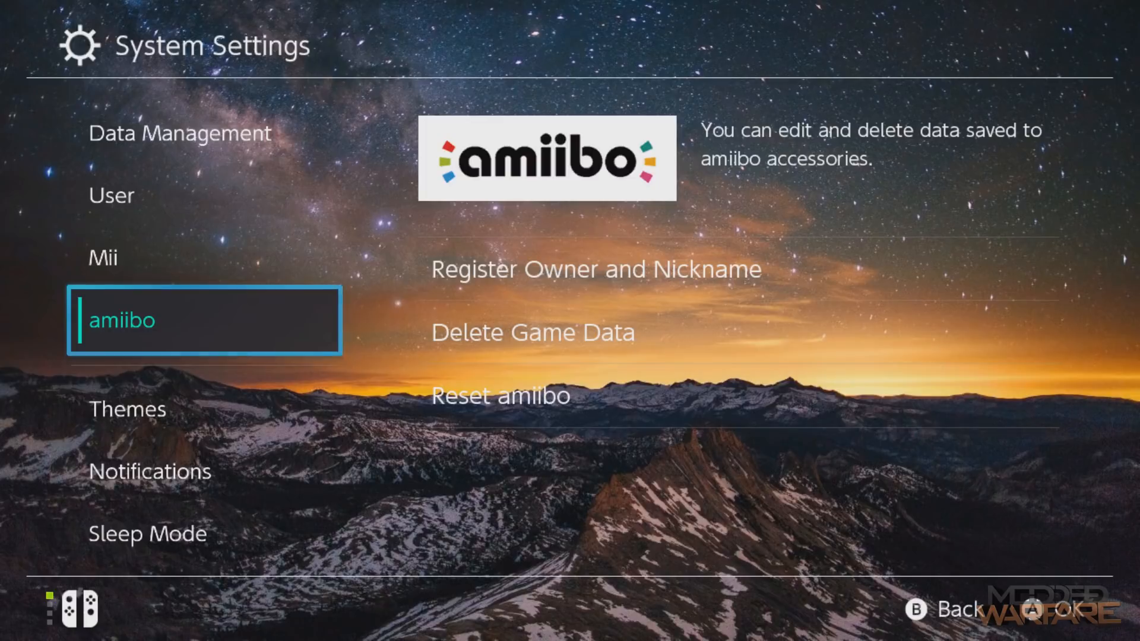
{"action": "scroll", "scroll_direction": "down", "scroll_amount": 3}
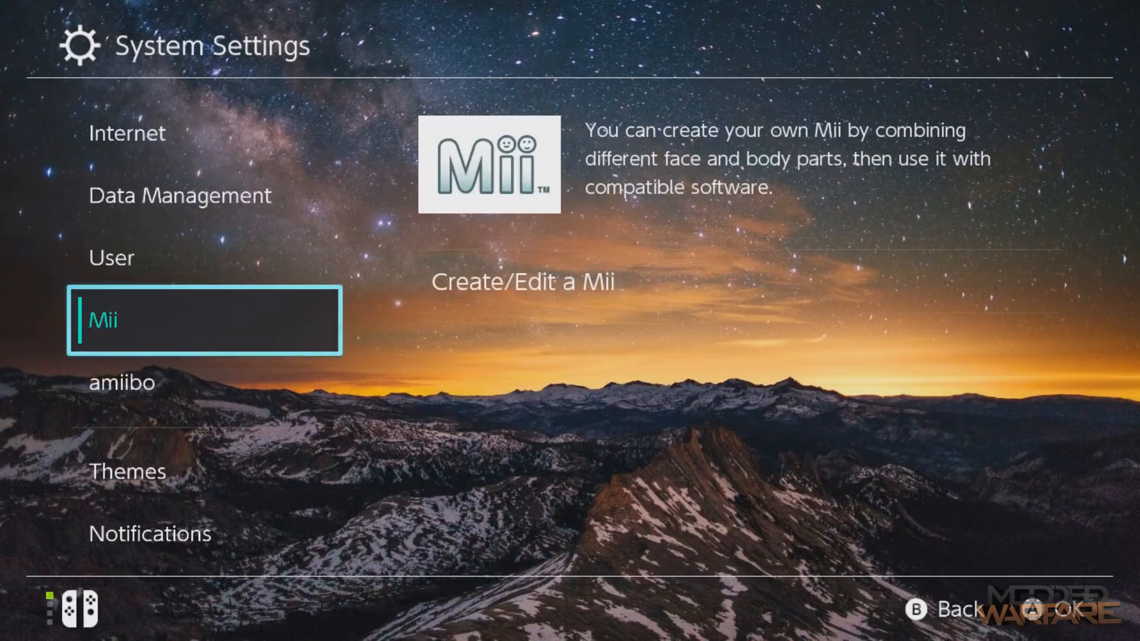
{"action": "scroll", "scroll_direction": "down", "scroll_amount": 3}
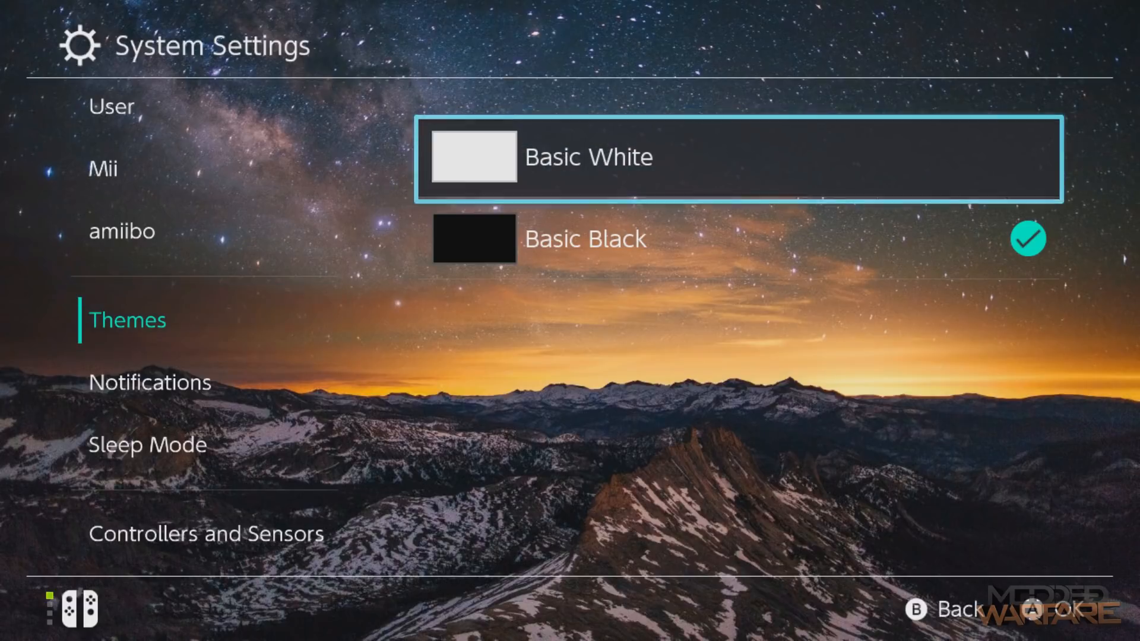
{"action": "left_click", "coordinate": [121, 230]}
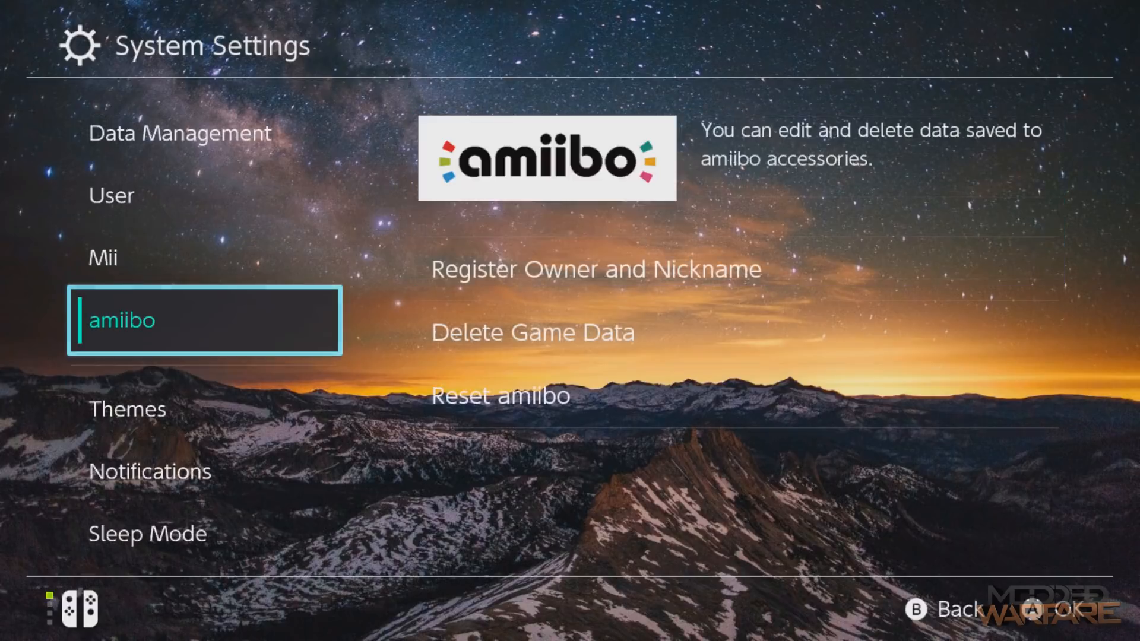
{"action": "scroll", "scroll_direction": "down", "scroll_amount": 3}
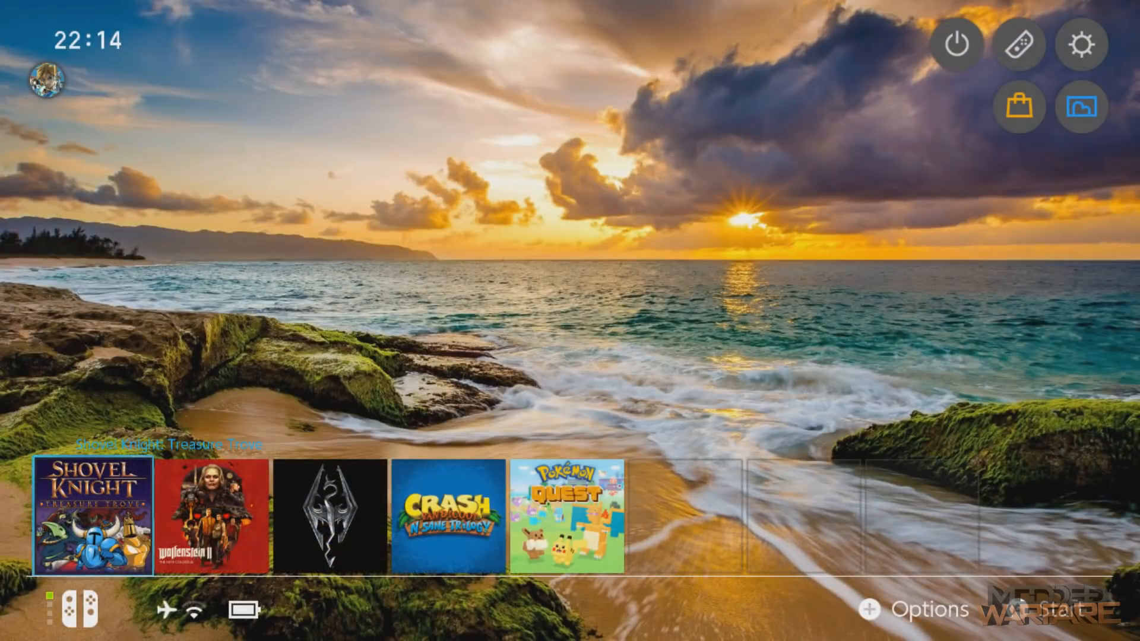
{"action": "mouse_move", "coordinate": [1080, 107]}
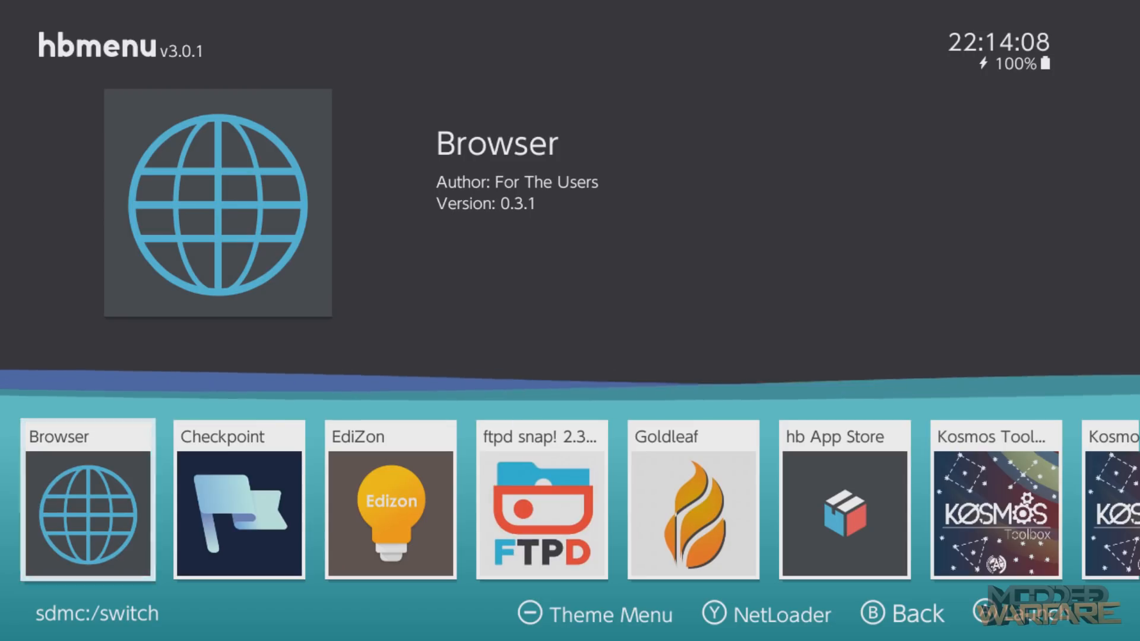
{"action": "scroll", "scroll_direction": "right", "scroll_amount": 3}
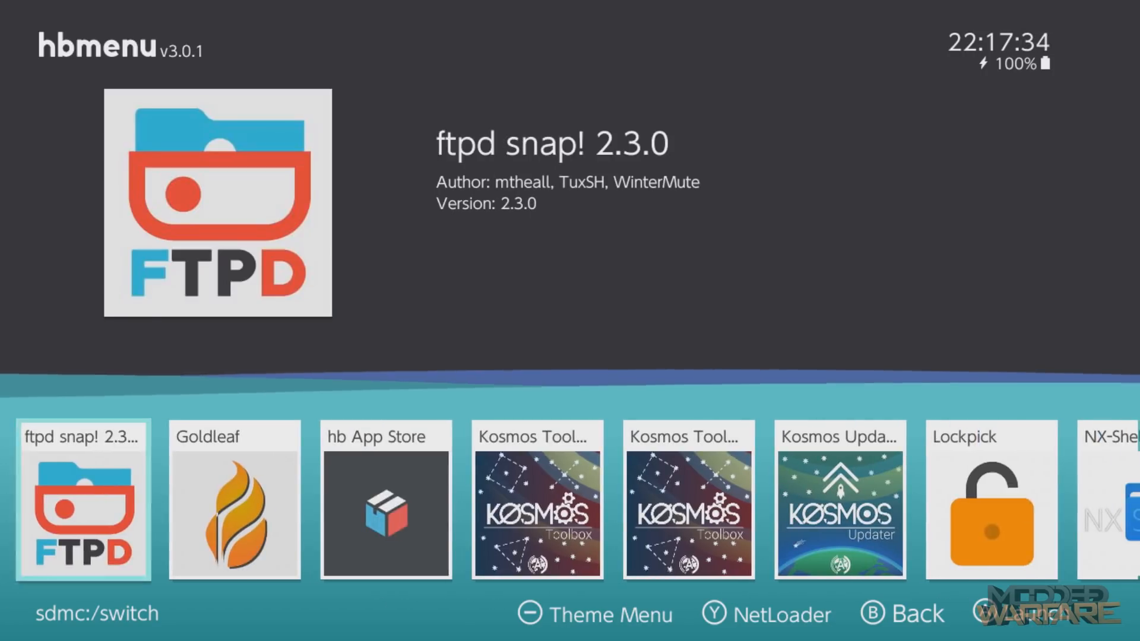
{"action": "scroll", "scroll_direction": "right", "scroll_amount": 3}
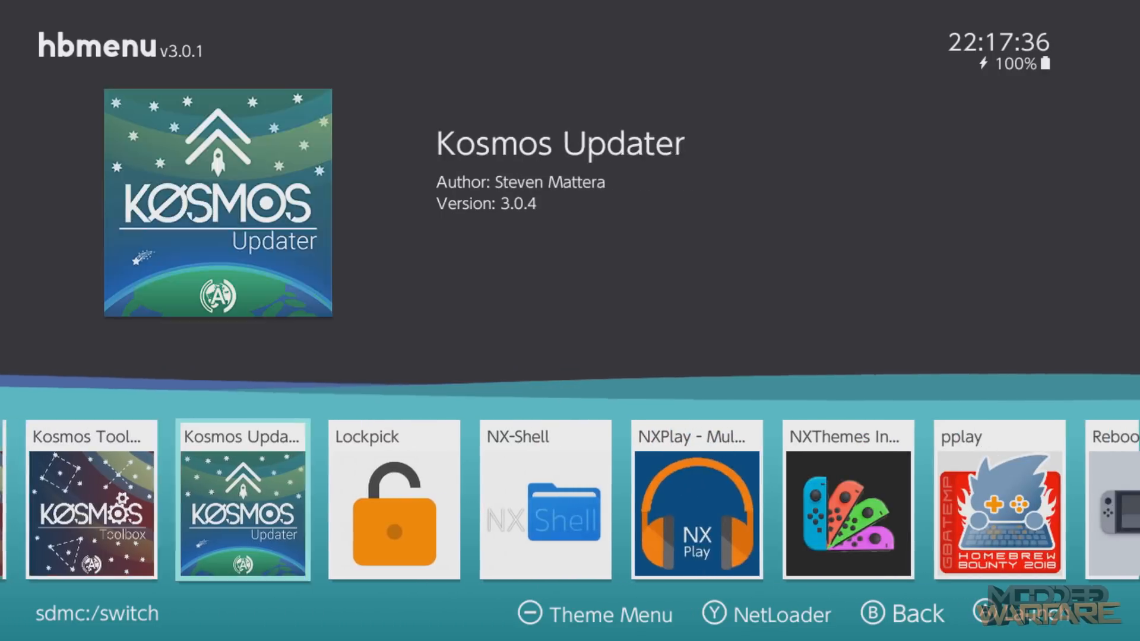
{"action": "left_click", "coordinate": [696, 499]}
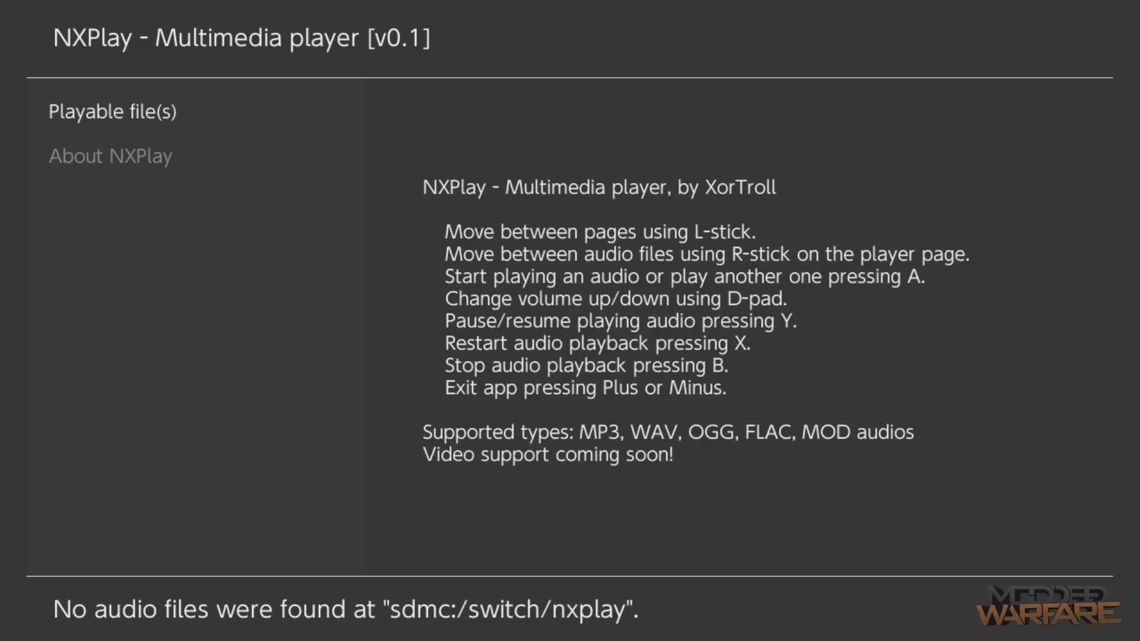
{"action": "left_click", "coordinate": [110, 156]}
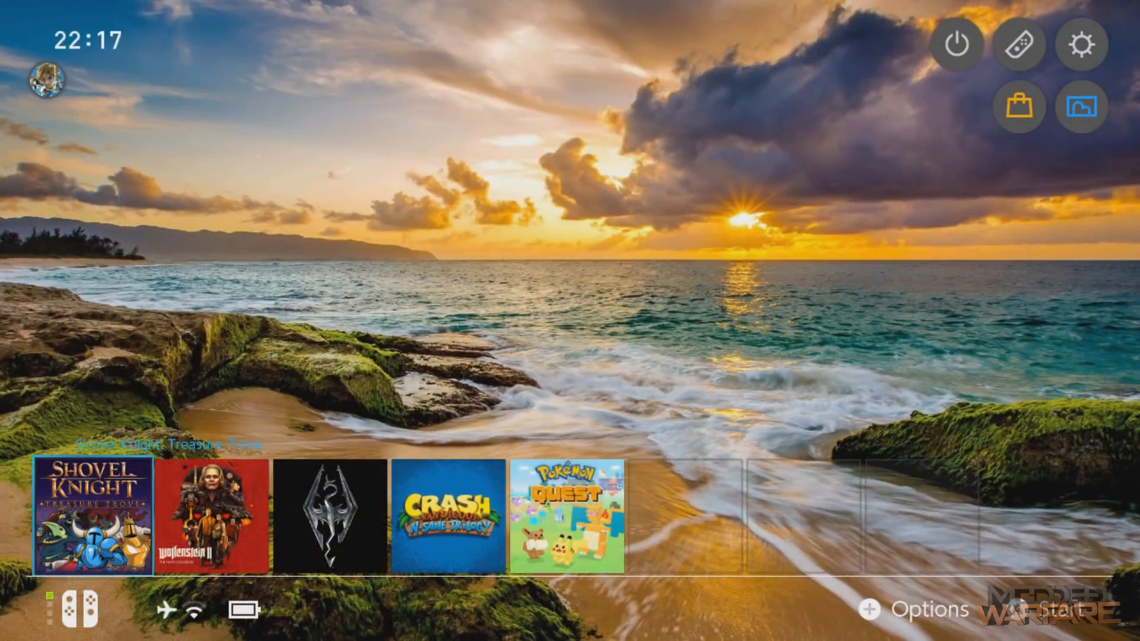
{"action": "mouse_move", "coordinate": [1080, 106]}
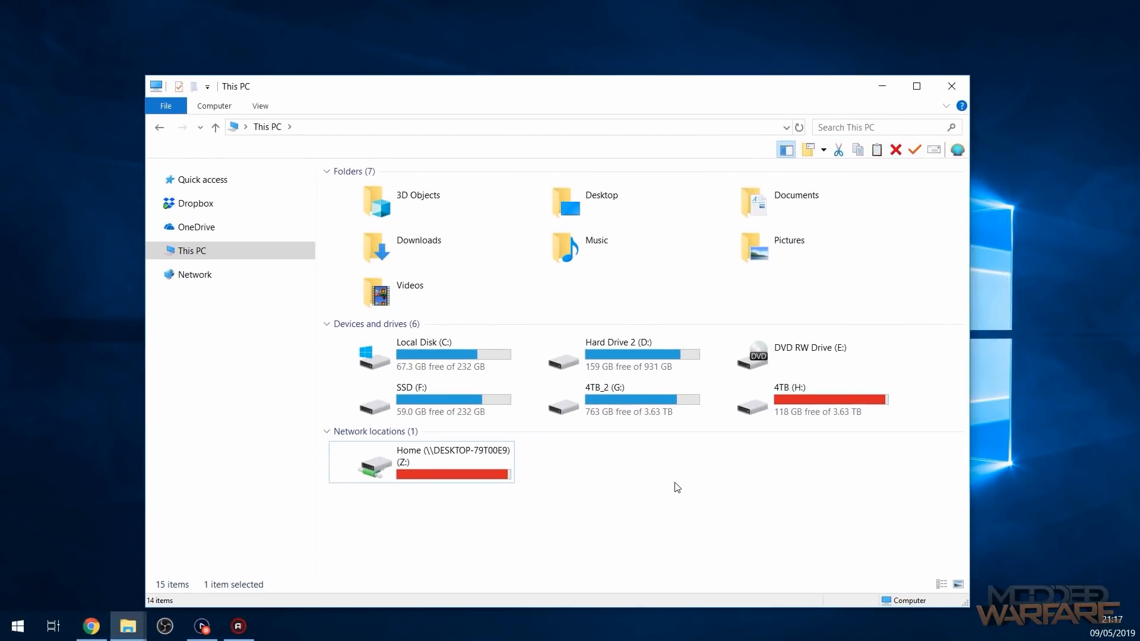
{"action": "mouse_move", "coordinate": [733, 478]}
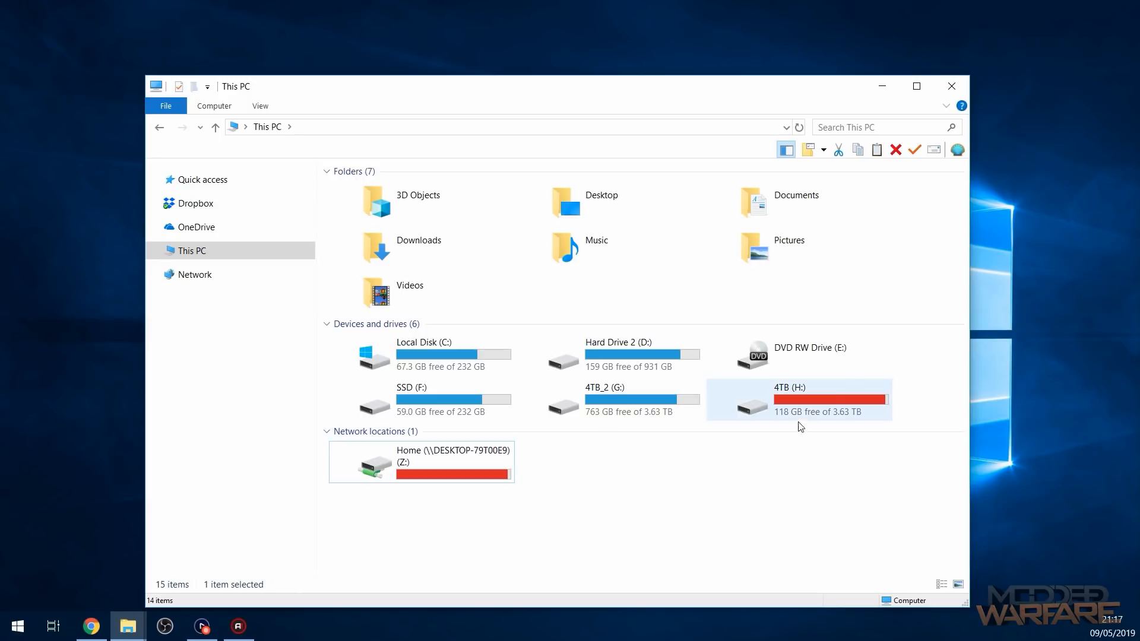
- Open This PC and show the Computer ribbon's network location options
{"action": "left_click", "coordinate": [447, 462]}
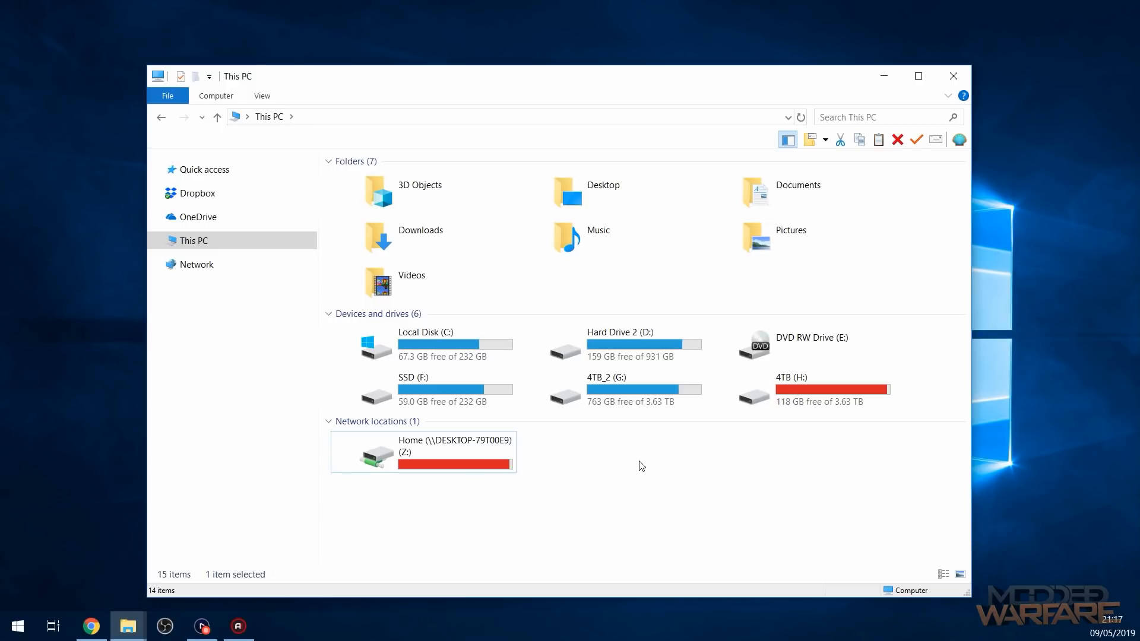
{"action": "right_click", "coordinate": [640, 465]}
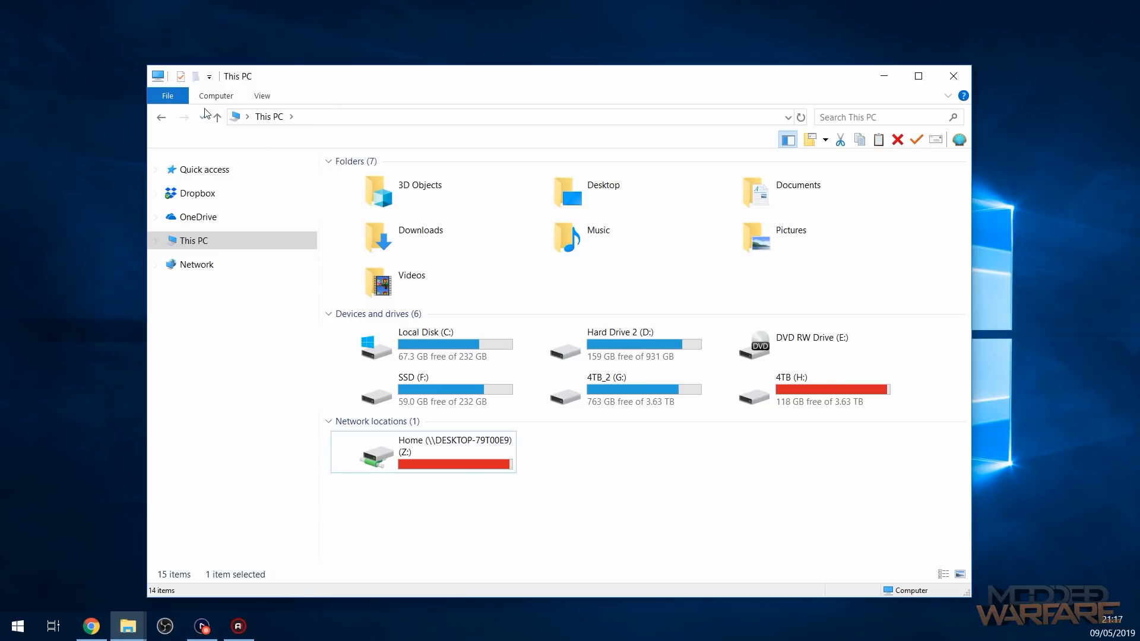
{"action": "left_click", "coordinate": [215, 95]}
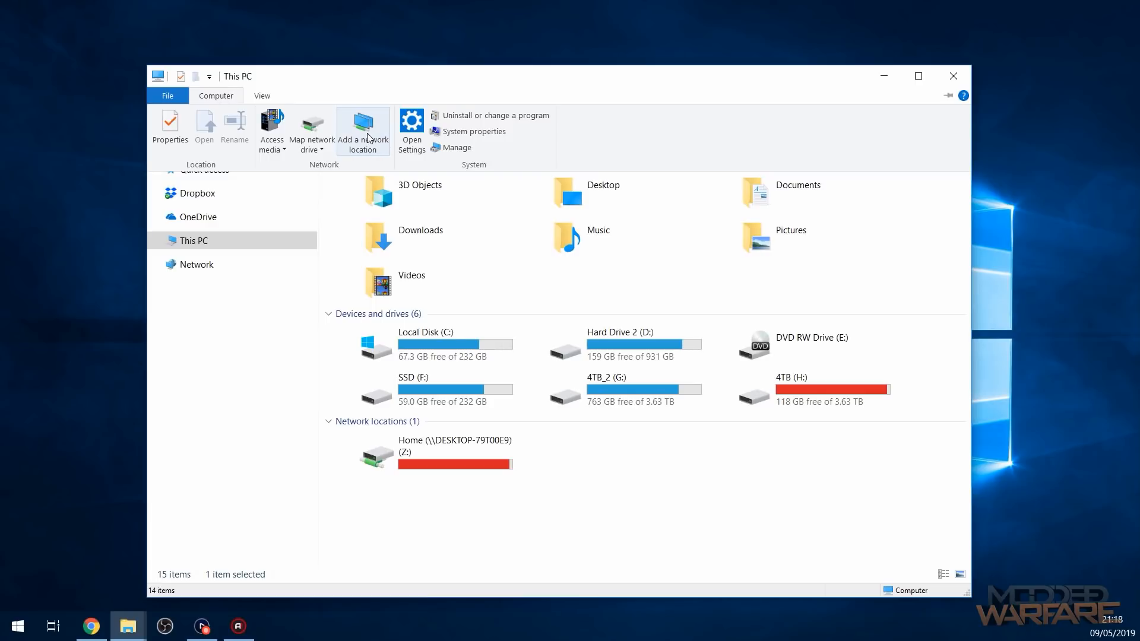
- Create custom location ftp://192.168.1.67:5000, anonymous logon, named Switch, and open it
{"action": "left_click", "coordinate": [362, 130]}
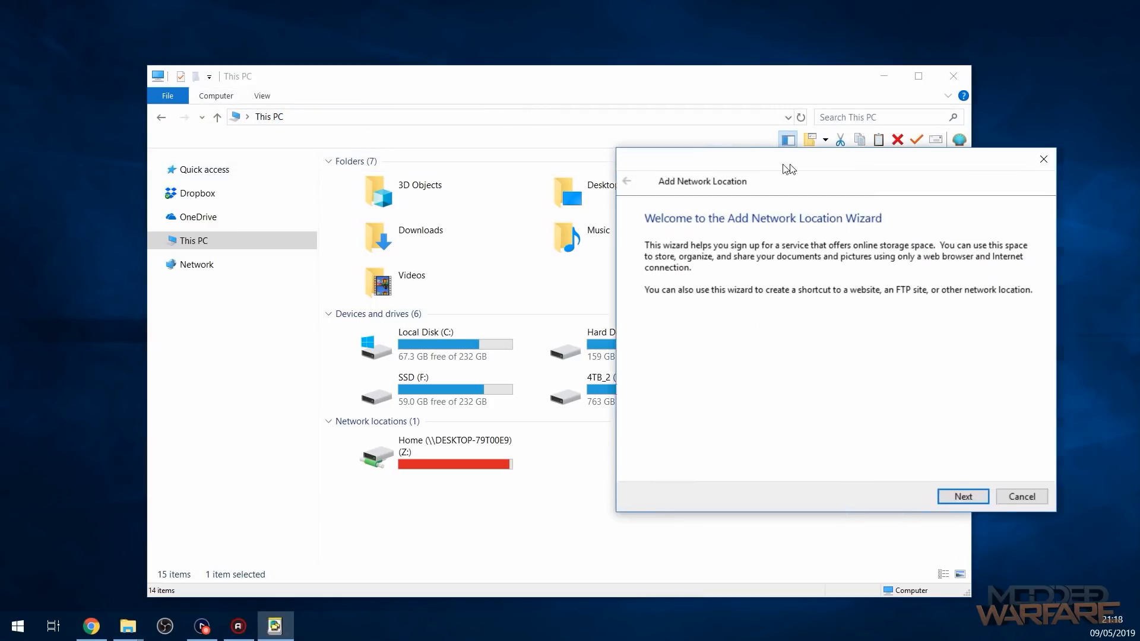
{"action": "left_click", "coordinate": [962, 496]}
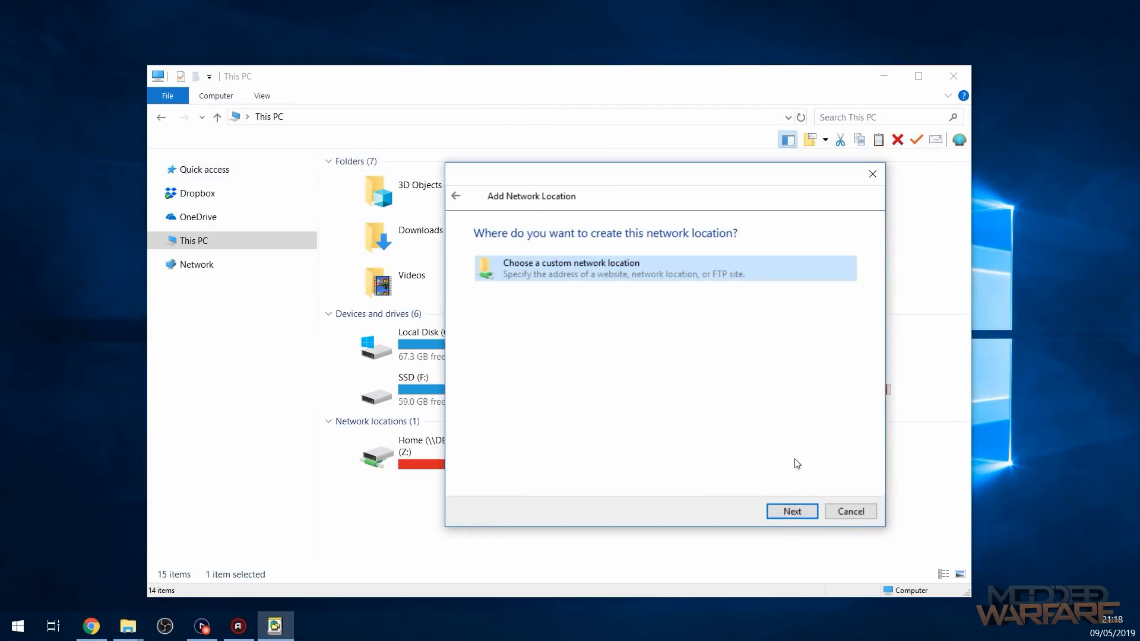
{"action": "left_click", "coordinate": [790, 511]}
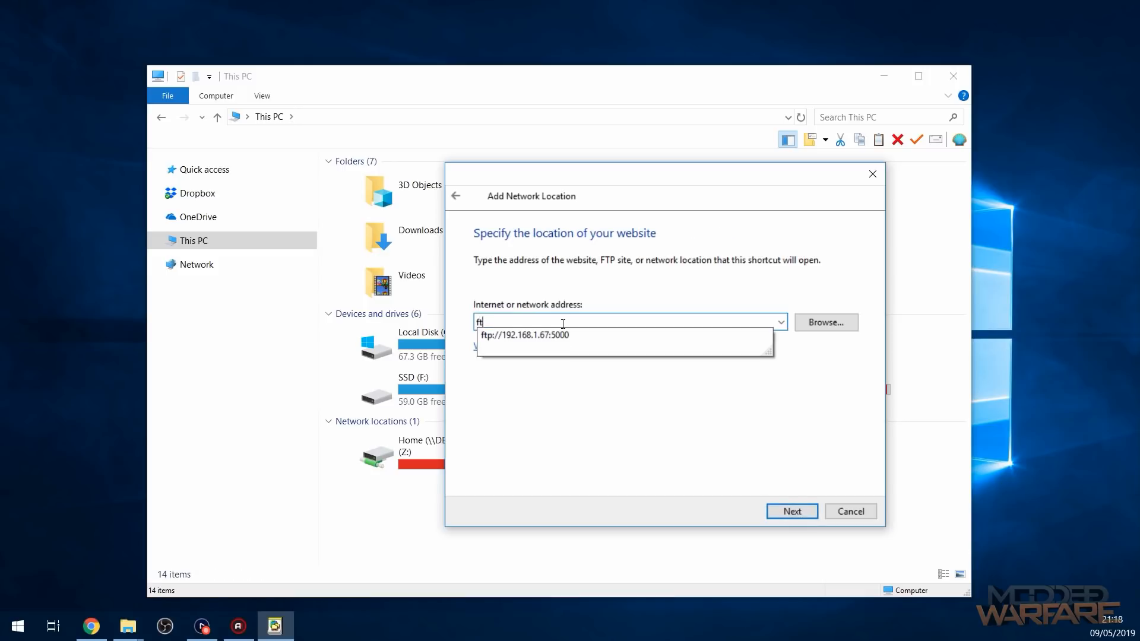
{"action": "type", "text": "p://192.168.1.67:5000"}
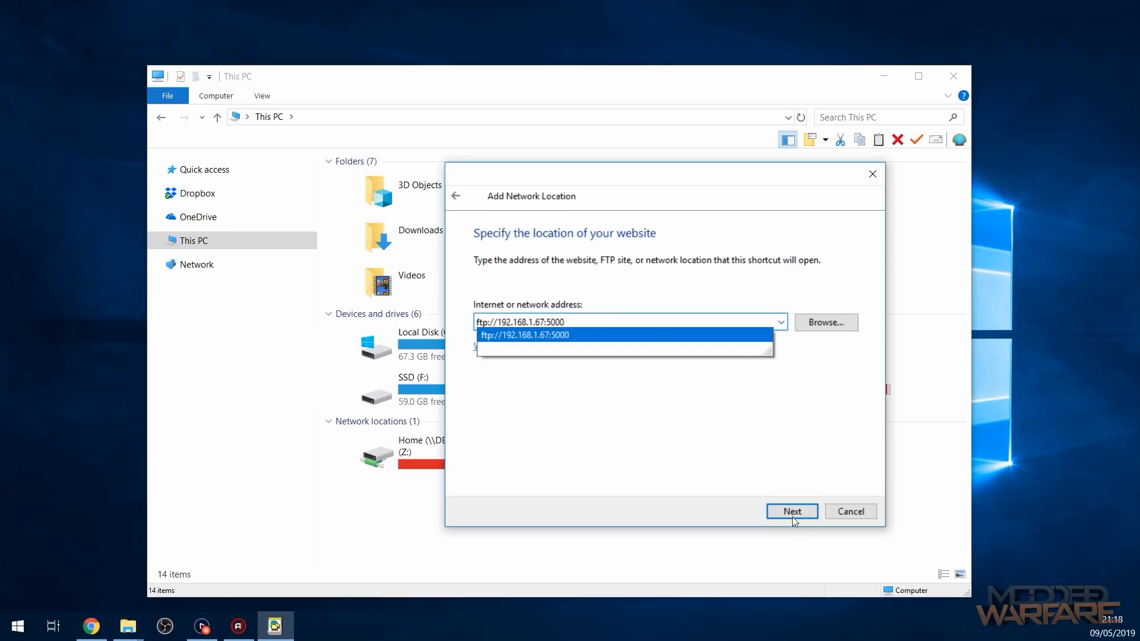
{"action": "left_click", "coordinate": [791, 511]}
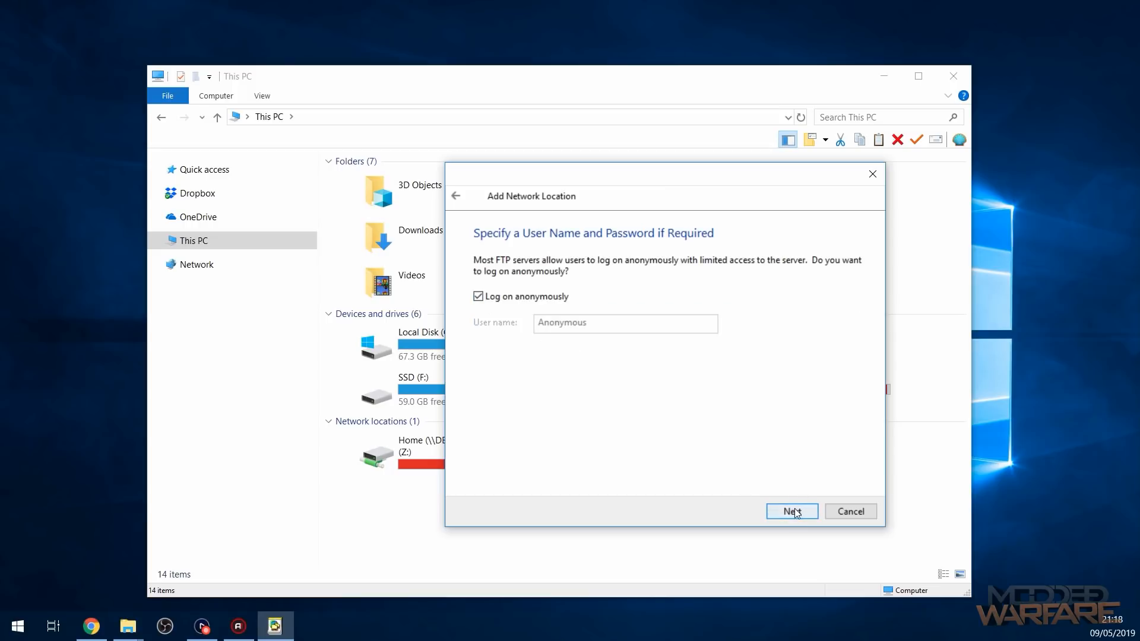
{"action": "left_click", "coordinate": [790, 511]}
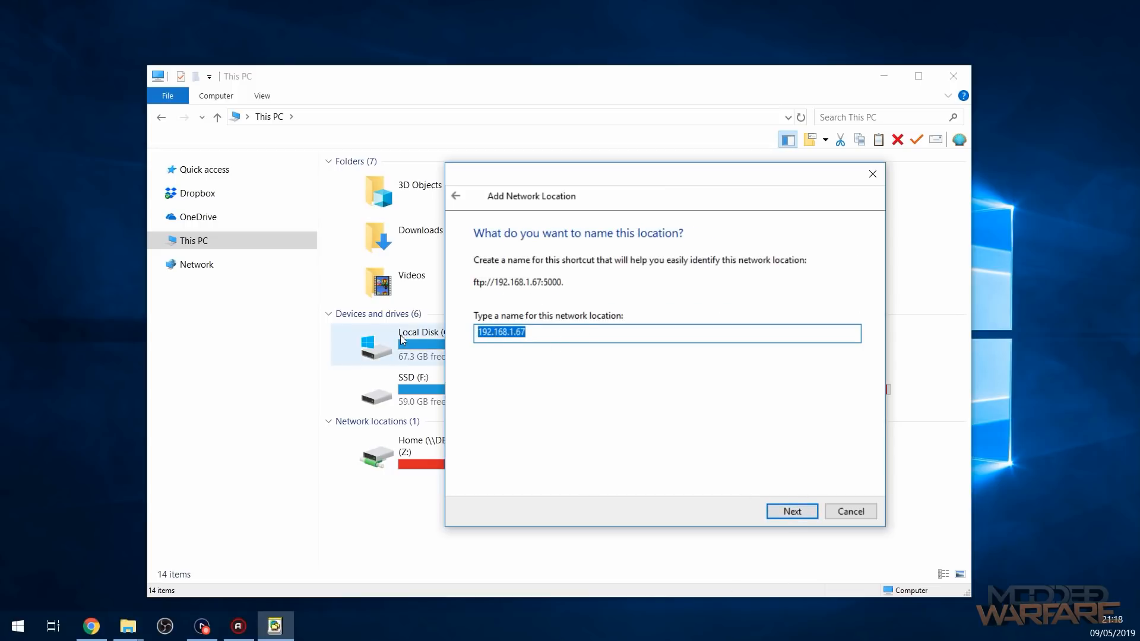
{"action": "left_click", "coordinate": [790, 511]}
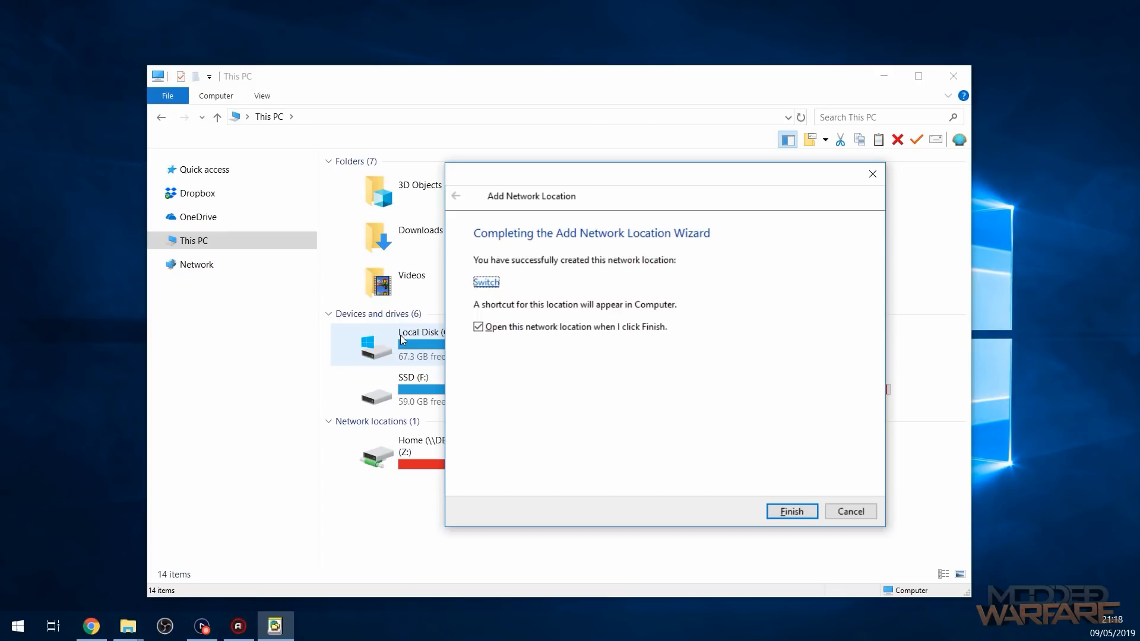
{"action": "left_click", "coordinate": [790, 511]}
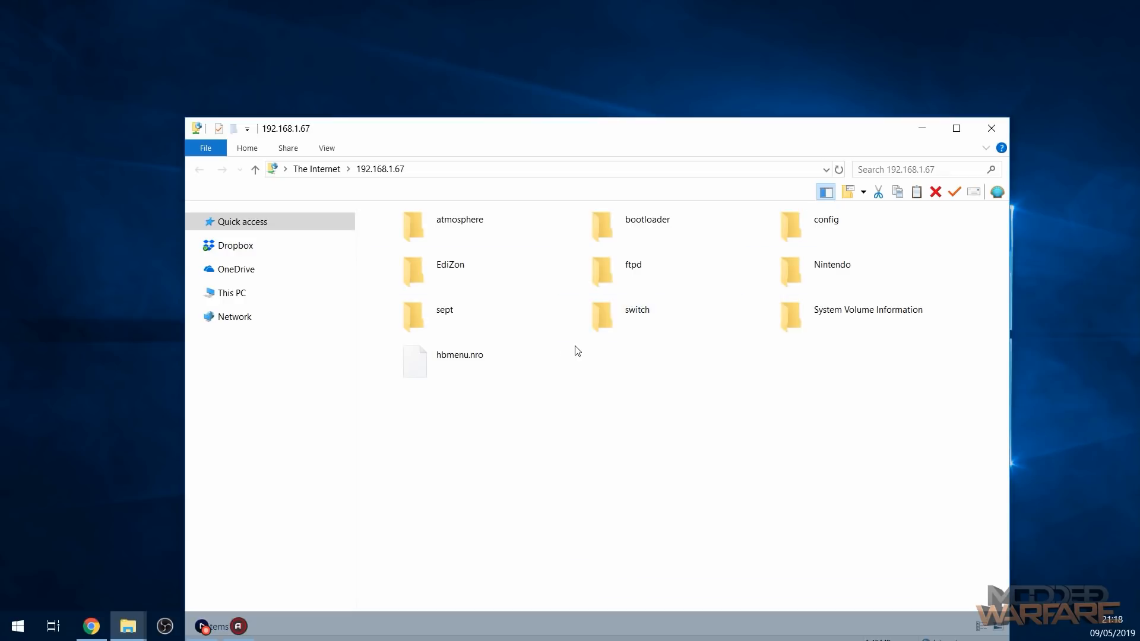
{"action": "mouse_move", "coordinate": [421, 314]}
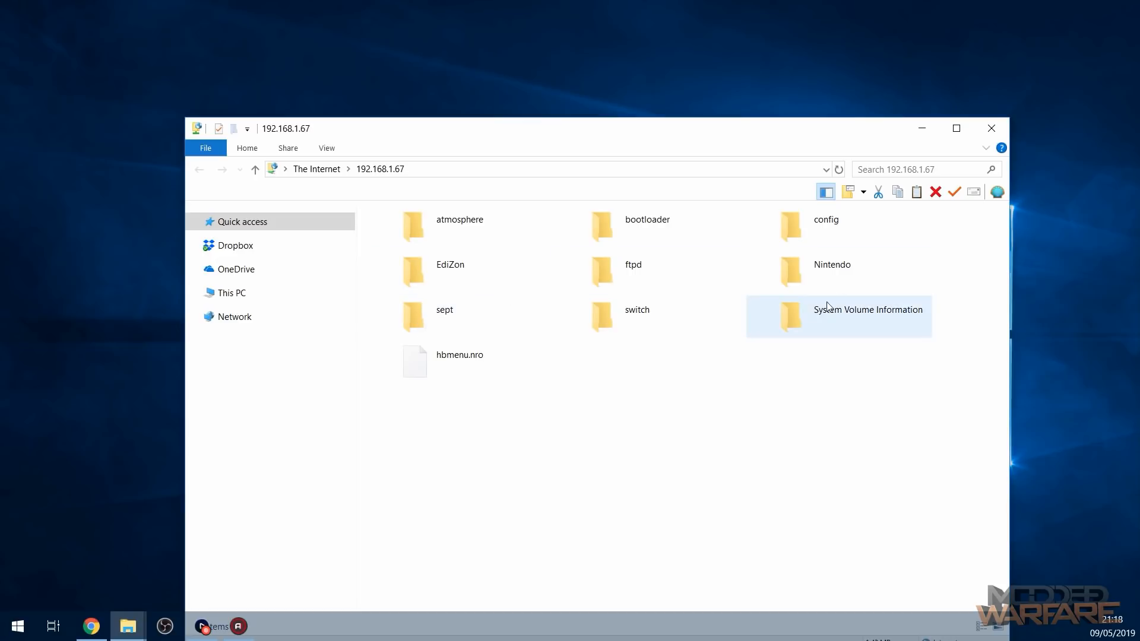
- Open switch/nxplay on the console share and drop in NIVIRO - Flares NCS Release.mp3
{"action": "double_click", "coordinate": [636, 316]}
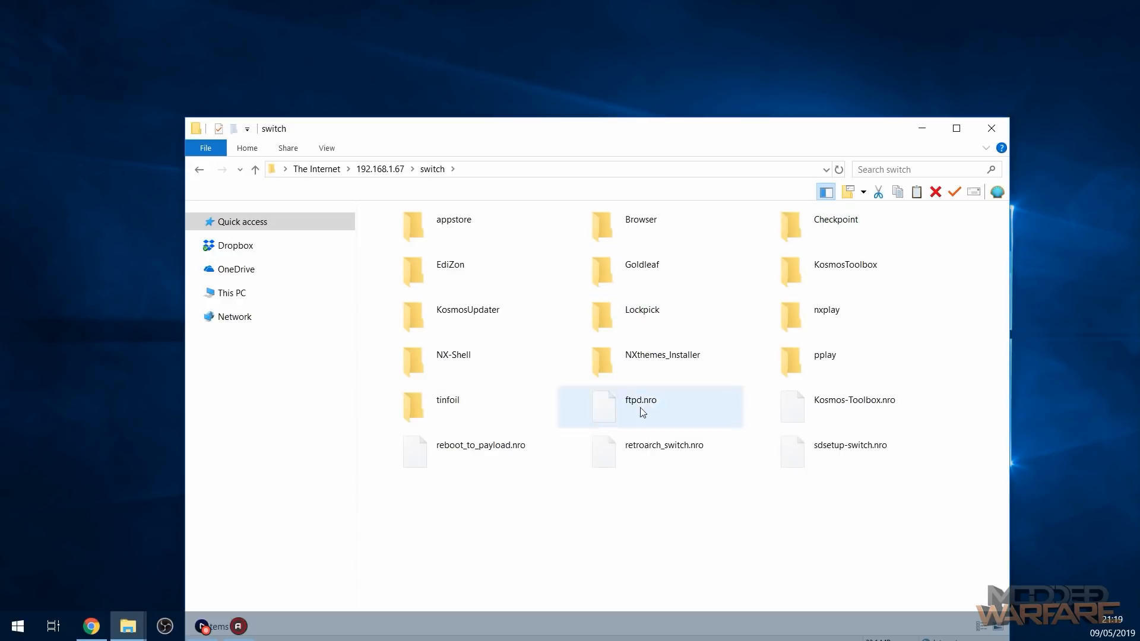
{"action": "left_click", "coordinate": [826, 308]}
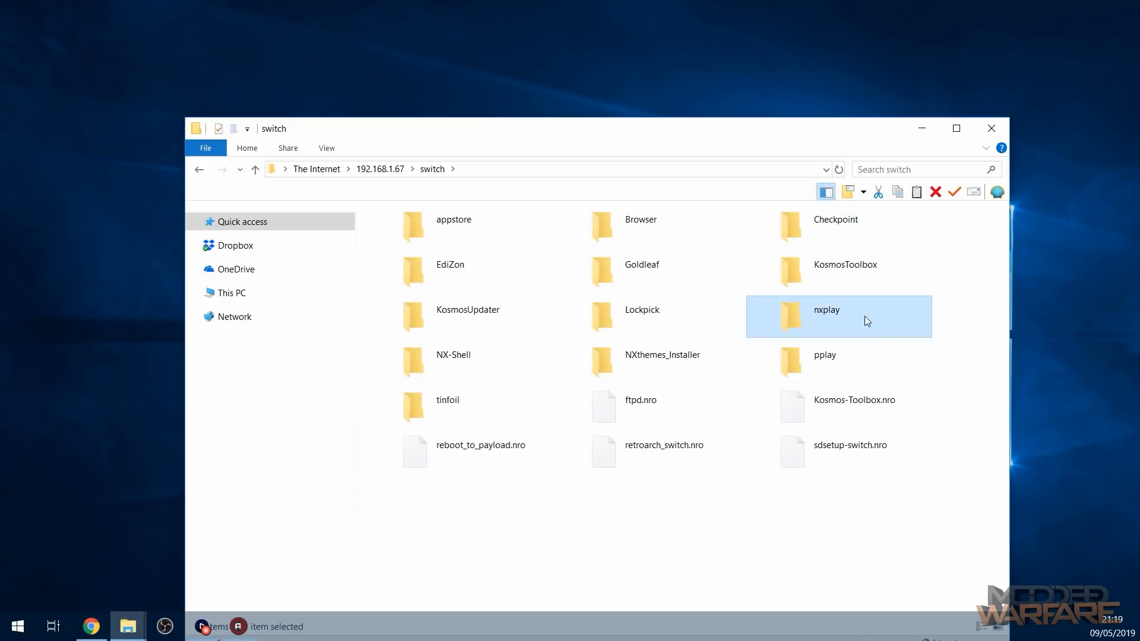
{"action": "double_click", "coordinate": [826, 317]}
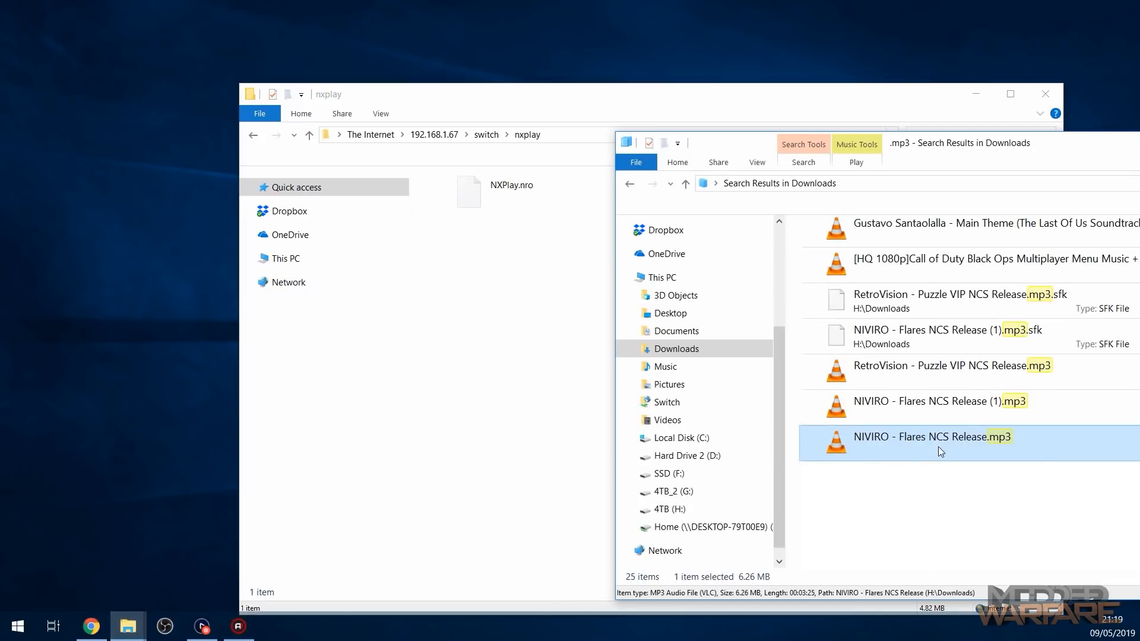
{"action": "mouse_move", "coordinate": [952, 149]}
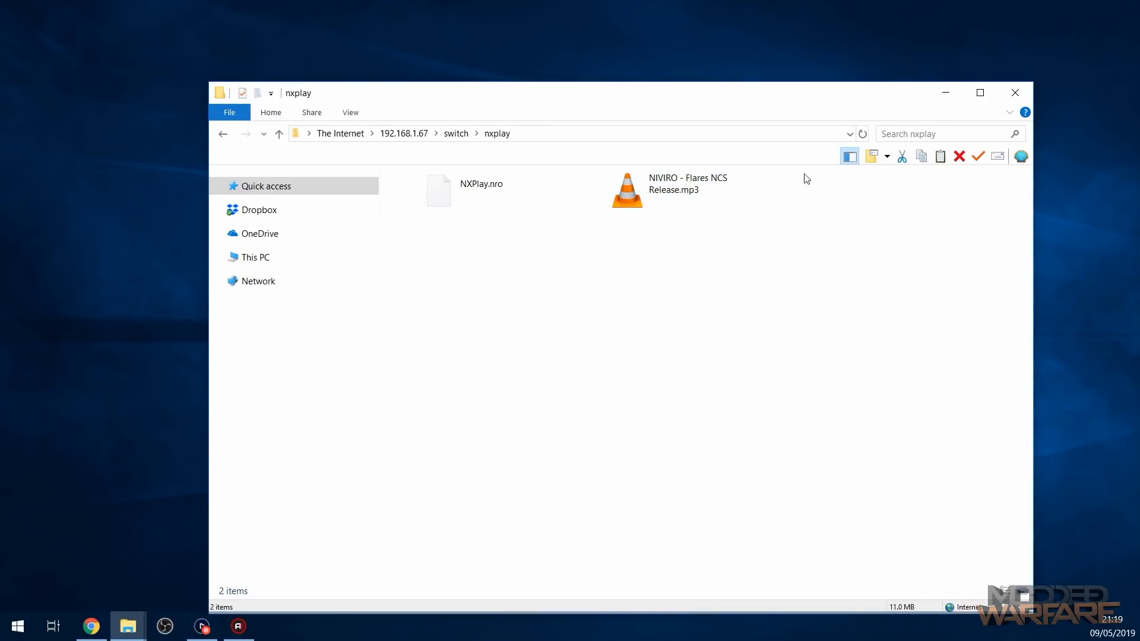
{"action": "left_click", "coordinate": [673, 190]}
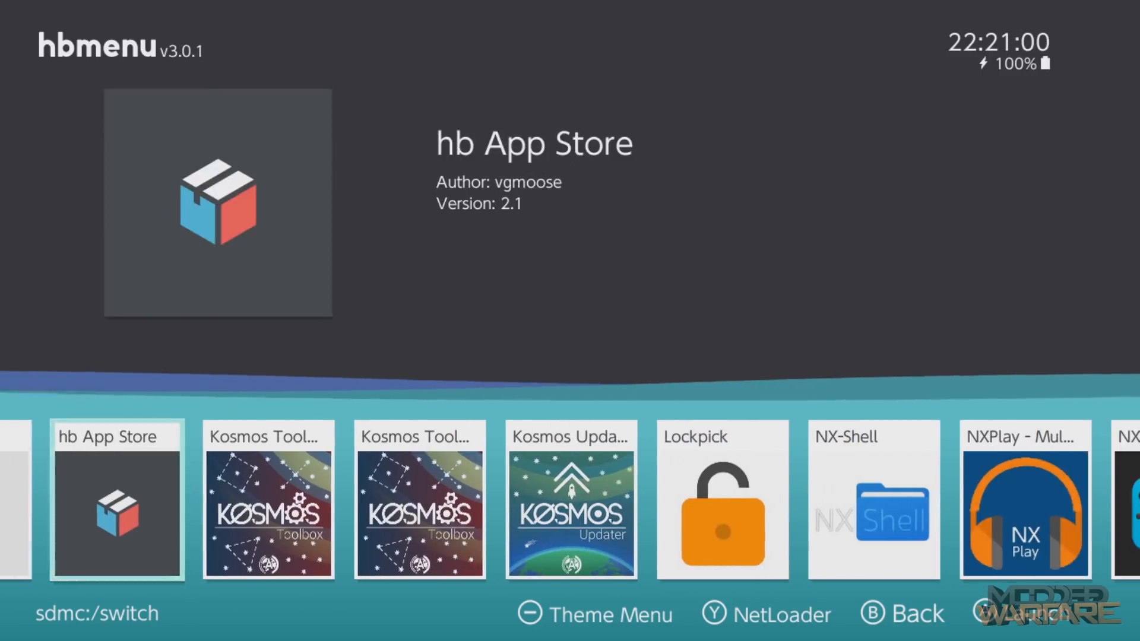
- Launch NXPlay from hbmenu and select the NIVIRO - Flares mp3 track
{"action": "scroll", "scroll_direction": "right", "scroll_amount": 3}
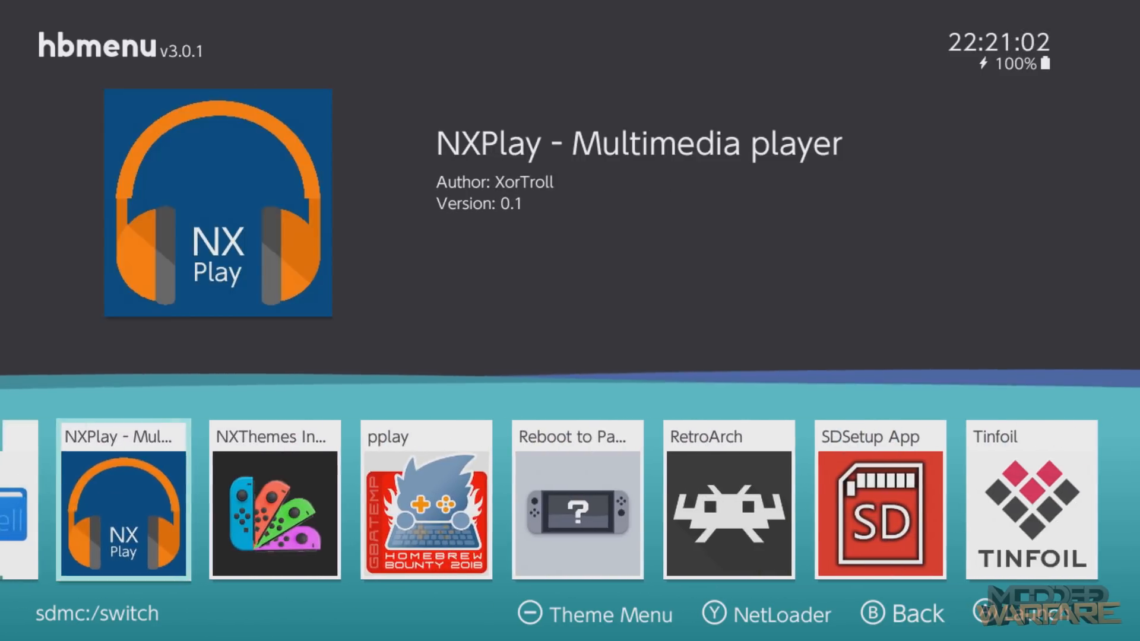
{"action": "left_click", "coordinate": [123, 499]}
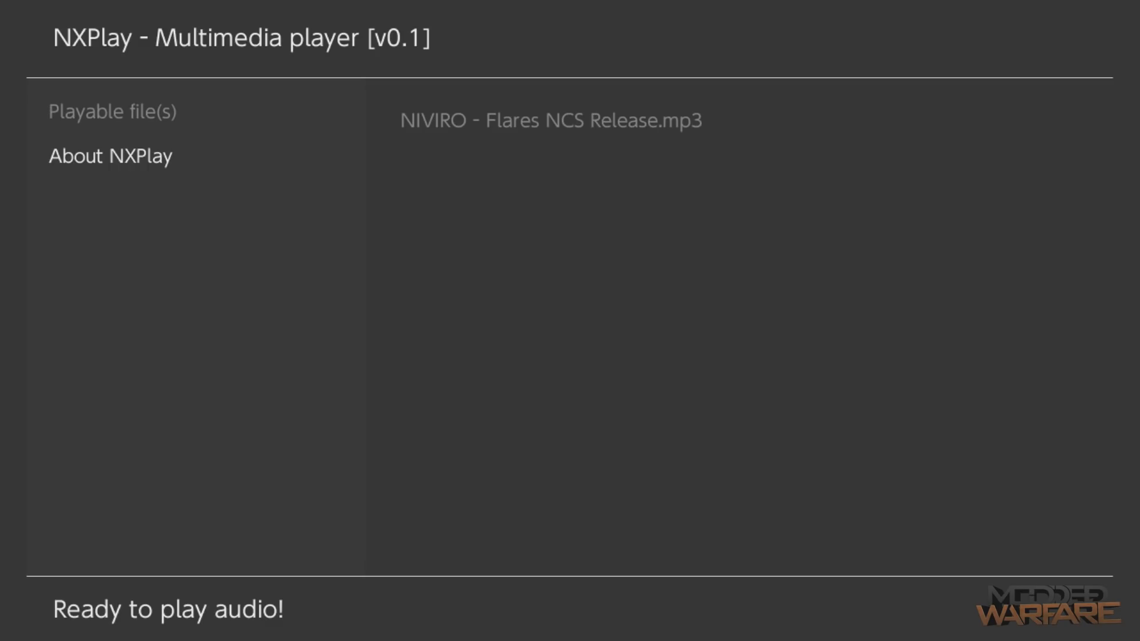
{"action": "left_click", "coordinate": [550, 120]}
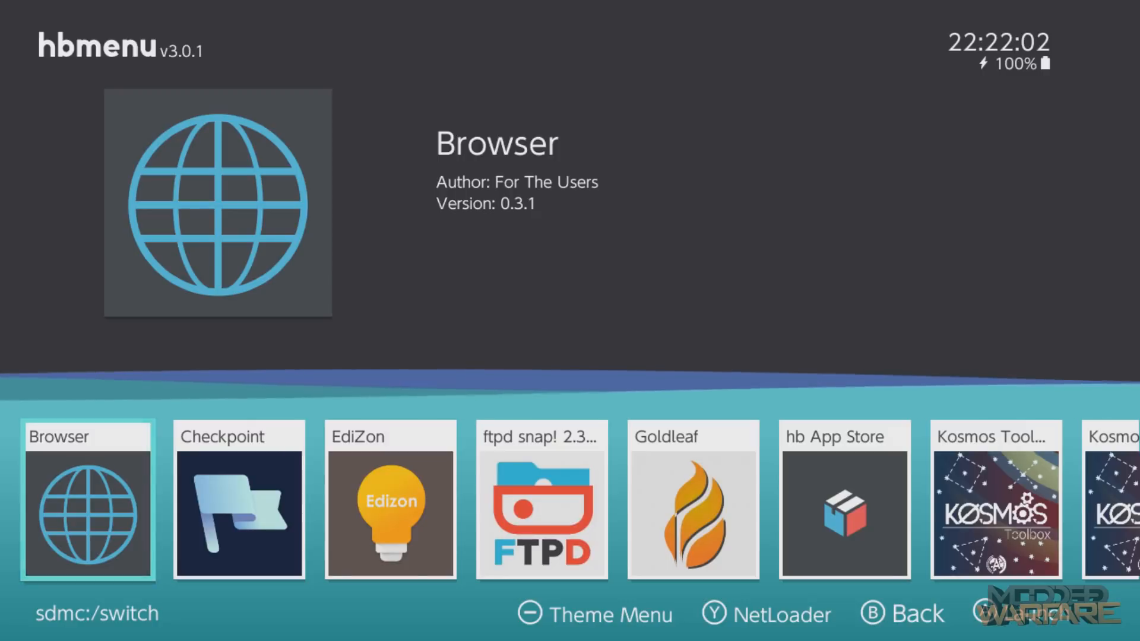
- Launch pplay, browse the SD card, play a 1080p video and view its options
{"action": "scroll", "scroll_direction": "right", "scroll_amount": 3}
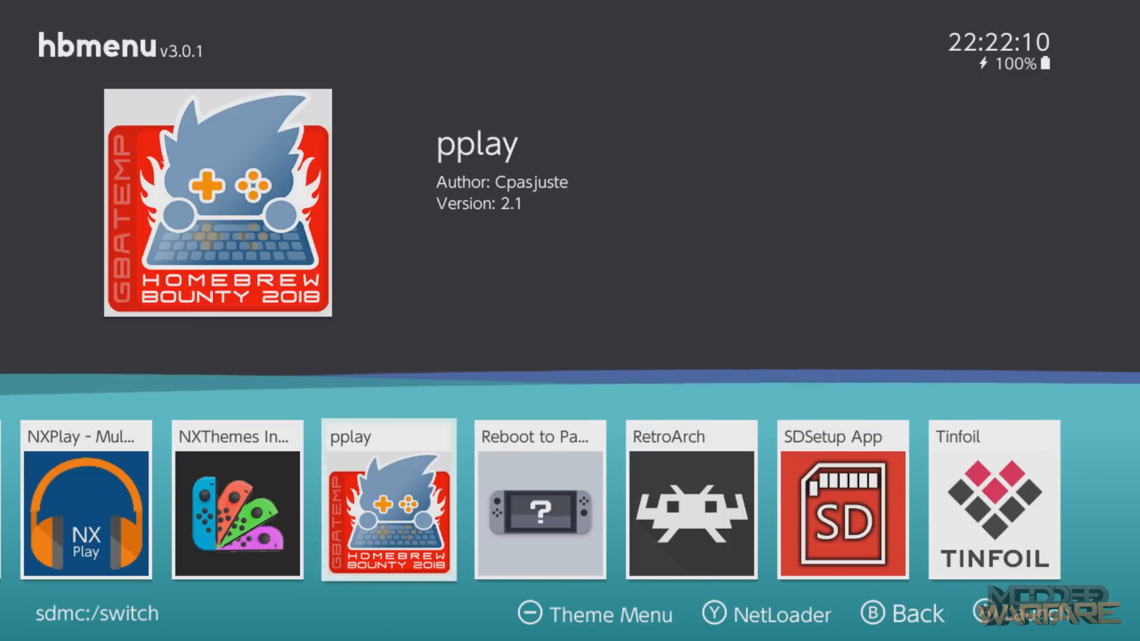
{"action": "left_click", "coordinate": [388, 500]}
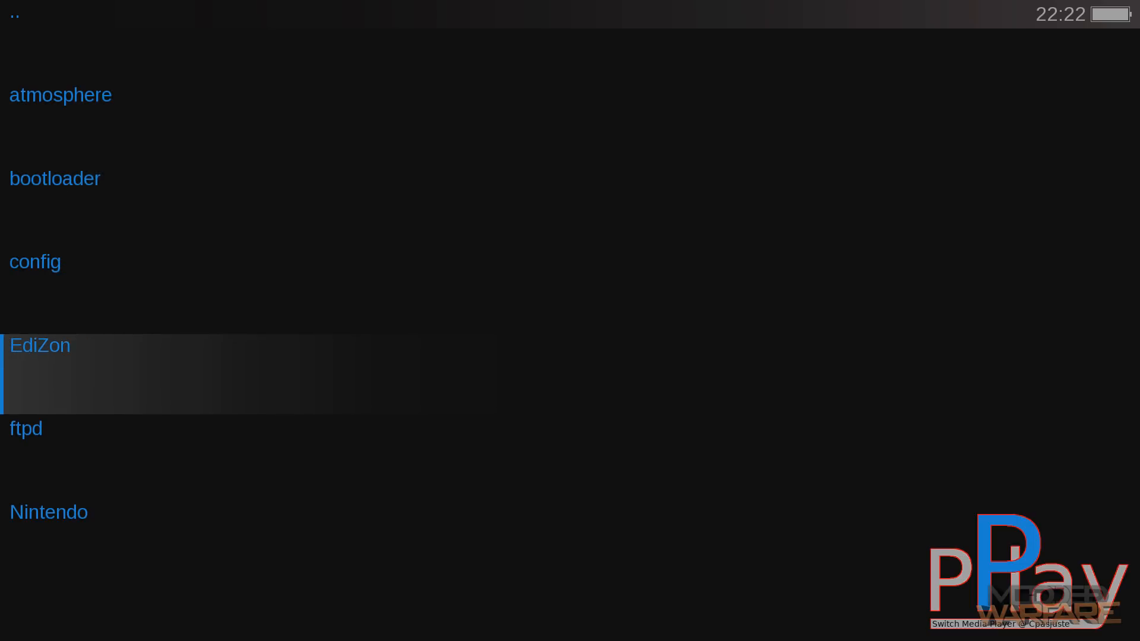
{"action": "scroll", "scroll_direction": "down", "scroll_amount": 3}
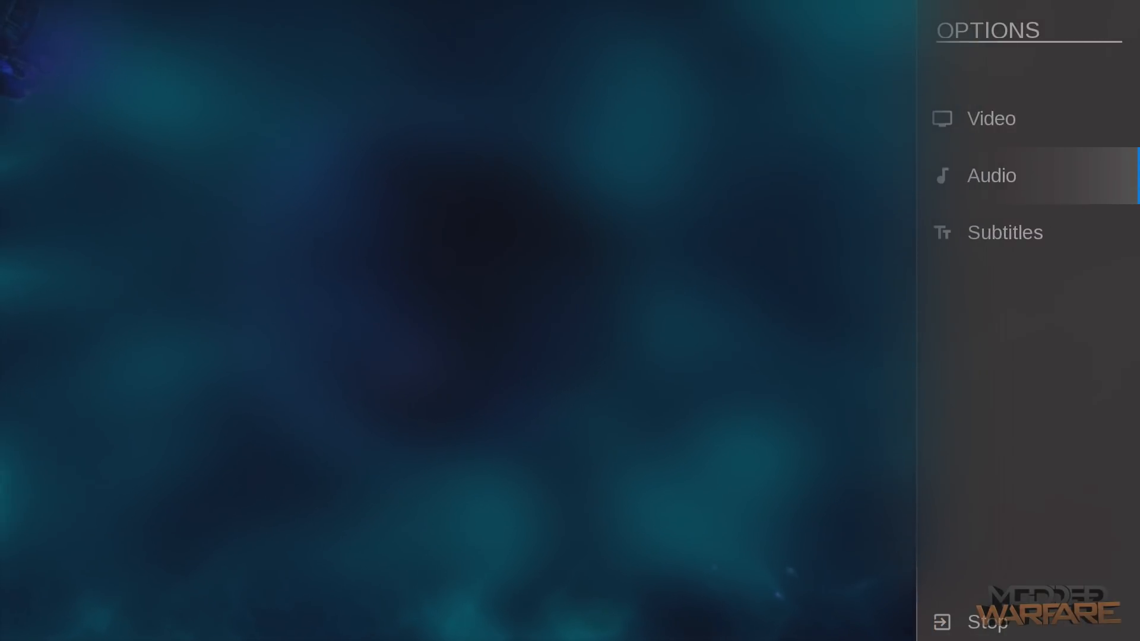
{"action": "left_click", "coordinate": [1004, 232]}
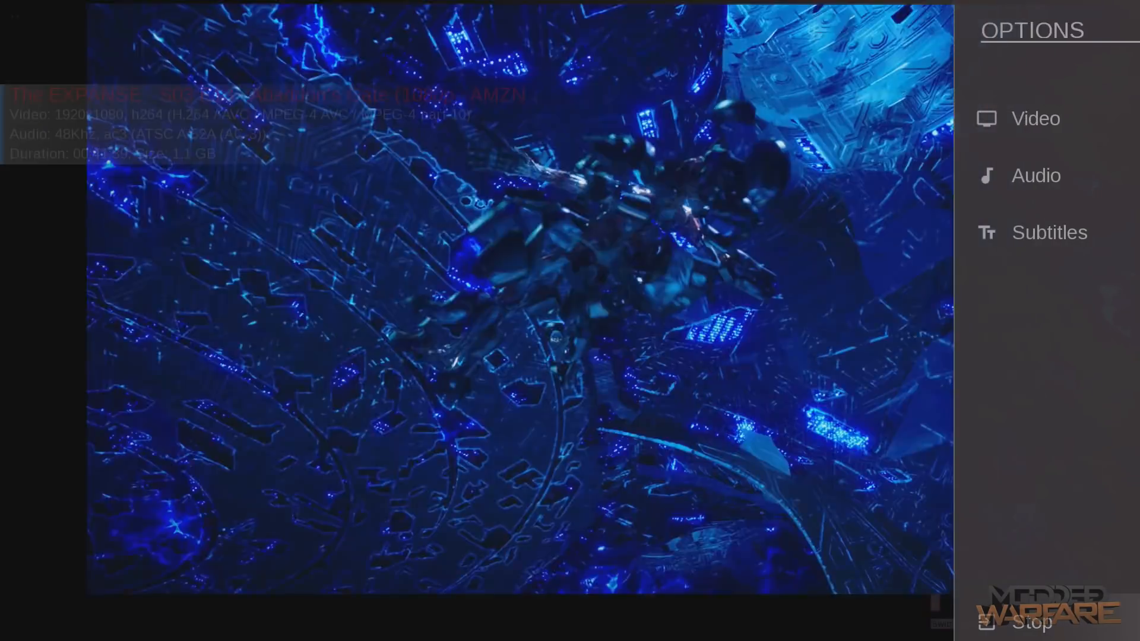
{"action": "left_click", "coordinate": [1032, 622]}
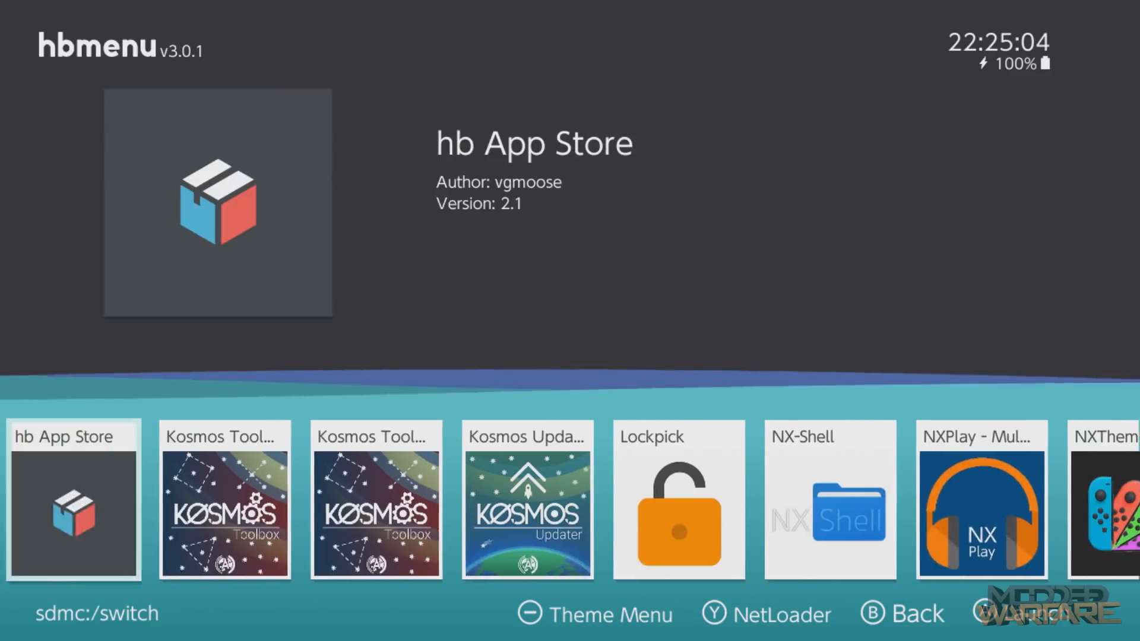
- Scroll the hbmenu app list past Checkpoint and Goldleaf to Browser and launch it
{"action": "scroll", "scroll_direction": "left", "scroll_amount": 3}
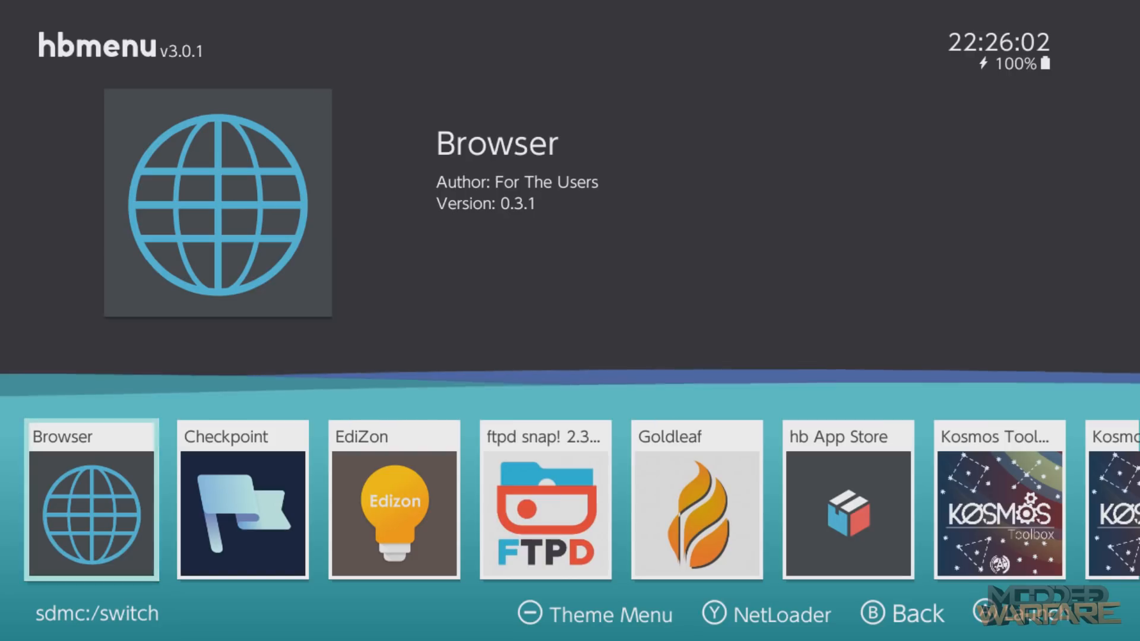
{"action": "scroll", "scroll_direction": "right", "scroll_amount": 3}
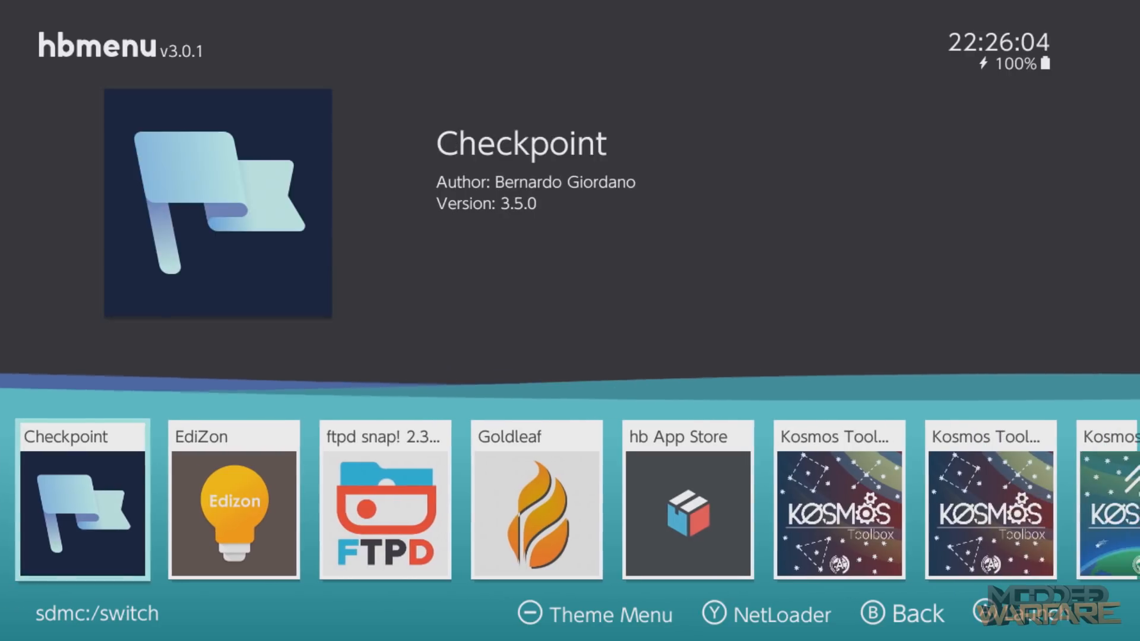
{"action": "scroll", "scroll_direction": "right", "scroll_amount": 3}
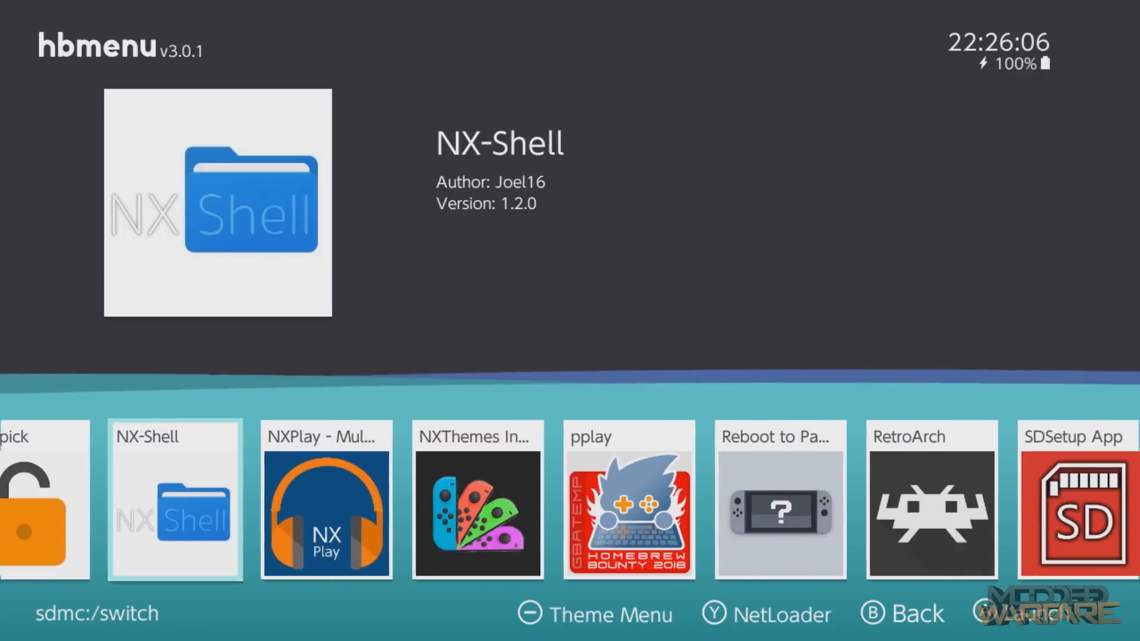
{"action": "scroll", "scroll_direction": "right", "scroll_amount": 3}
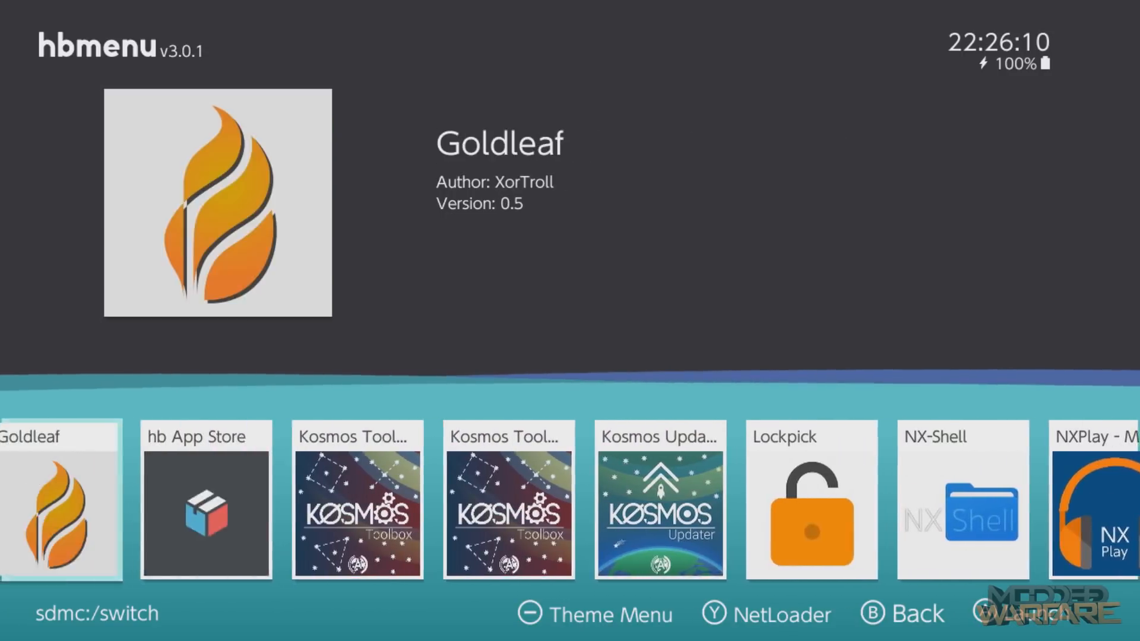
{"action": "scroll", "scroll_direction": "left", "scroll_amount": 3}
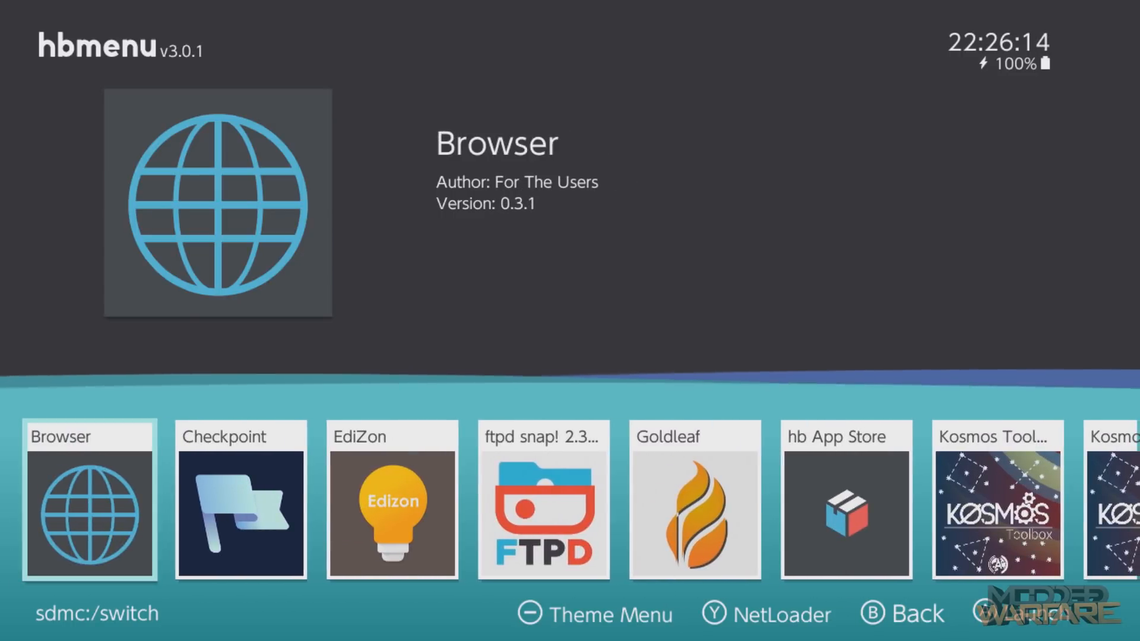
{"action": "scroll", "scroll_direction": "right", "scroll_amount": 3}
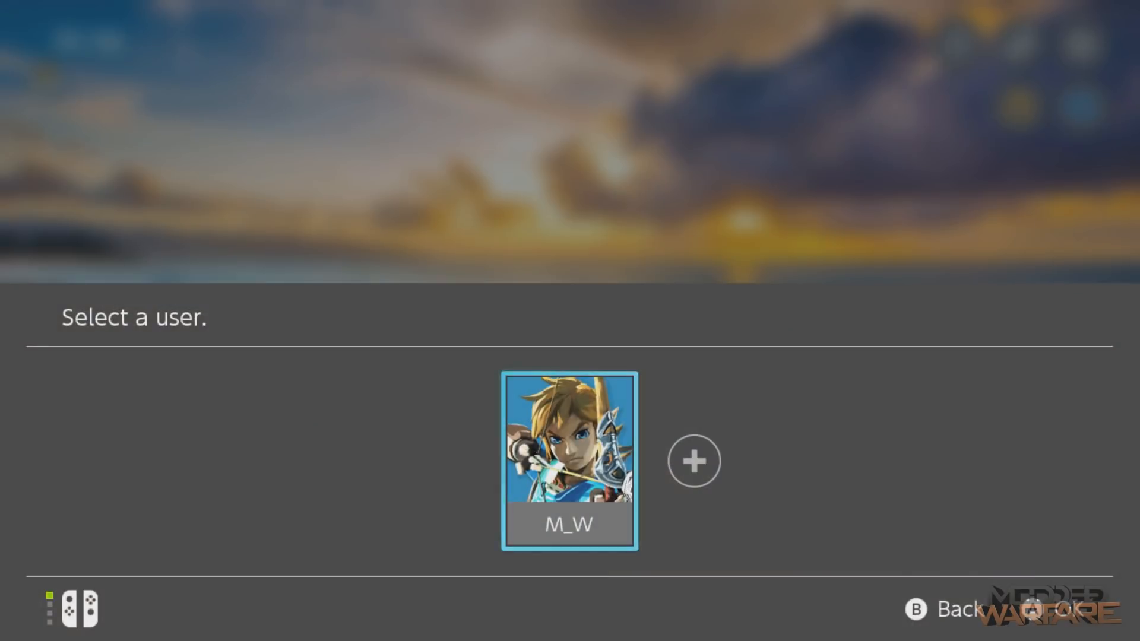
- Pick the user profile, continue from SwitchBru DNS to Google, then exit to HOME
{"action": "left_click", "coordinate": [569, 460]}
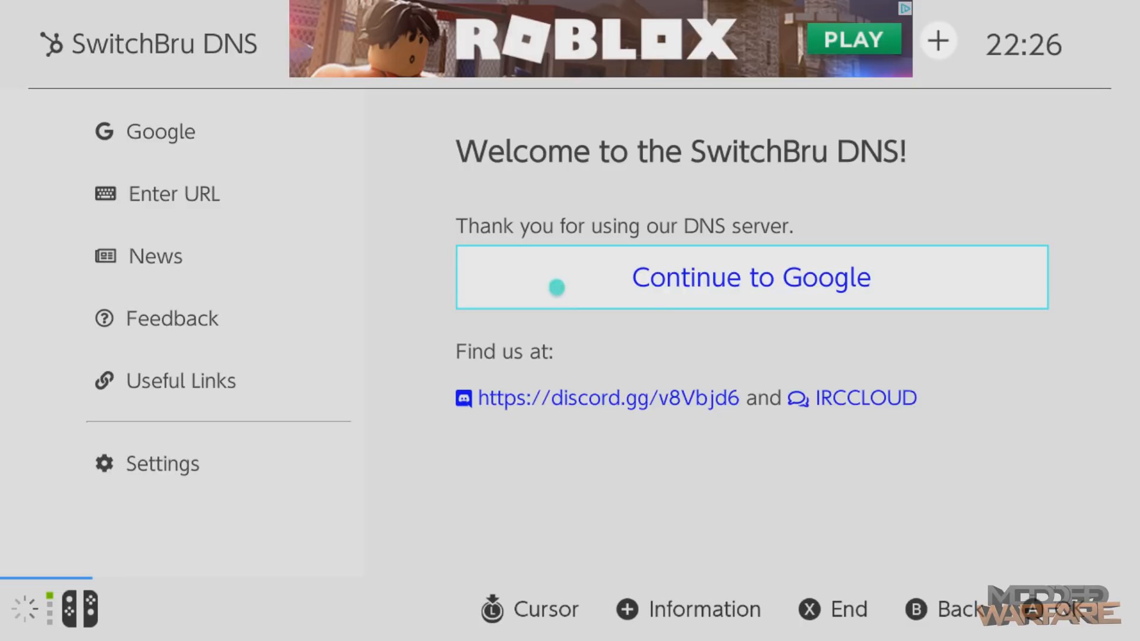
{"action": "mouse_move", "coordinate": [205, 132]}
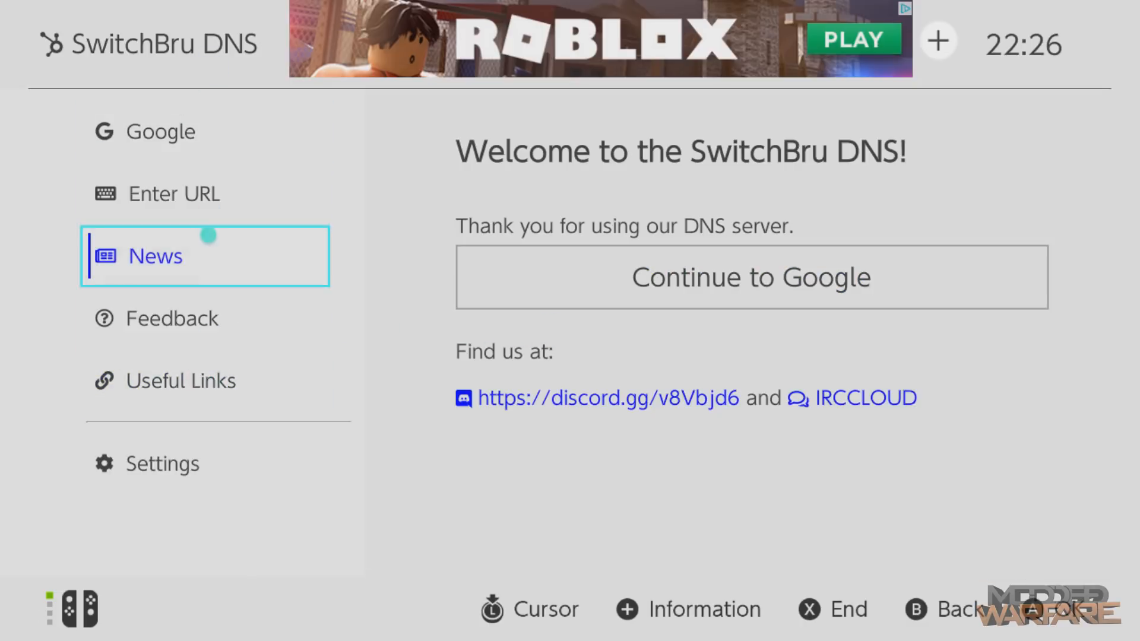
{"action": "key", "text": "Up"}
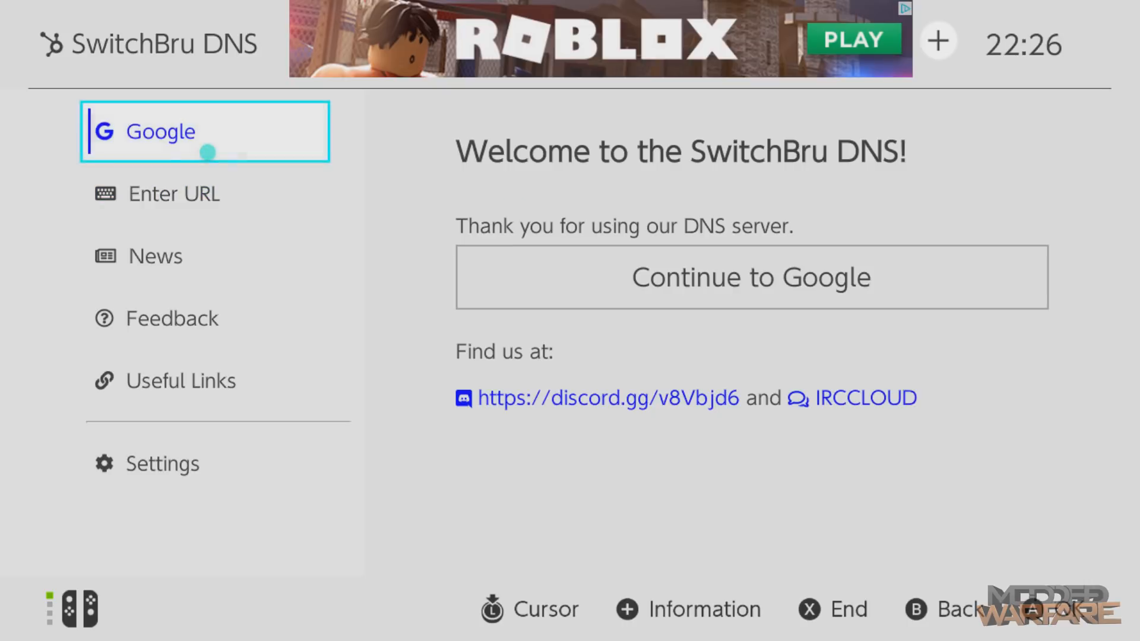
{"action": "left_click", "coordinate": [749, 277]}
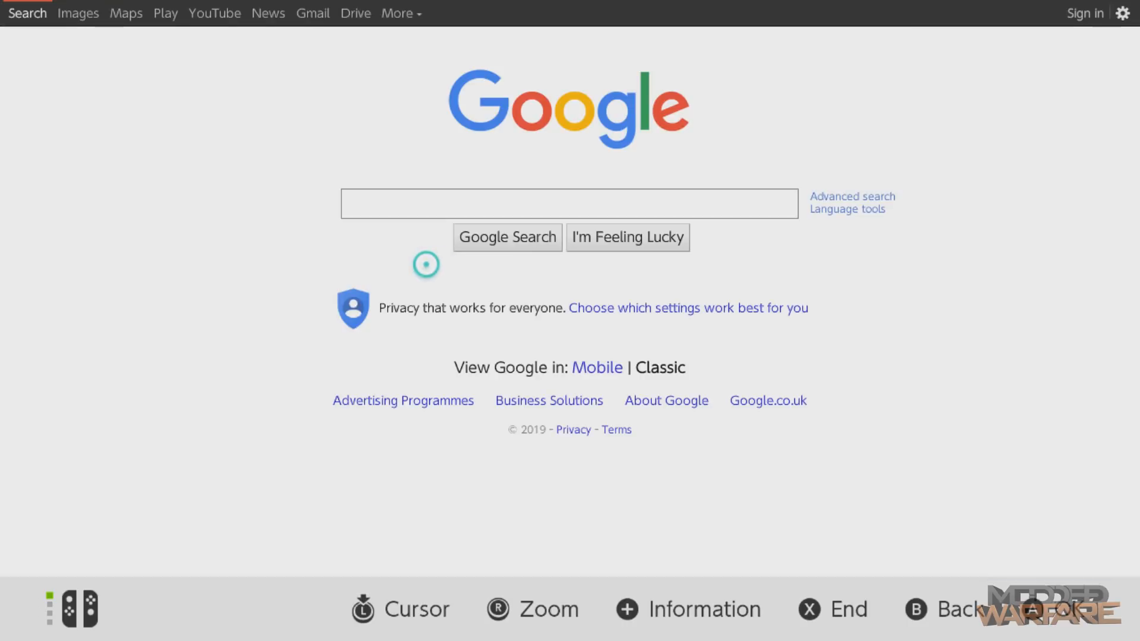
{"action": "mouse_move", "coordinate": [210, 50]}
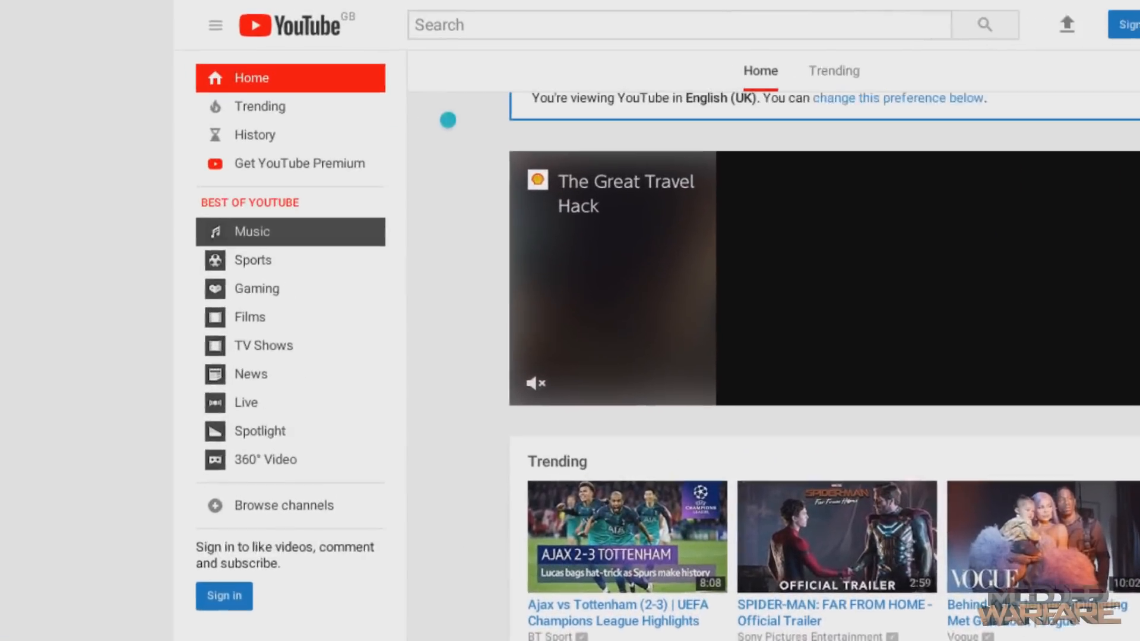
{"action": "key", "text": "ctrl+minus"}
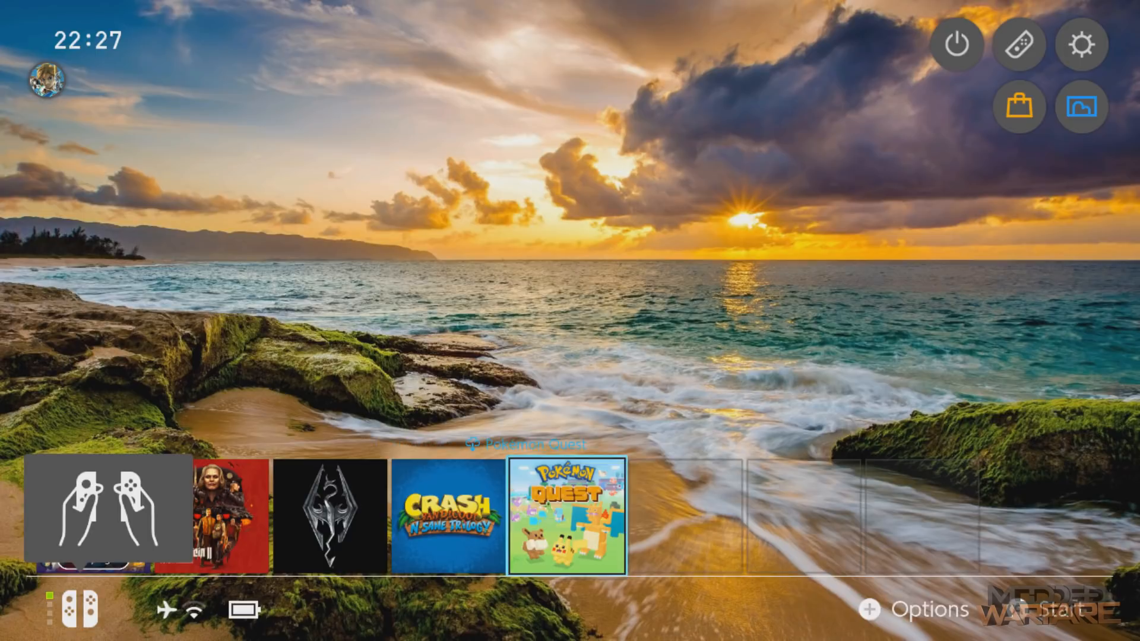
{"action": "mouse_move", "coordinate": [1018, 106]}
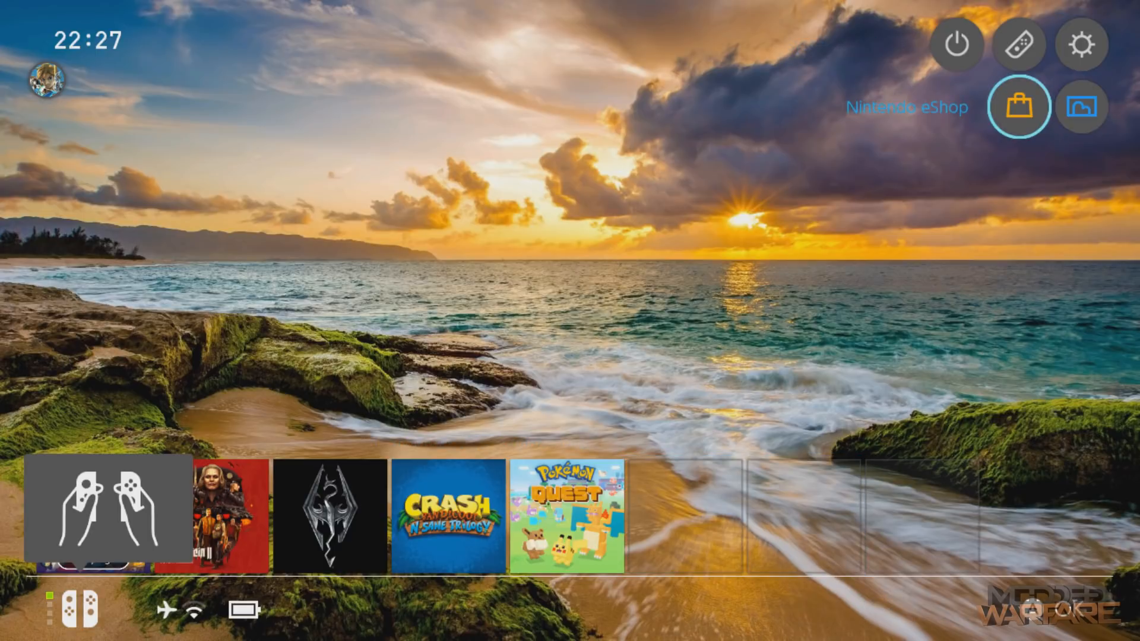
- Return to the HOME Menu game row with Shovel Knight as the current game
{"action": "left_click", "coordinate": [1080, 44]}
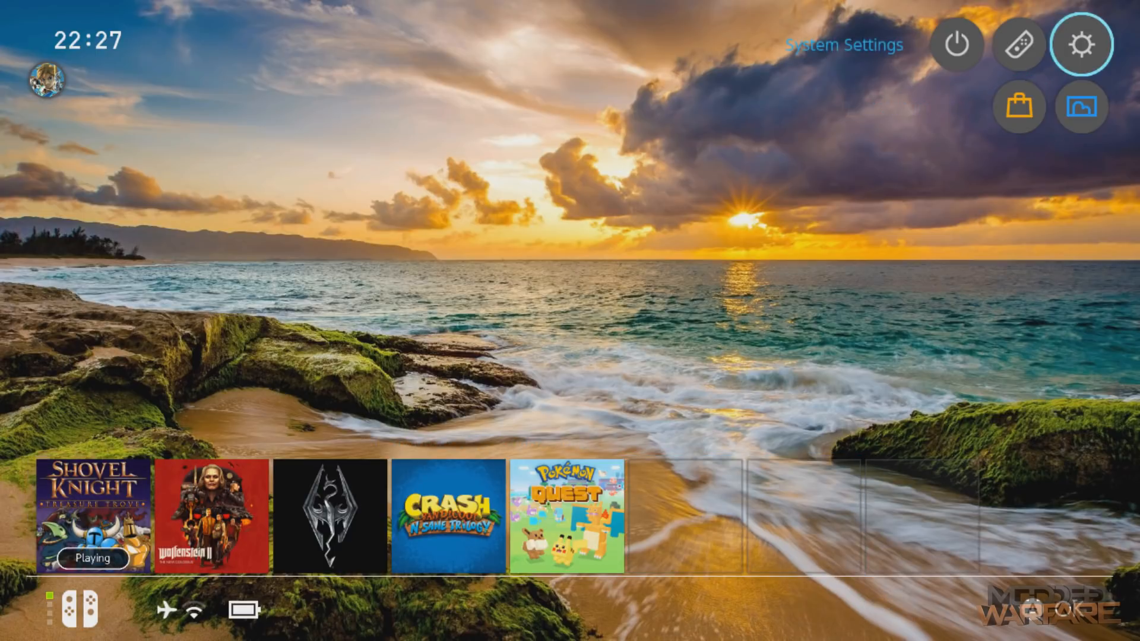
{"action": "mouse_move", "coordinate": [1080, 107]}
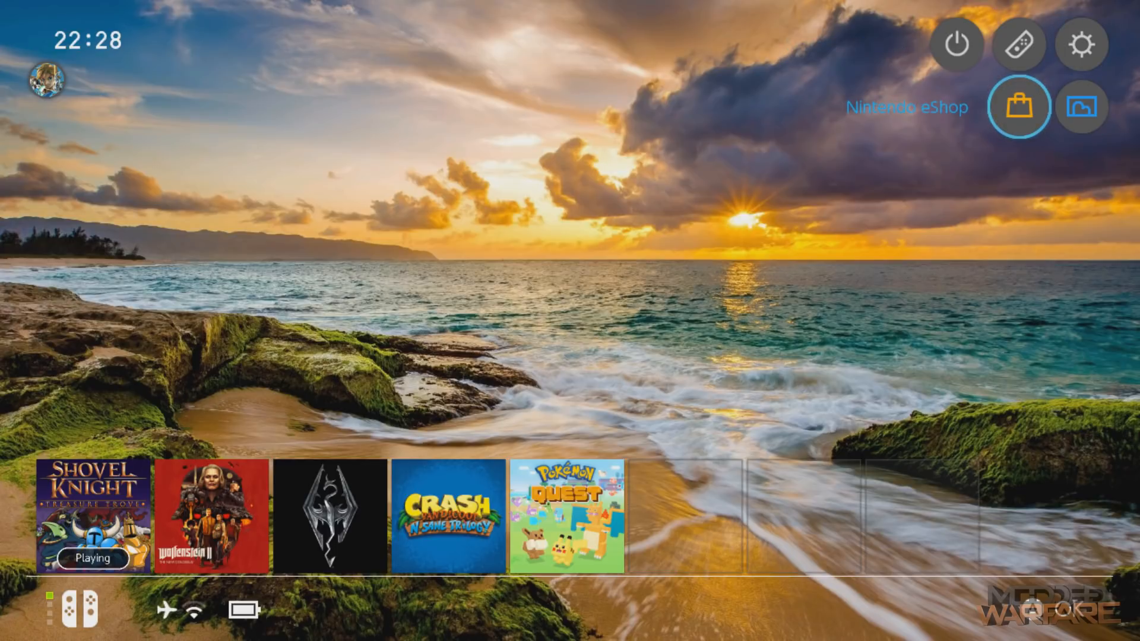
{"action": "left_click", "coordinate": [565, 516]}
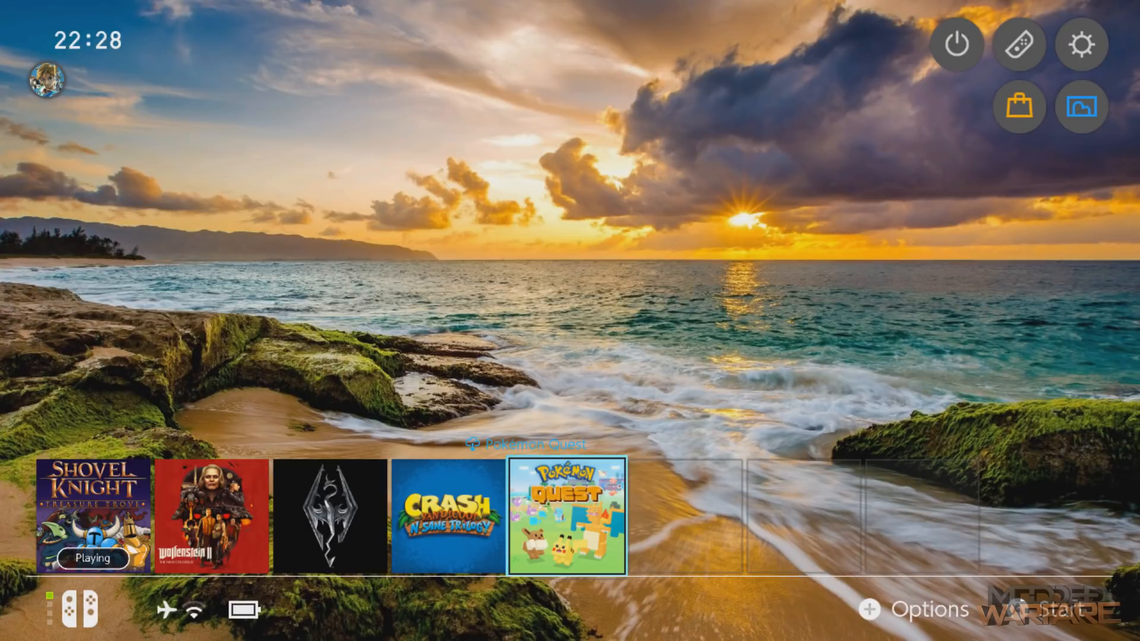
{"action": "mouse_move", "coordinate": [1081, 107]}
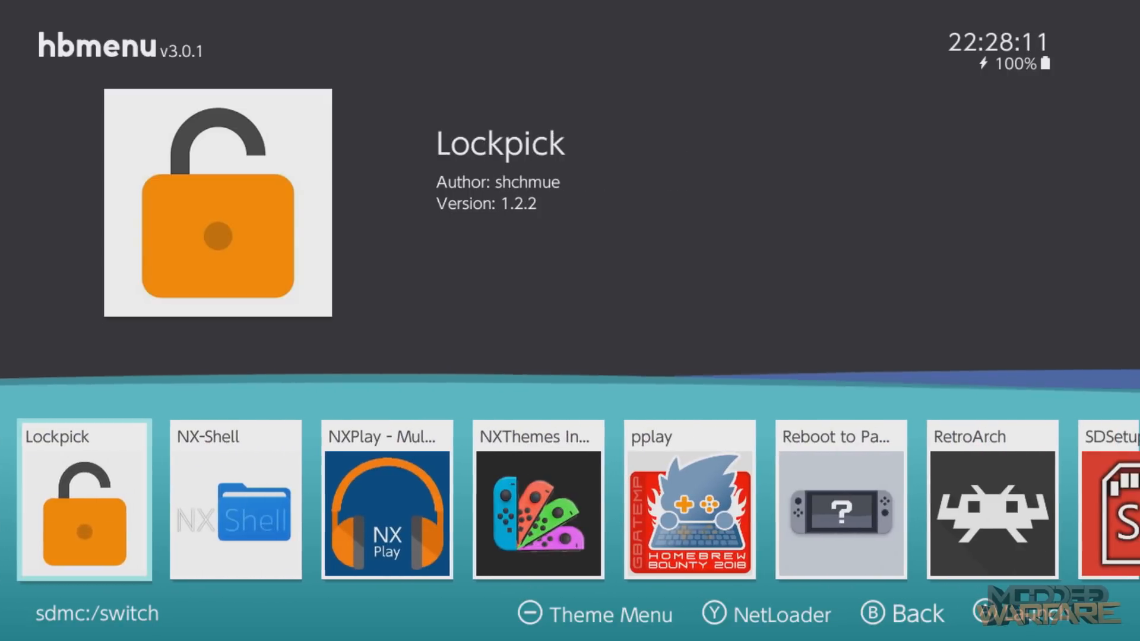
- Scroll the hbmenu app row to Checkpoint and launch it
{"action": "scroll", "scroll_direction": "right", "scroll_amount": 3}
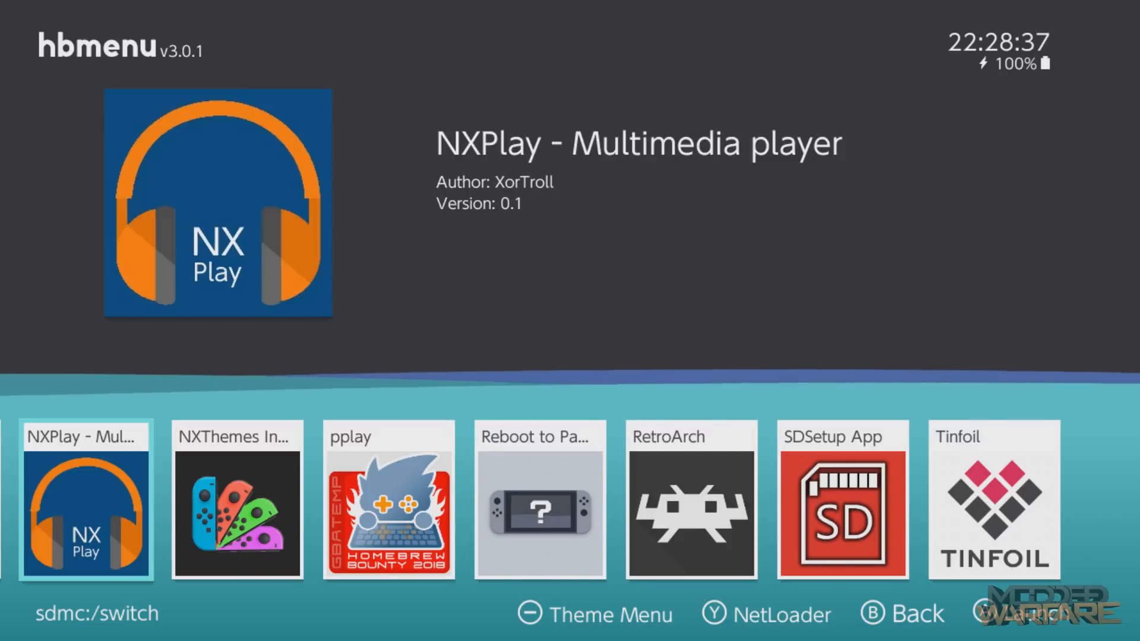
{"action": "scroll", "scroll_direction": "left", "scroll_amount": 3}
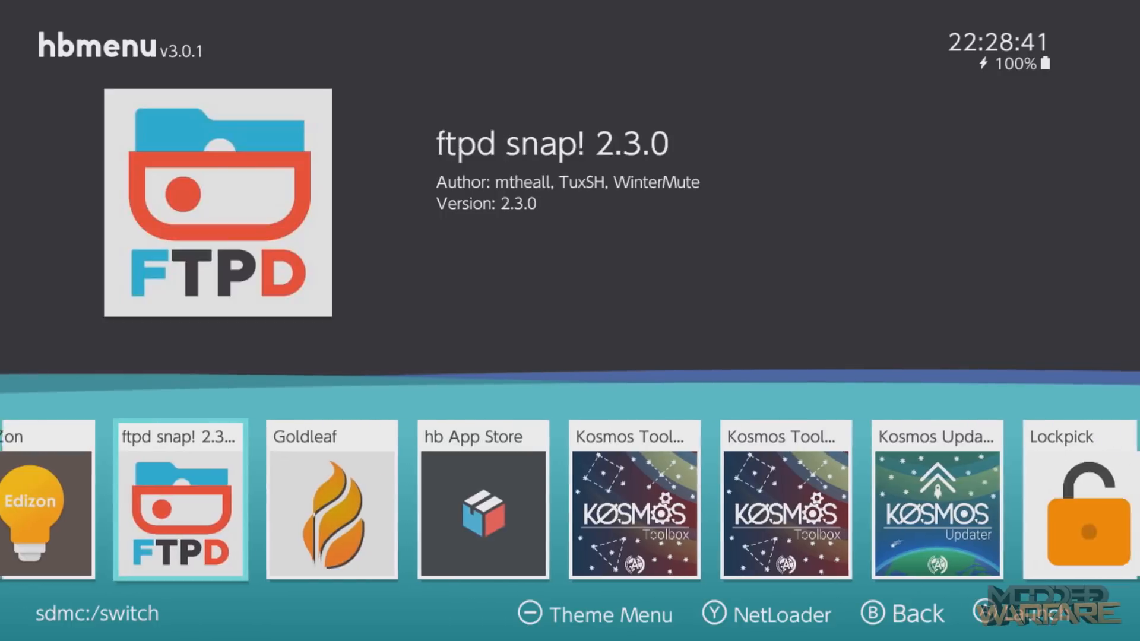
{"action": "scroll", "scroll_direction": "left", "scroll_amount": 3}
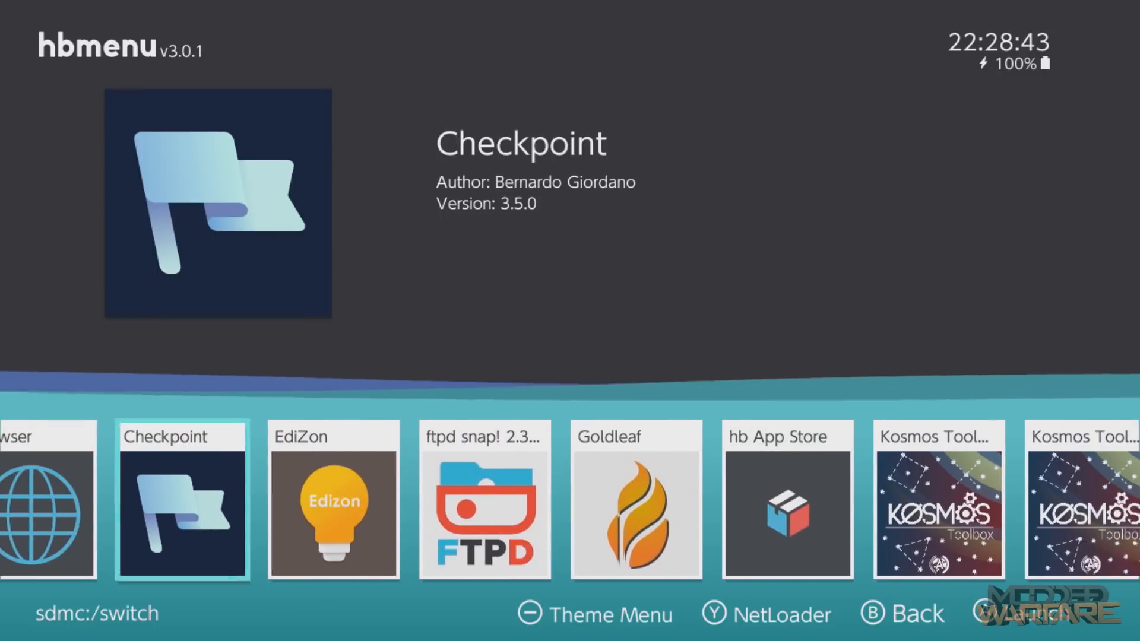
{"action": "left_click", "coordinate": [182, 500]}
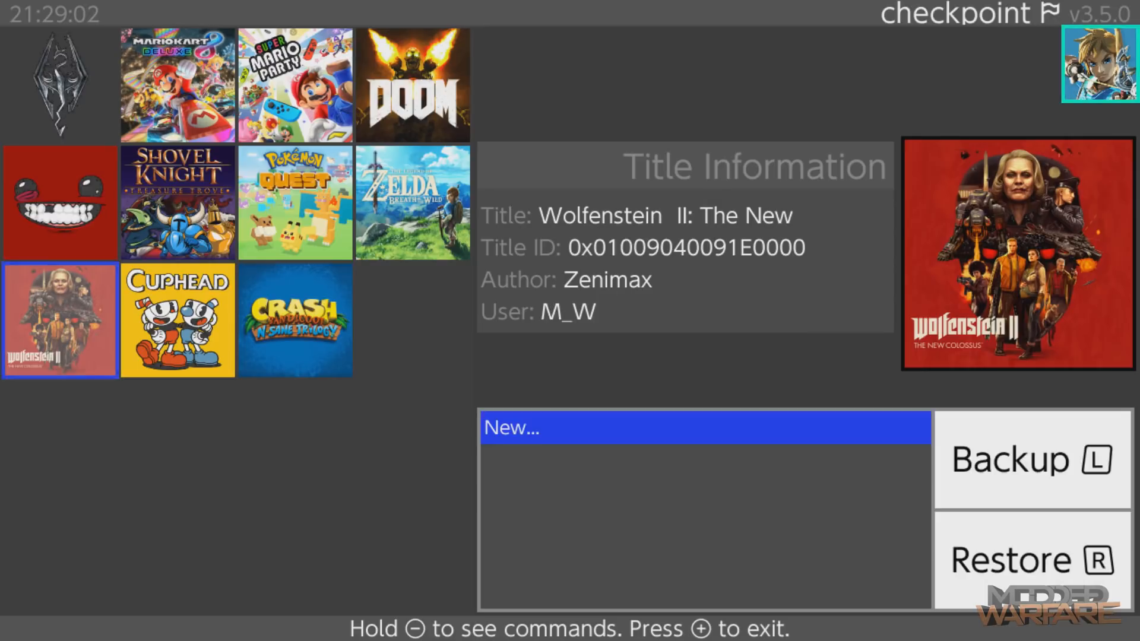
- Back up the Wolfenstein II save, confirming Yes and keeping the default date-time name
{"action": "left_click", "coordinate": [1030, 459]}
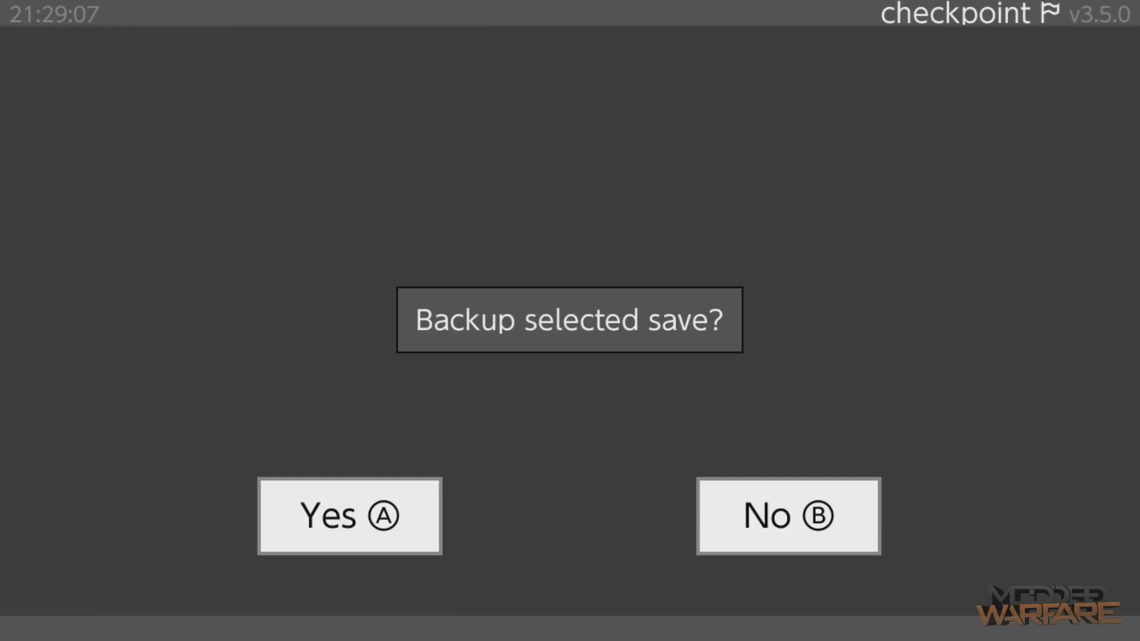
{"action": "left_click", "coordinate": [349, 515]}
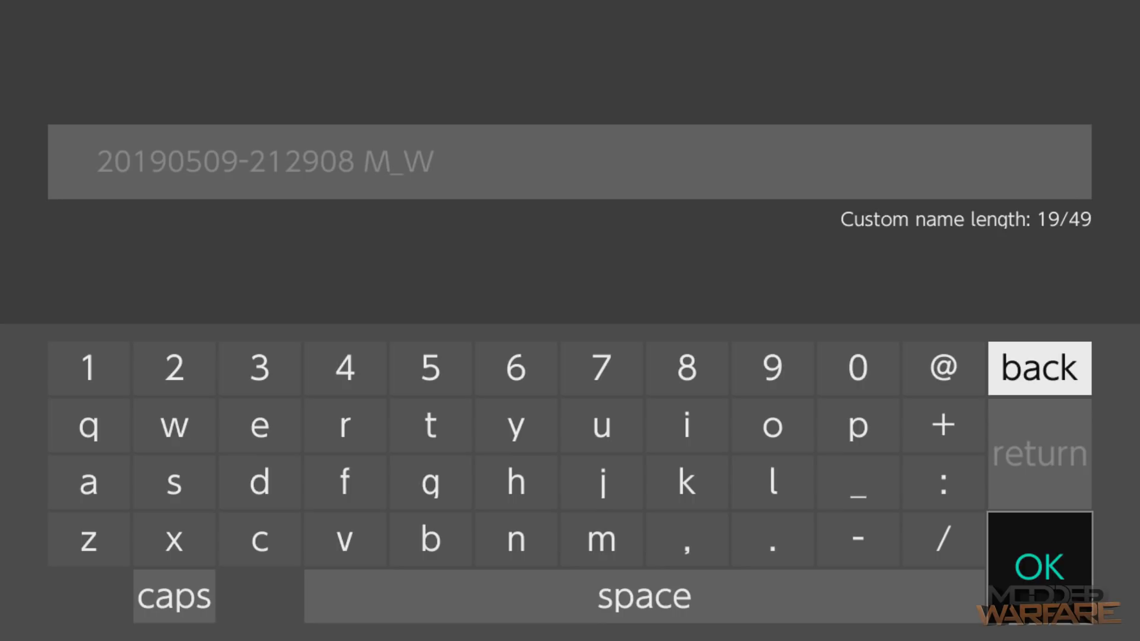
{"action": "left_click", "coordinate": [1039, 566]}
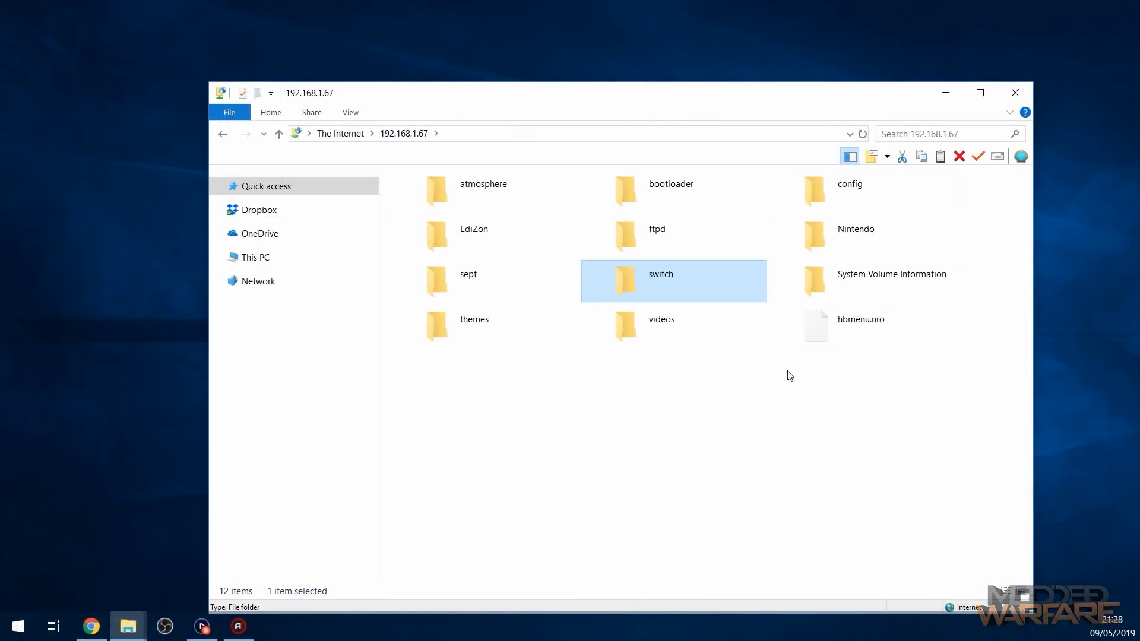
{"action": "mouse_move", "coordinate": [740, 214]}
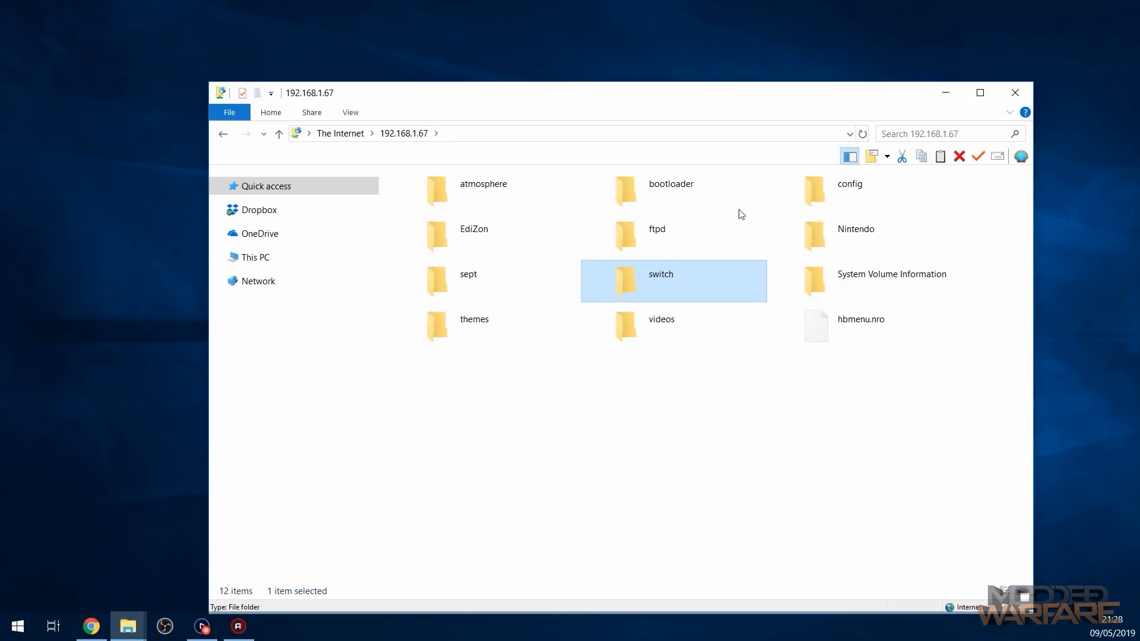
{"action": "mouse_move", "coordinate": [660, 284]}
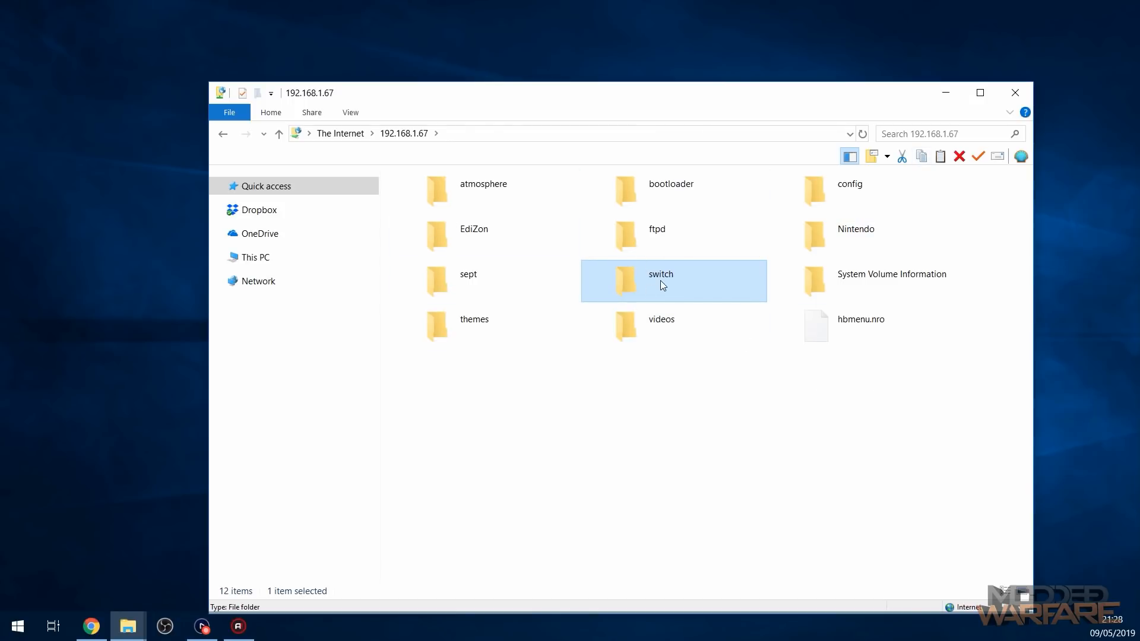
- Open switch/Checkpoint/saves/Wolfenstein II over FTP, then go back twice to saves
{"action": "double_click", "coordinate": [660, 281]}
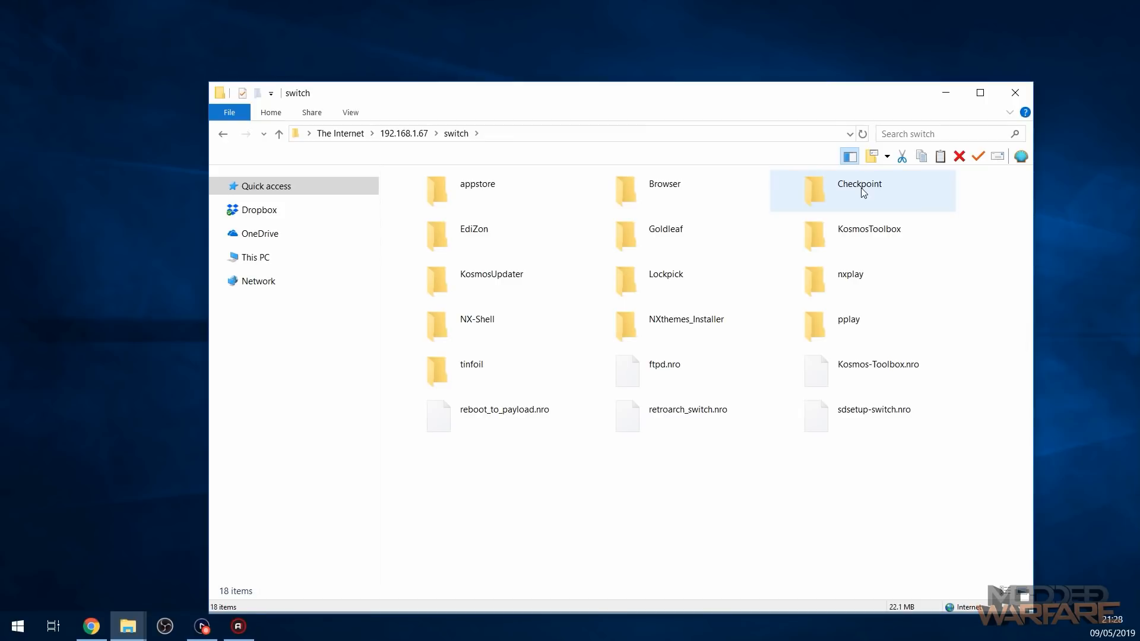
{"action": "double_click", "coordinate": [859, 191]}
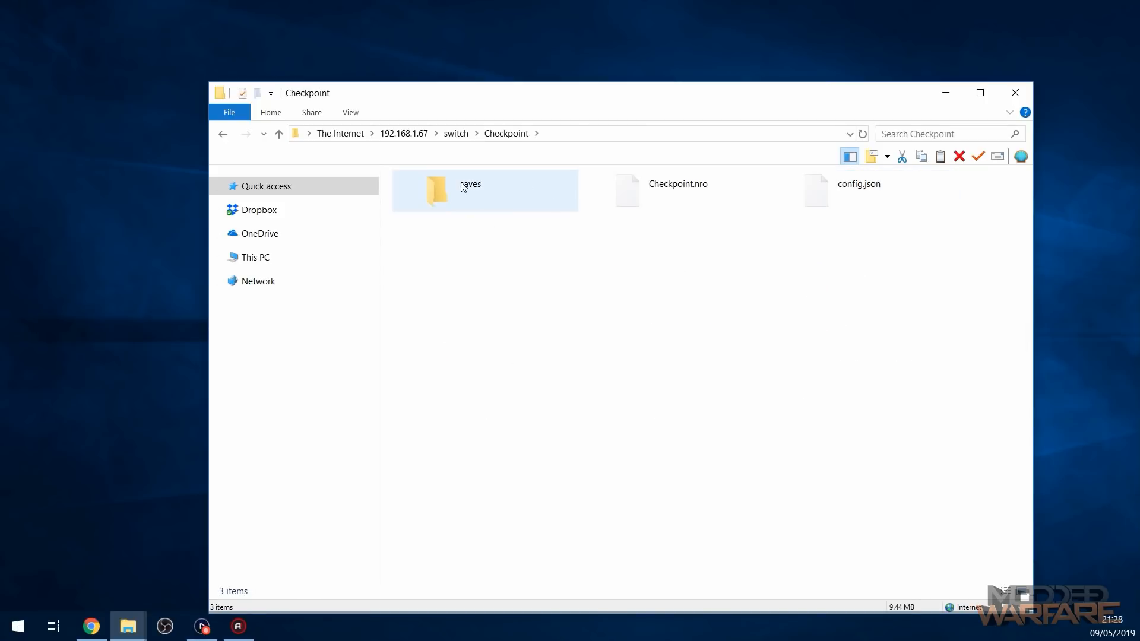
{"action": "double_click", "coordinate": [437, 190]}
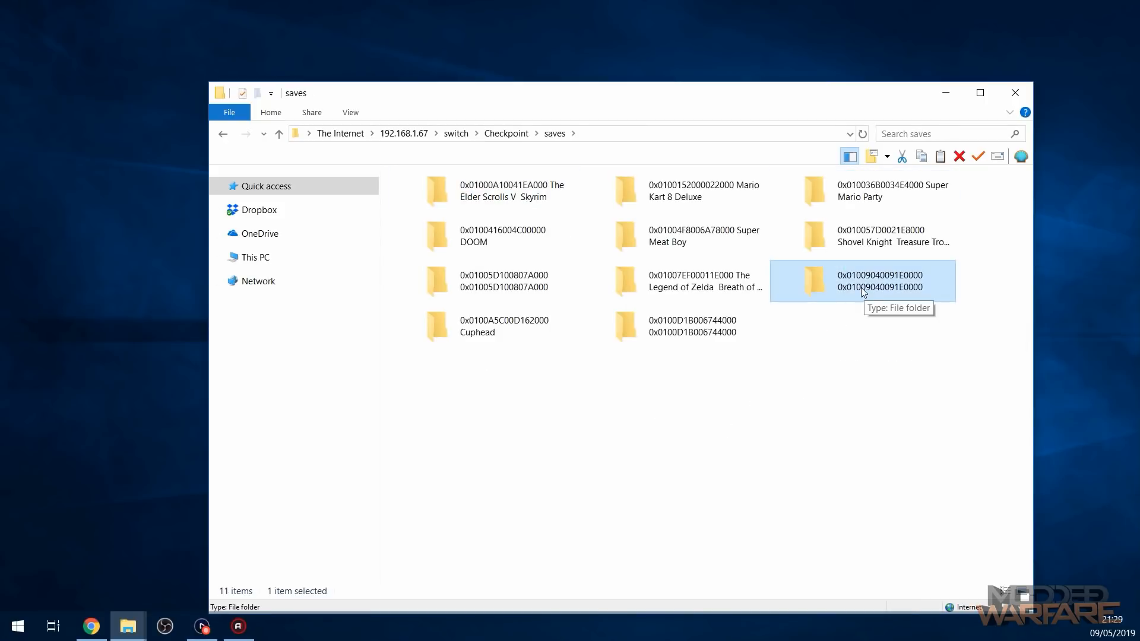
{"action": "double_click", "coordinate": [879, 281]}
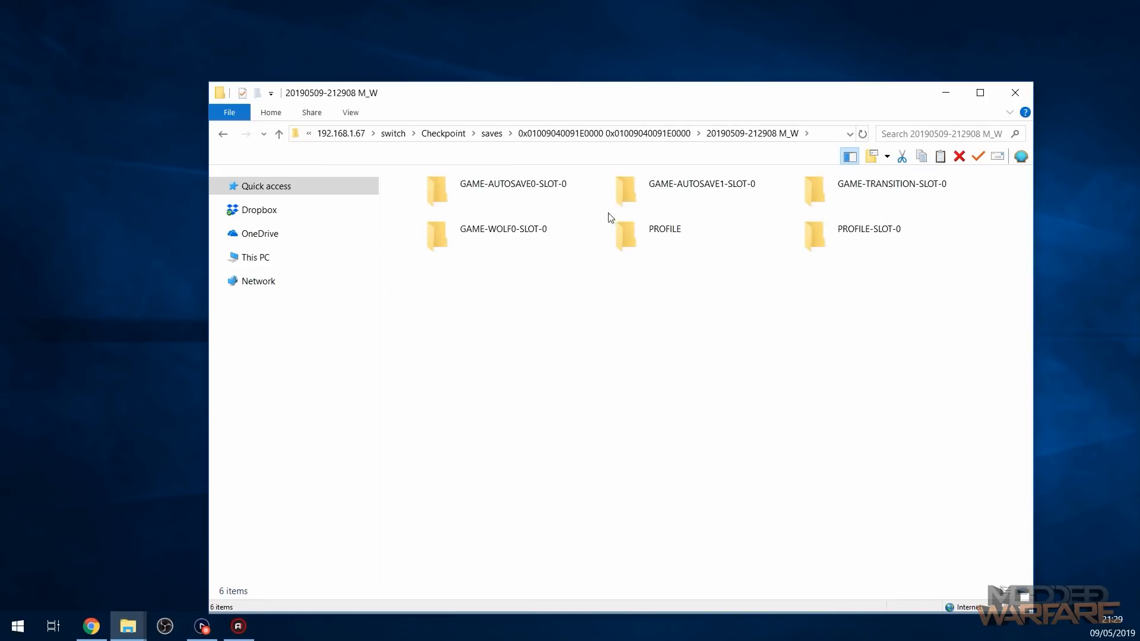
{"action": "left_click", "coordinate": [278, 133]}
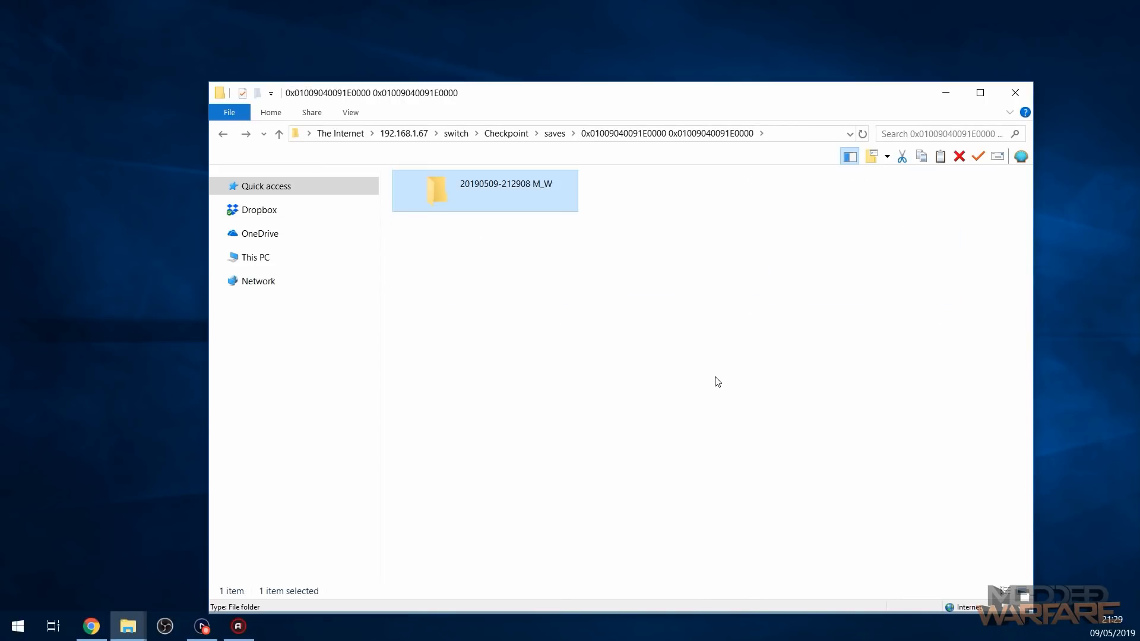
{"action": "left_click", "coordinate": [278, 132]}
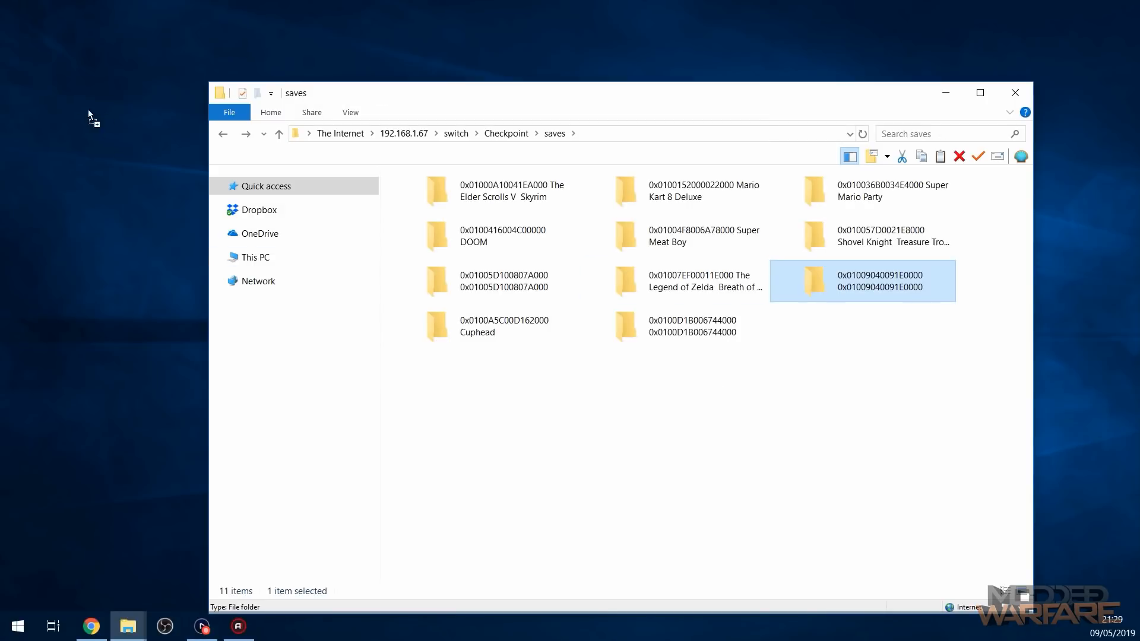
{"action": "mouse_move", "coordinate": [126, 246]}
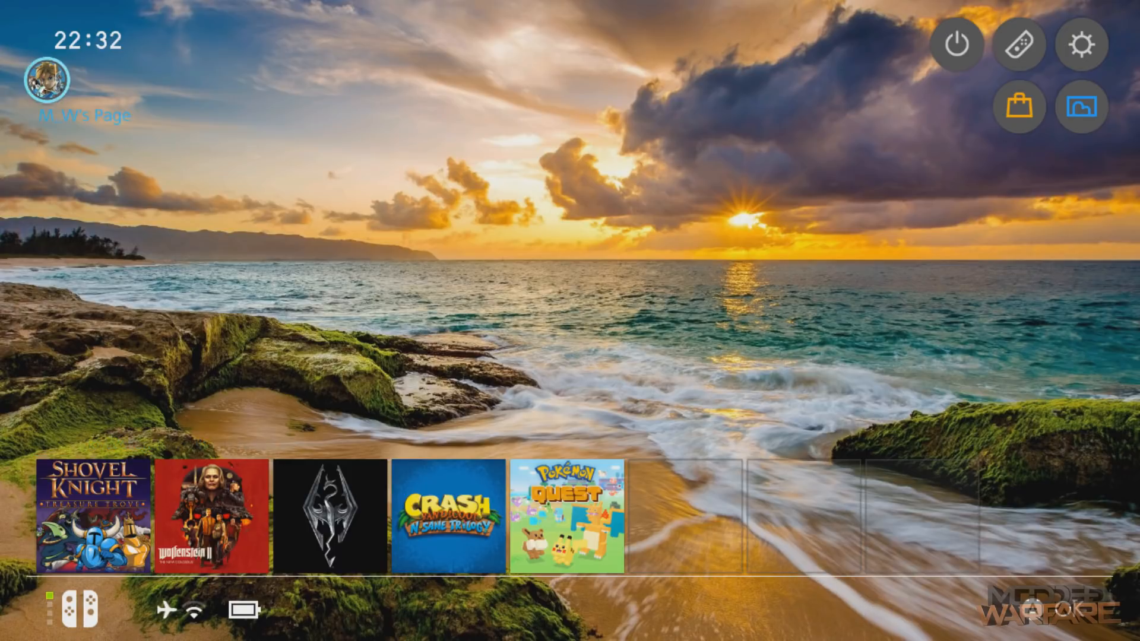
- Open System Settings and scroll to the System page showing version 7.0.1
{"action": "left_click", "coordinate": [1080, 44]}
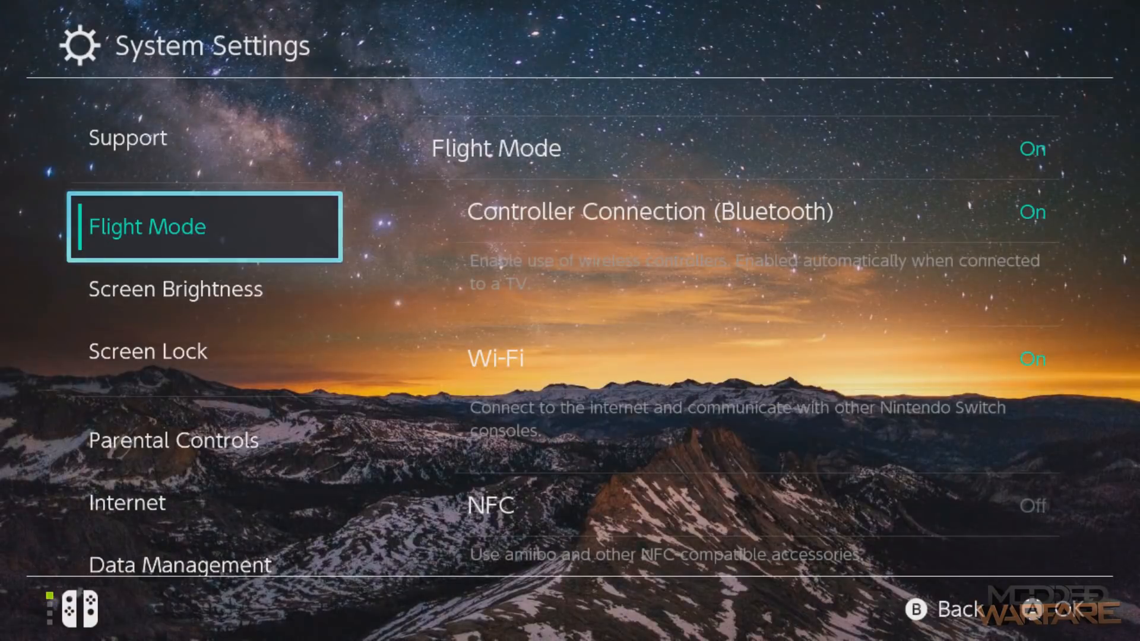
{"action": "scroll", "scroll_direction": "down", "scroll_amount": 3}
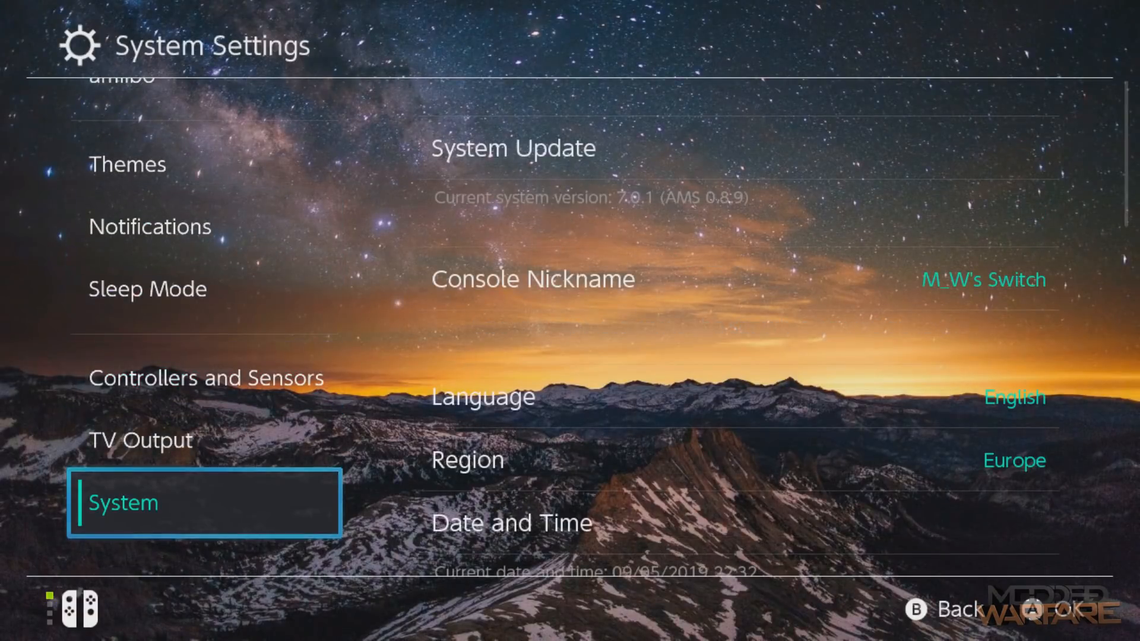